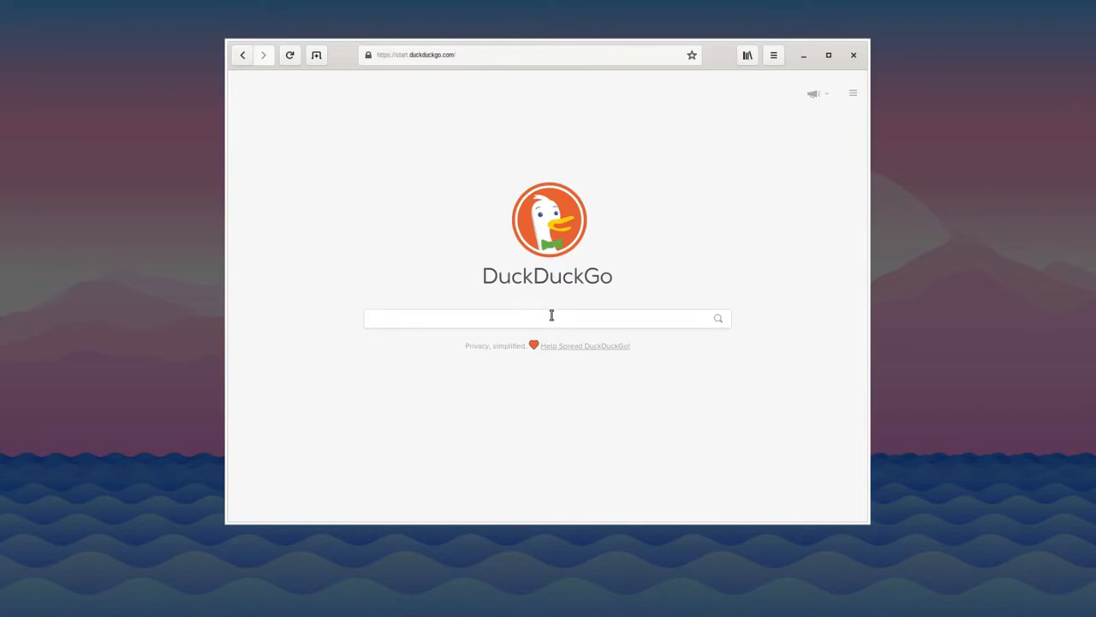
# Step: Search DuckDuckGo for 'escargot chat' and follow the Escargot result to its homepage
pyautogui.click(552, 317)
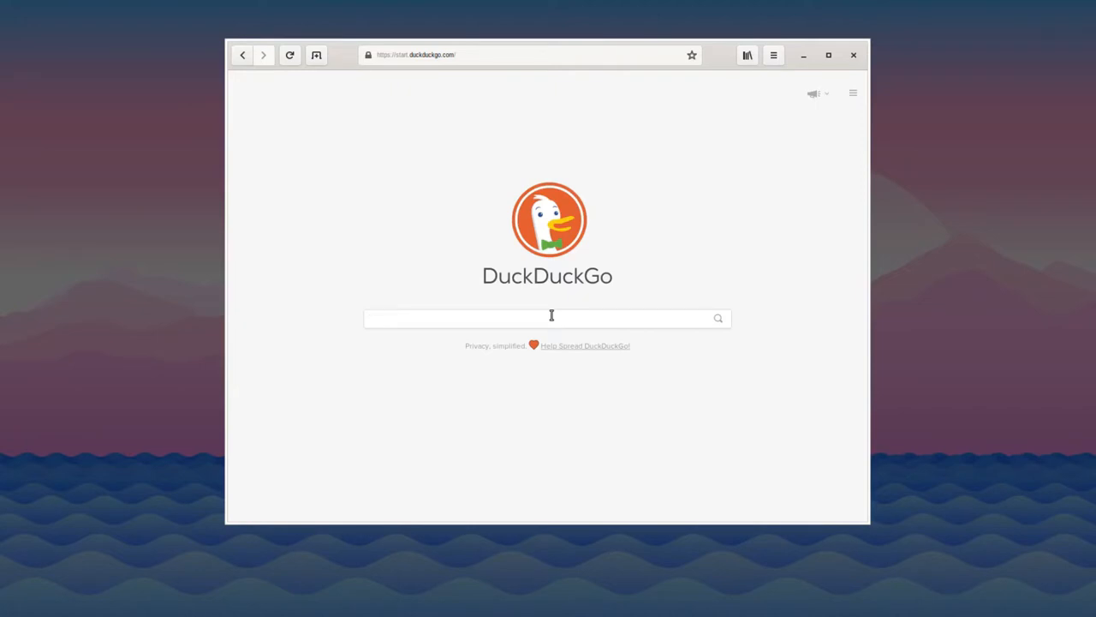
pyautogui.click(548, 317)
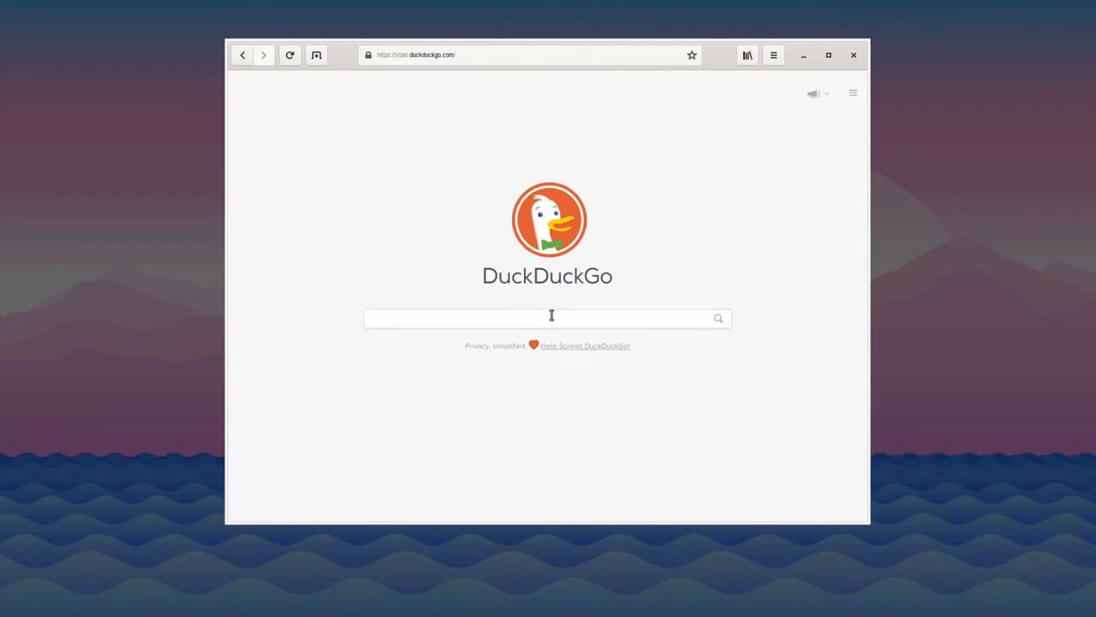
pyautogui.click(552, 317)
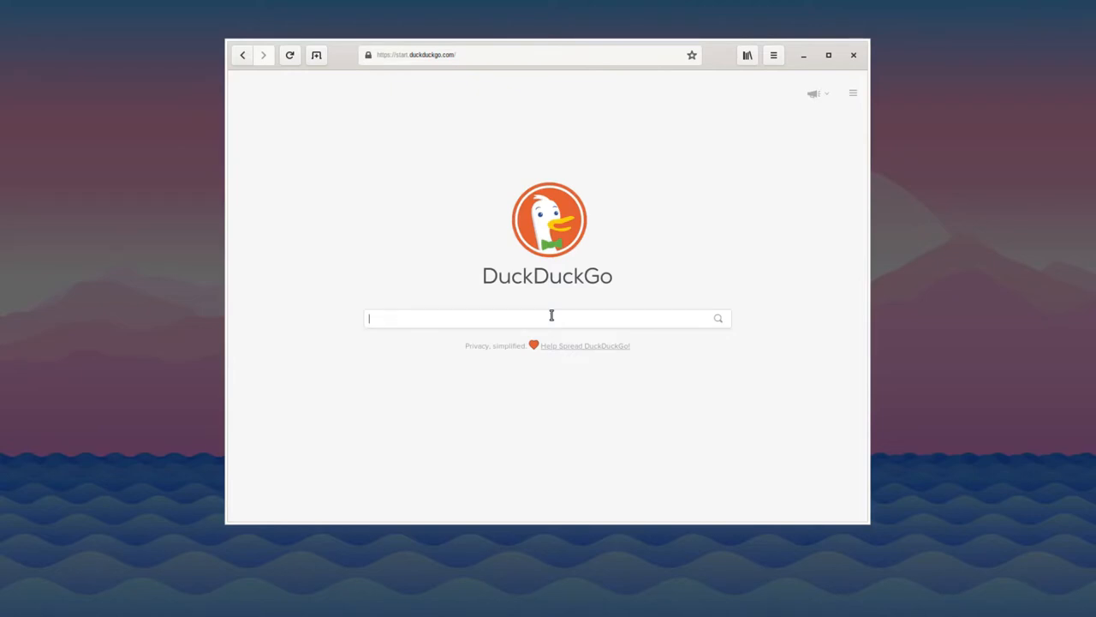
pyautogui.write('escargot chat')
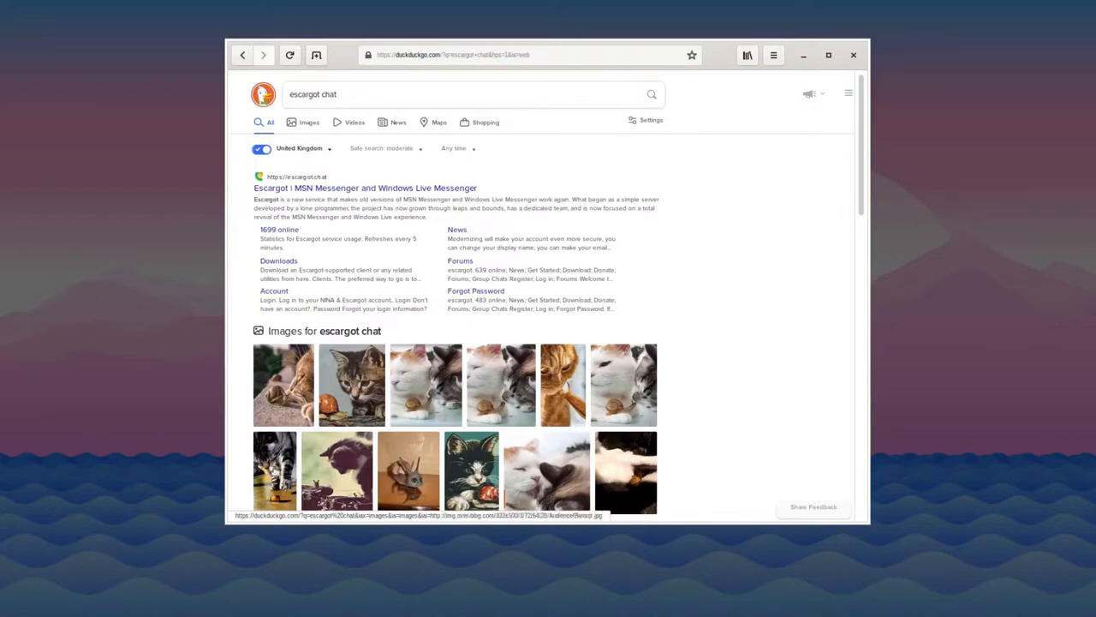
pyautogui.click(366, 187)
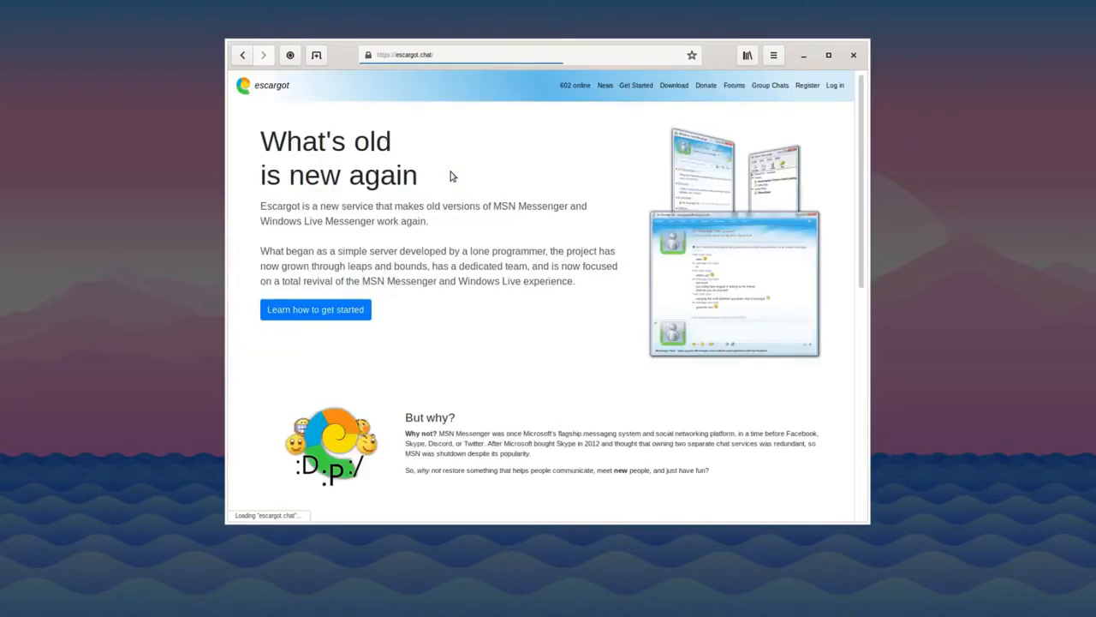
# Step: Go to Register in the Escargot site navigation to reach Register – Step 1
pyautogui.click(812, 86)
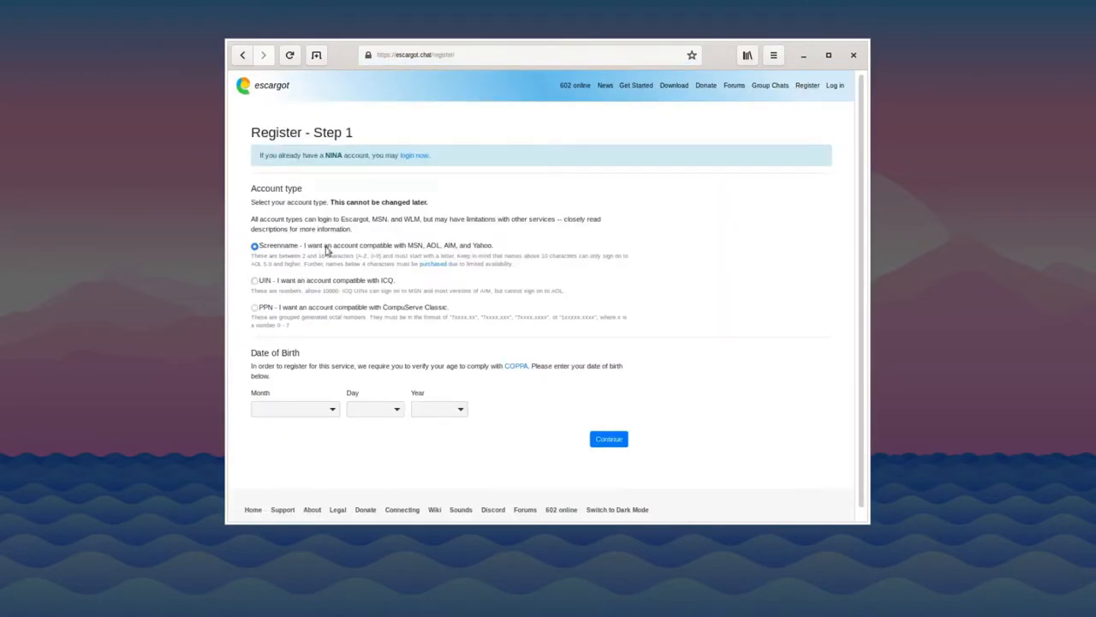
pyautogui.moveTo(367, 230)
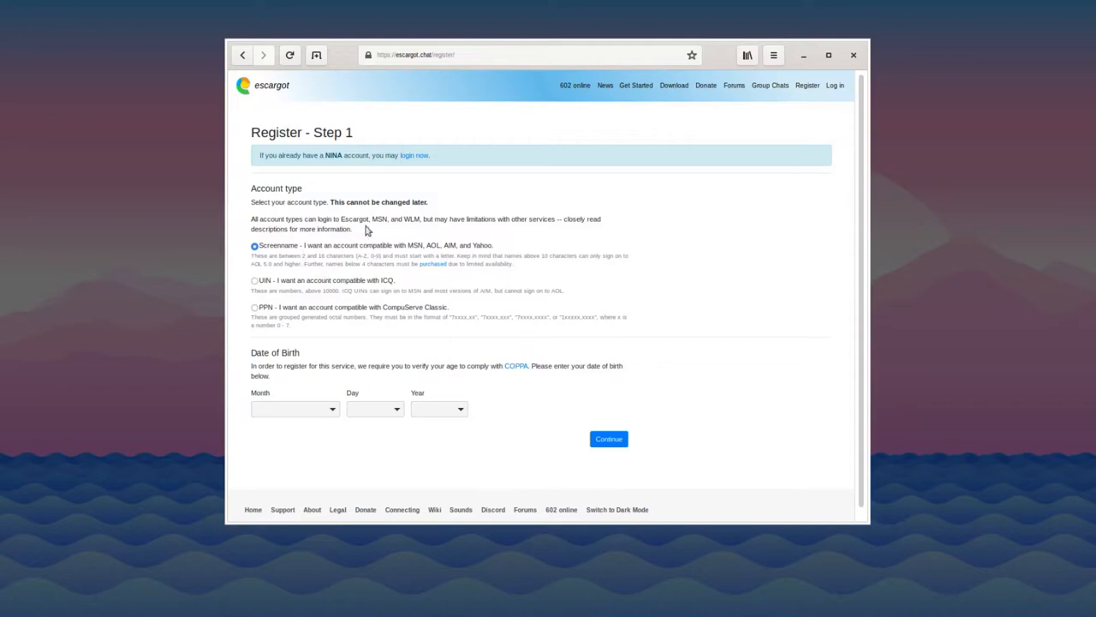
pyautogui.moveTo(344, 317)
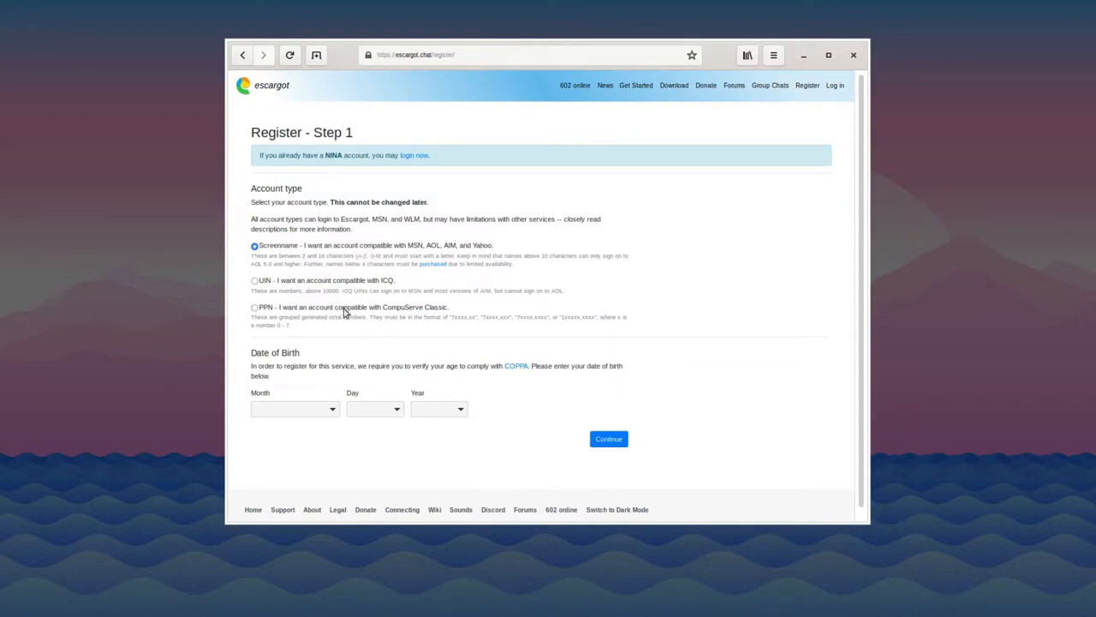
pyautogui.moveTo(598, 228)
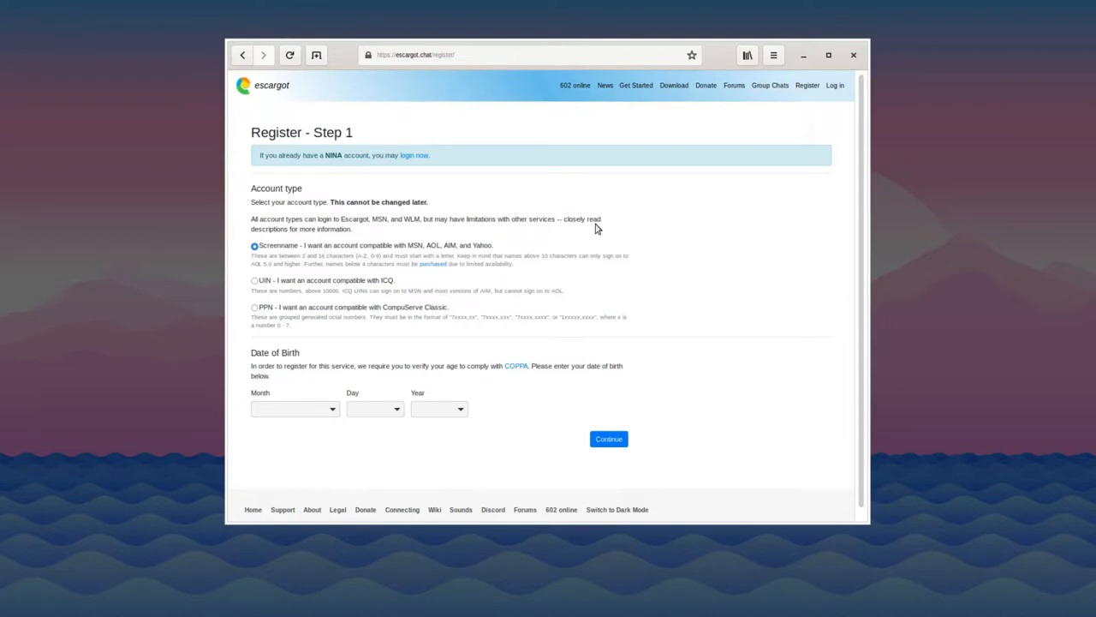
pyautogui.moveTo(638, 204)
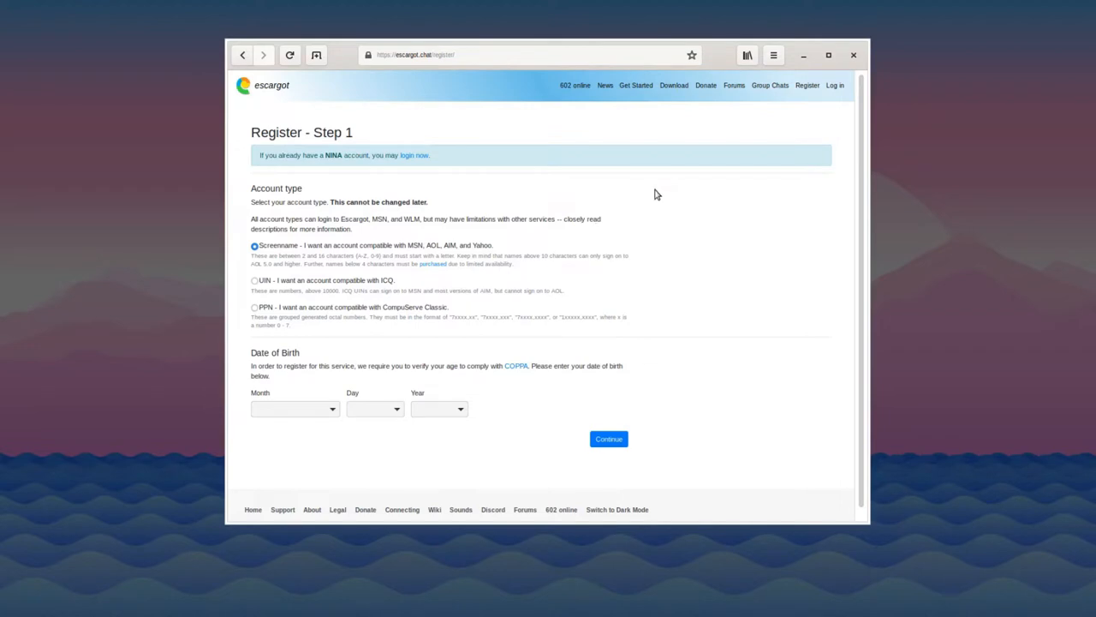
# Step: From Escargot downloads, pick MSN/Windows Live Messenger in English and download the patched MSN 7.0 zip
pyautogui.click(686, 86)
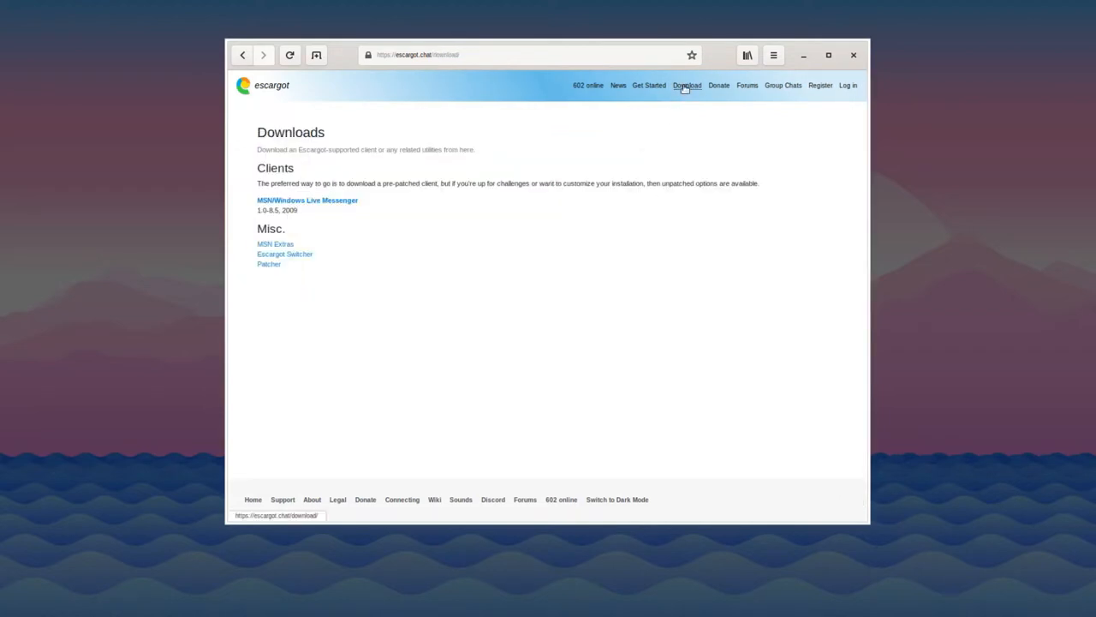
pyautogui.moveTo(332, 201)
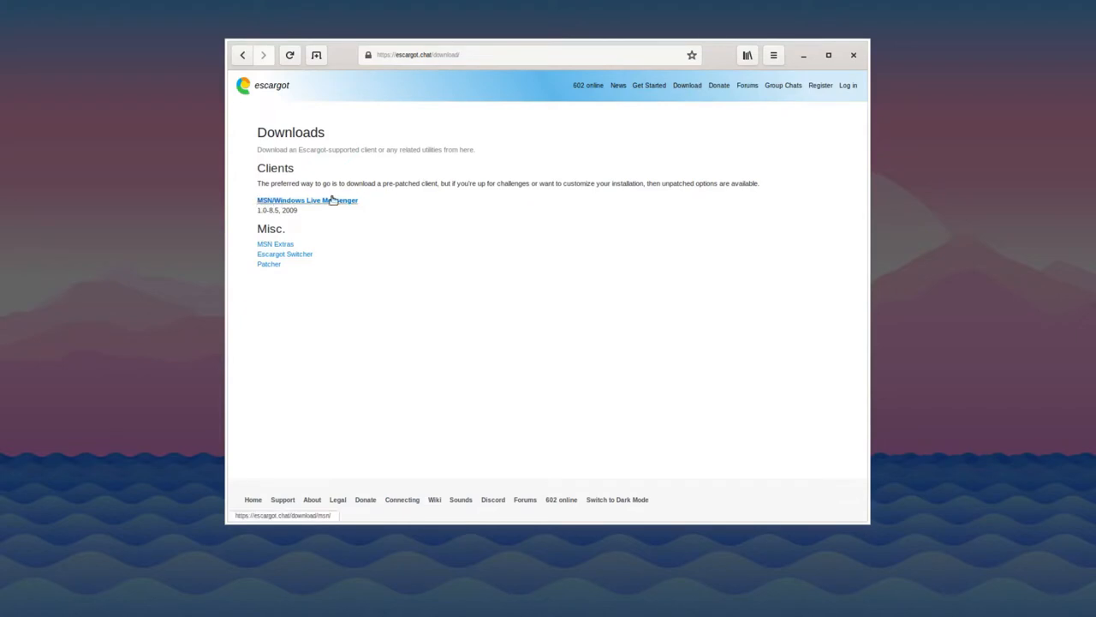
pyautogui.click(306, 200)
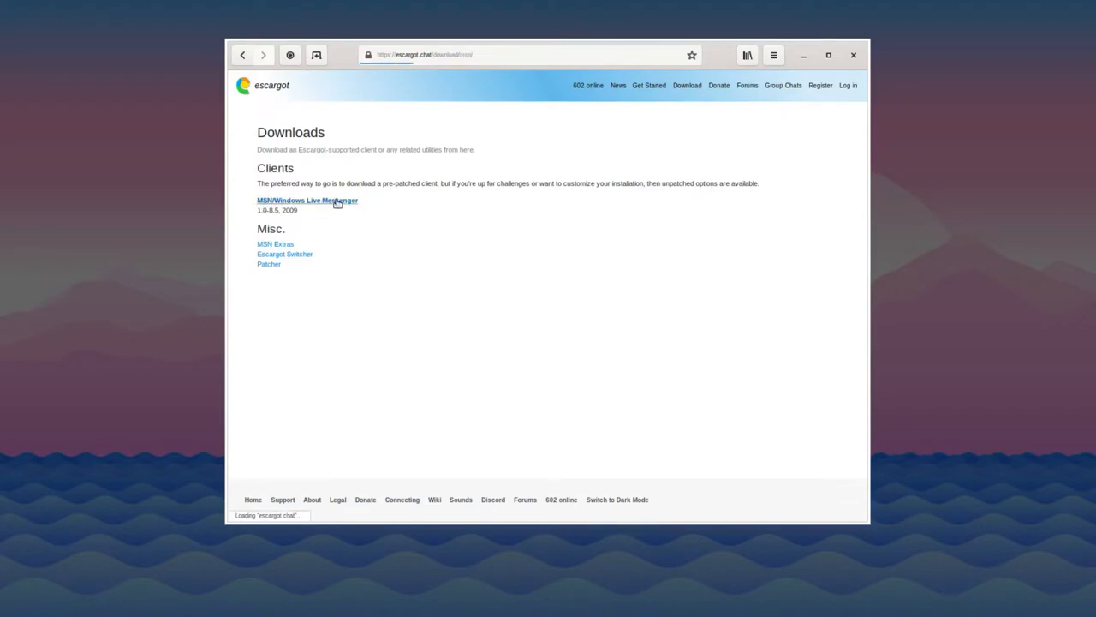
pyautogui.click(306, 200)
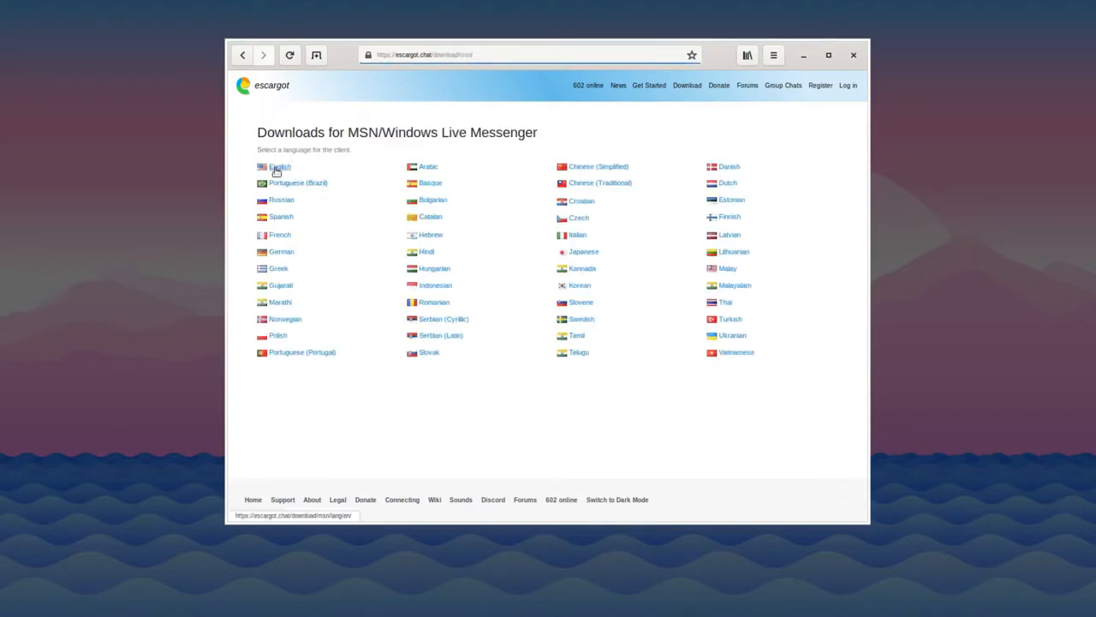
pyautogui.click(278, 166)
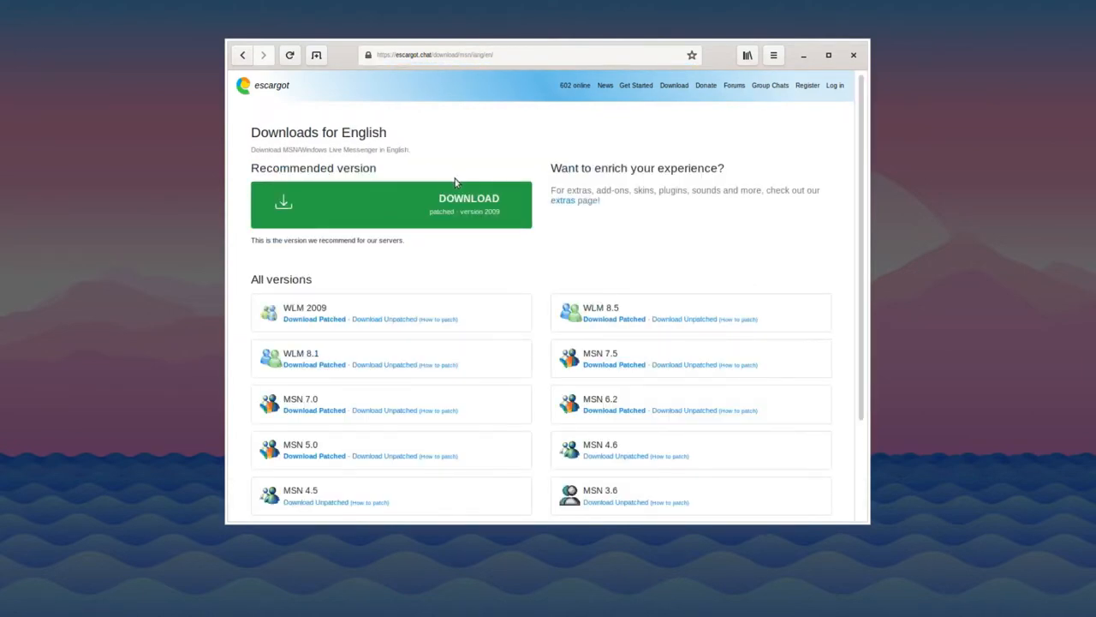
pyautogui.moveTo(383, 340)
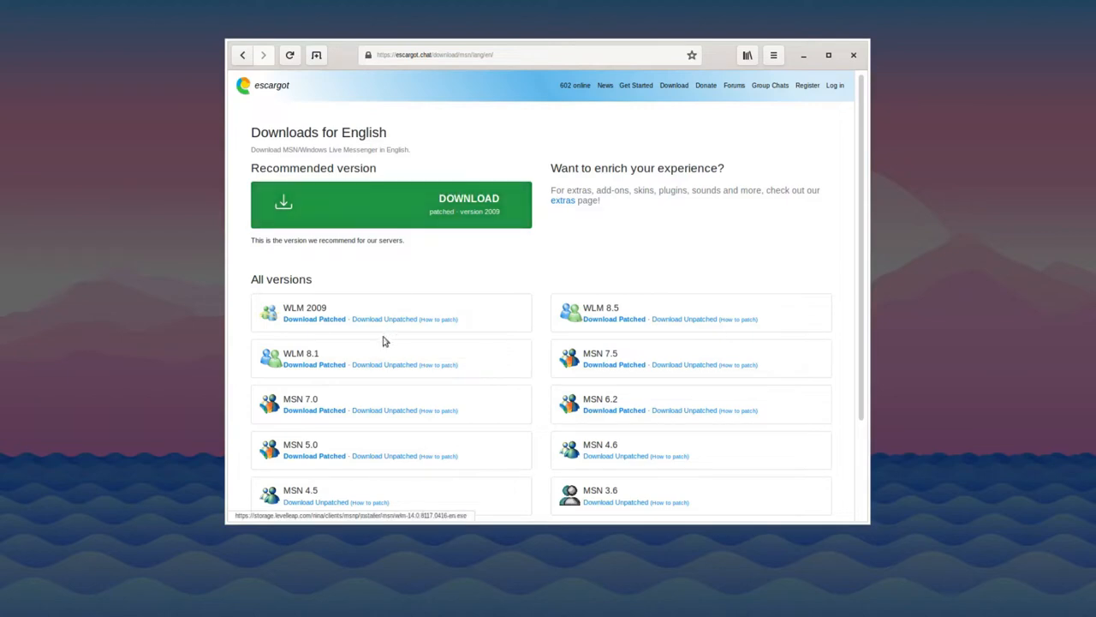
pyautogui.moveTo(305, 411)
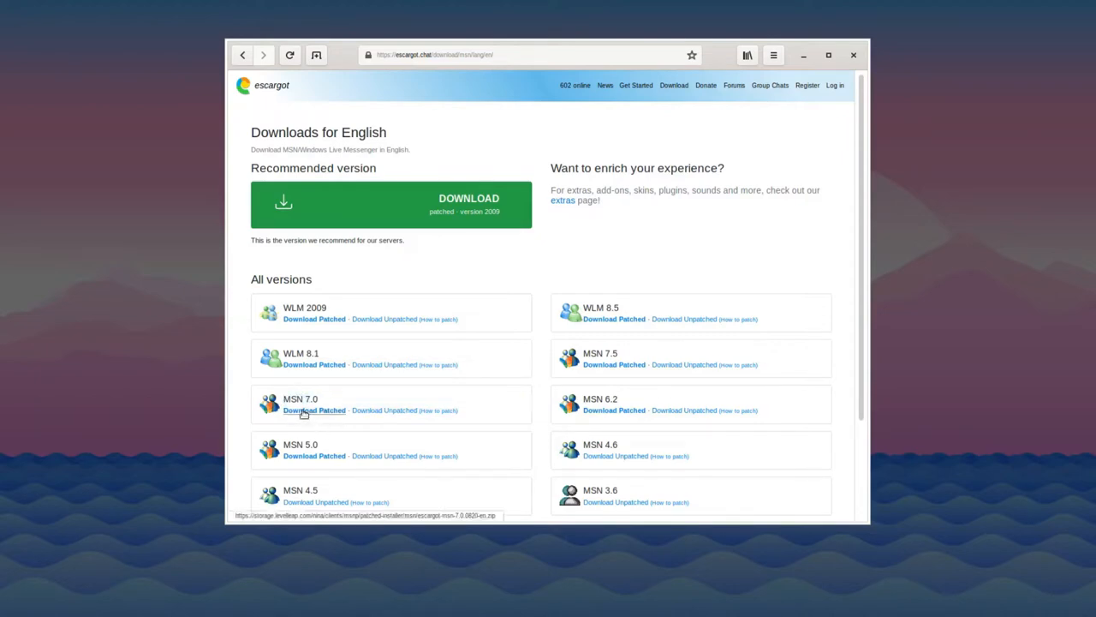
pyautogui.click(313, 411)
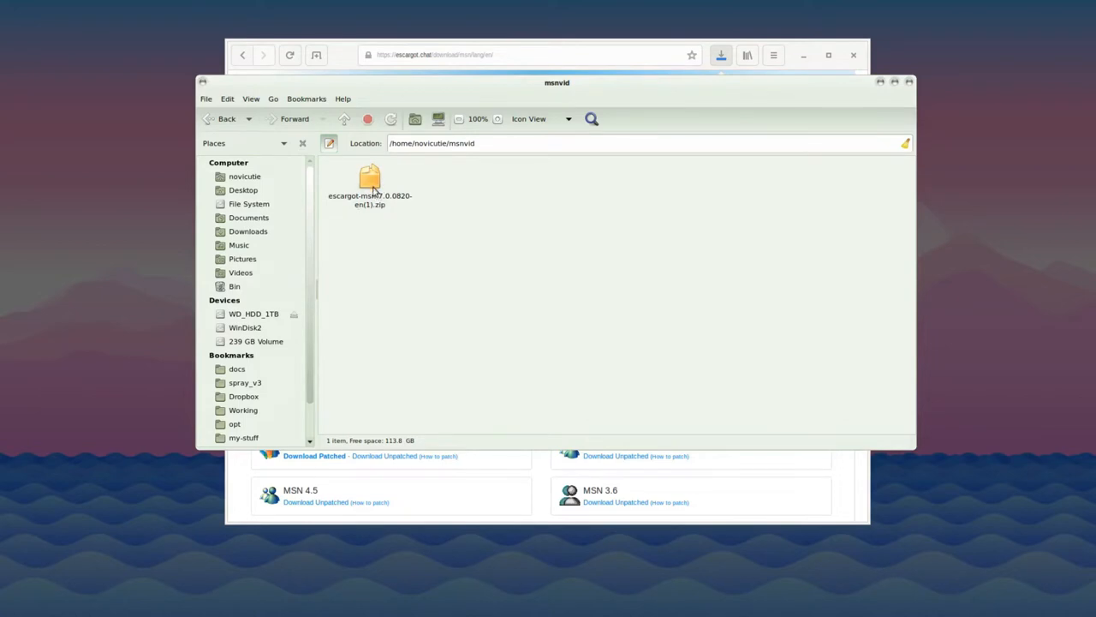
# Step: Extract the downloaded MSN 7.0 zip in place with Extract Here
pyautogui.rightClick(370, 175)
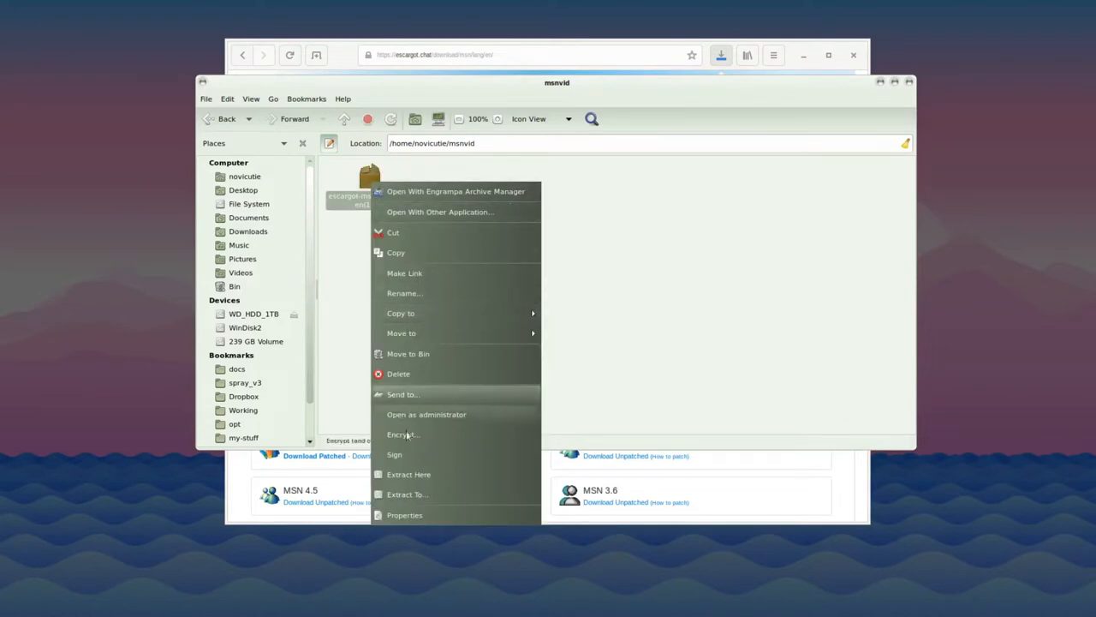
pyautogui.click(407, 473)
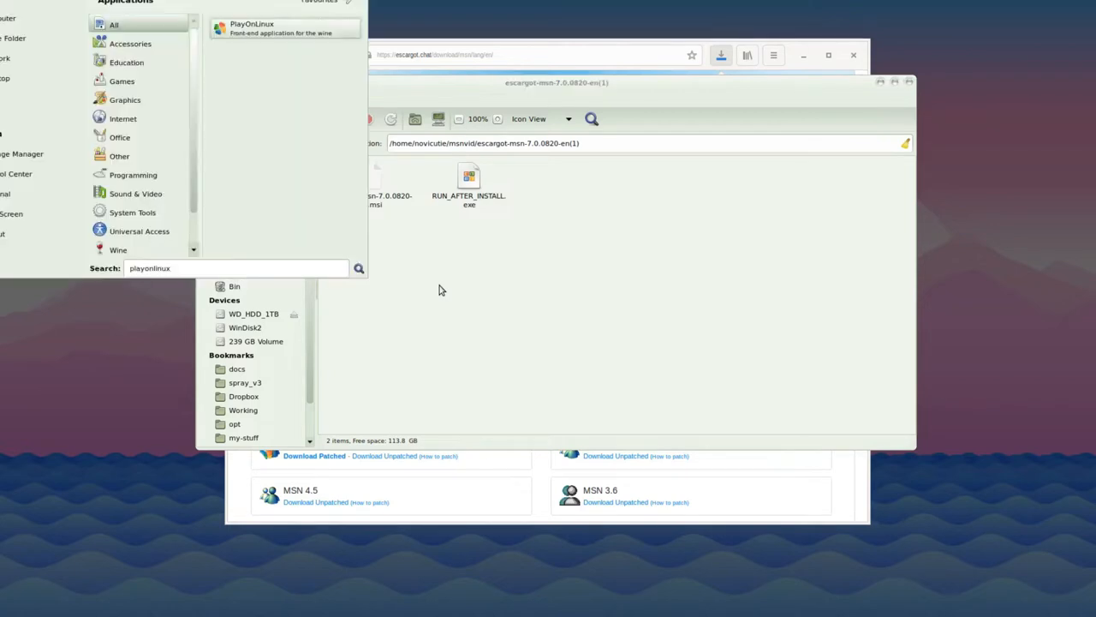
# Step: Launch PlayOnLinux from the Applications menu search results
pyautogui.click(438, 284)
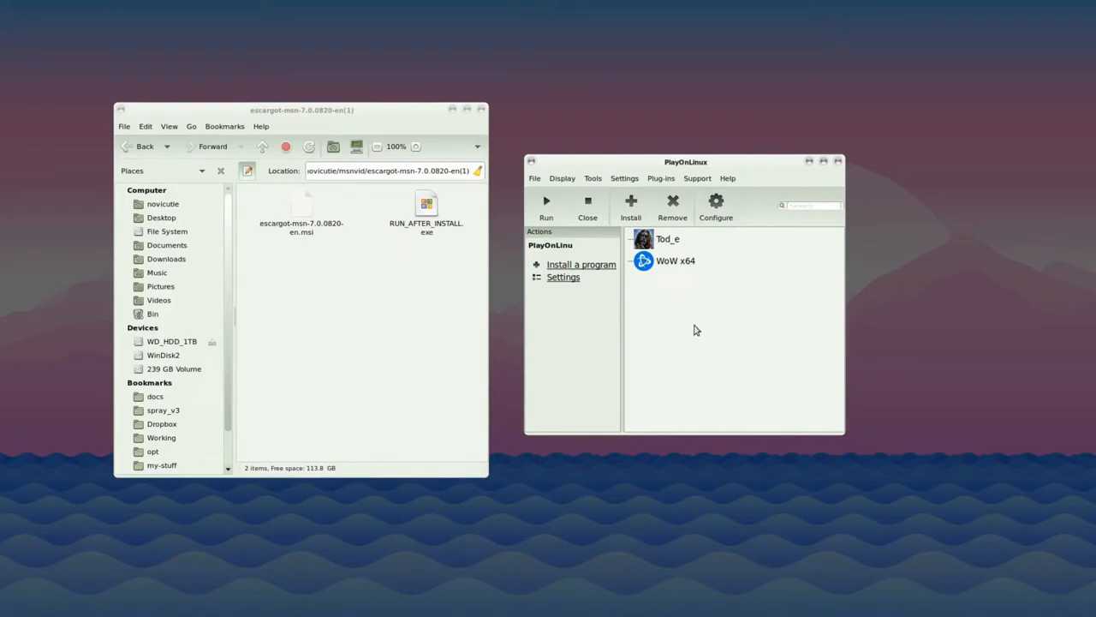
pyautogui.moveTo(719, 343)
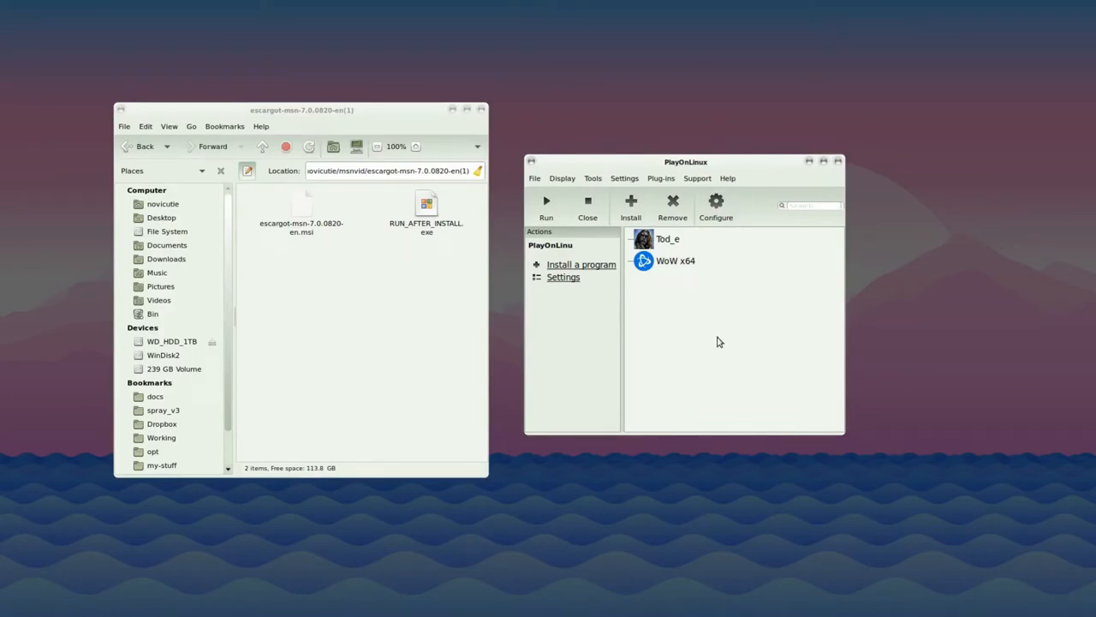
pyautogui.moveTo(603, 178)
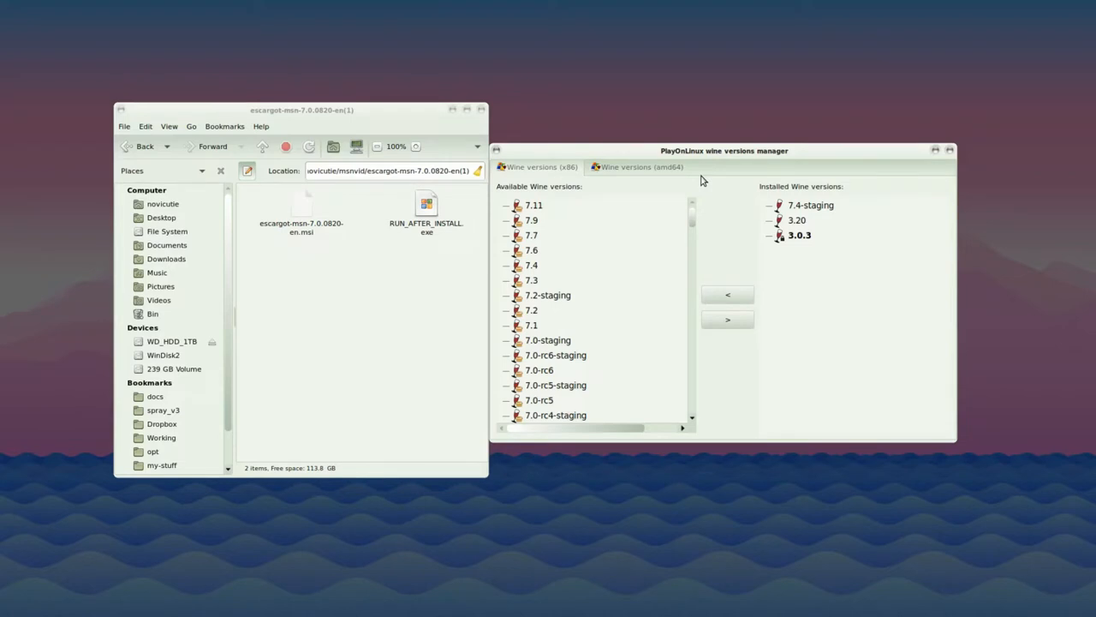
pyautogui.moveTo(688, 181)
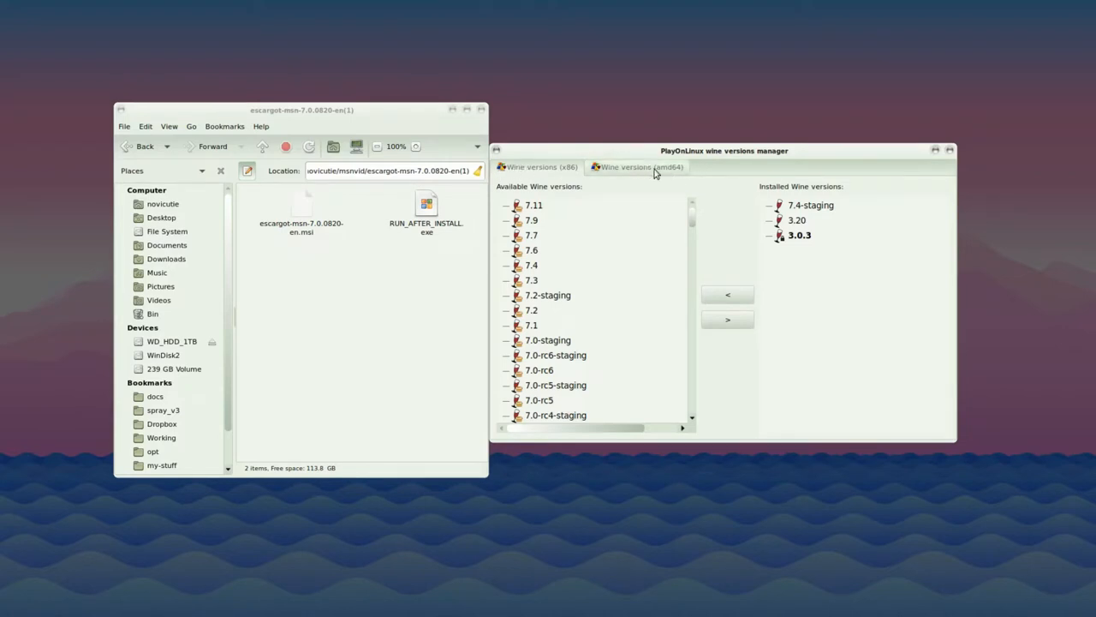
# Step: In the Wine versions manager's amd64 list, select 6.17-staging and Wine 6.16
pyautogui.click(639, 167)
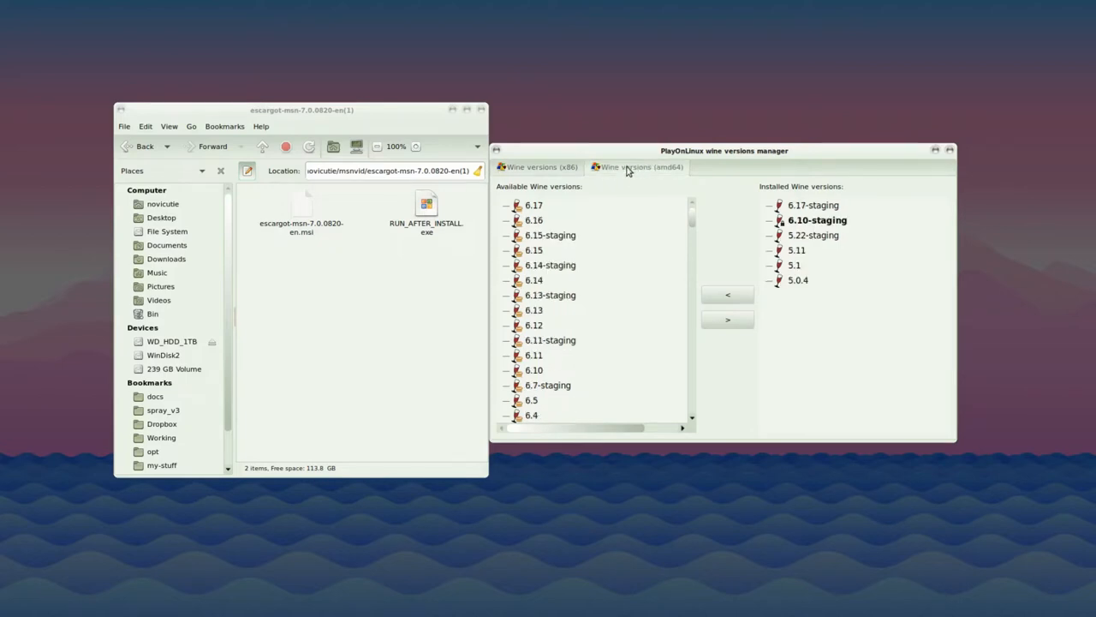
pyautogui.moveTo(816, 205)
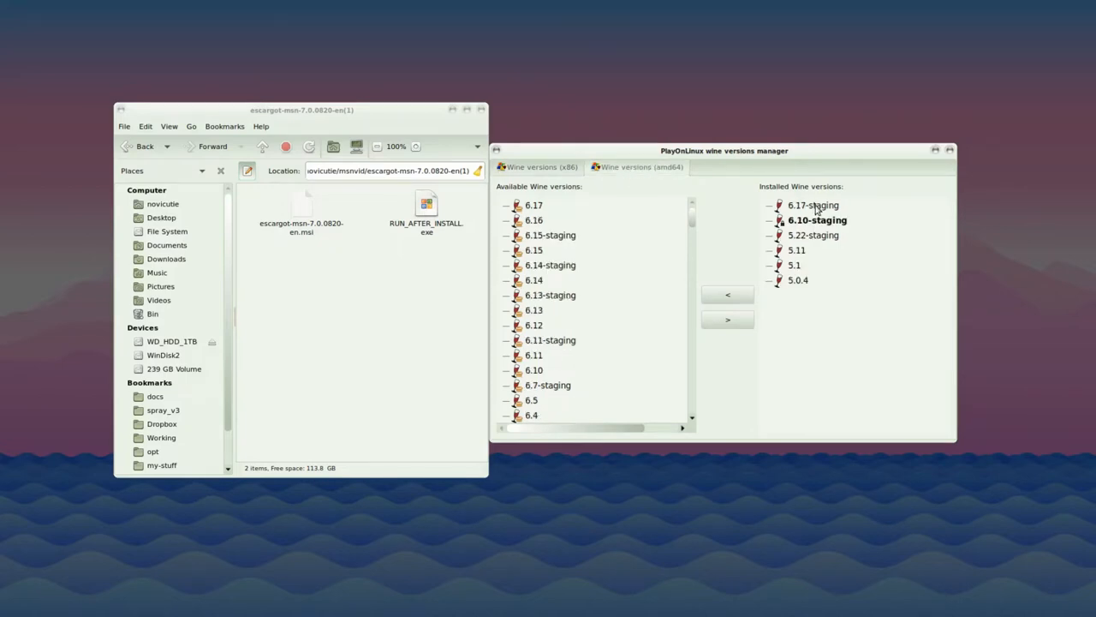
pyautogui.click(808, 205)
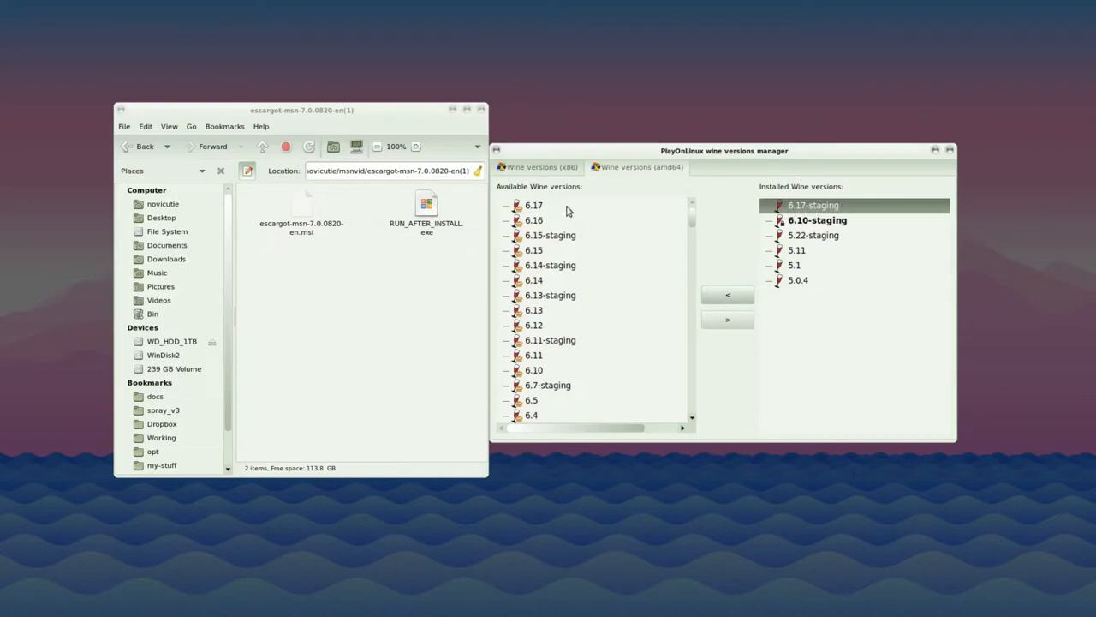
pyautogui.moveTo(558, 253)
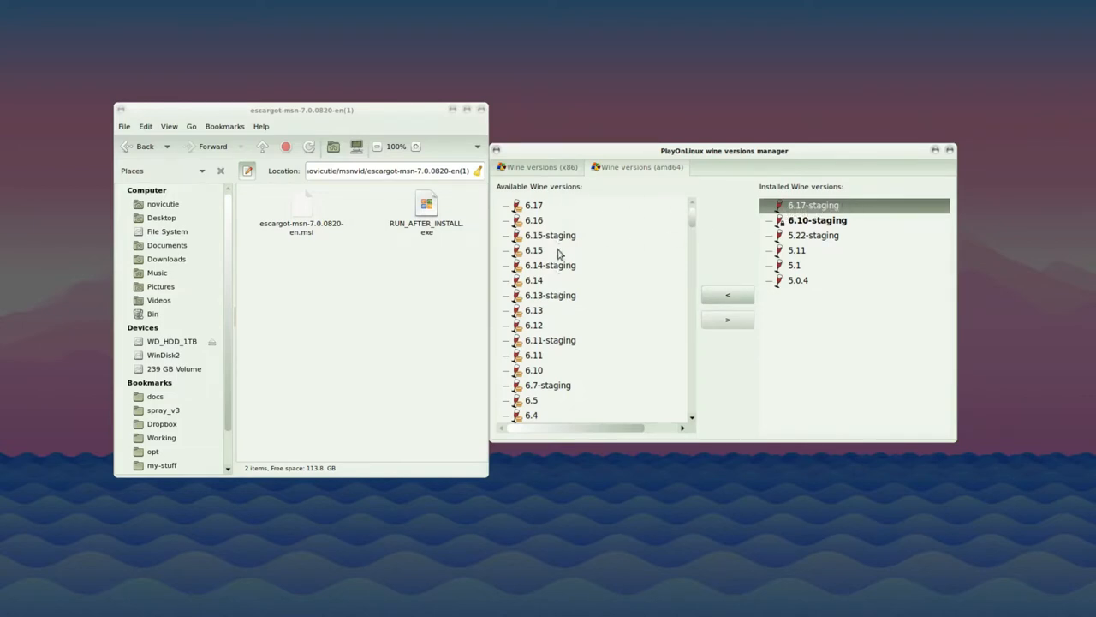
pyautogui.click(531, 219)
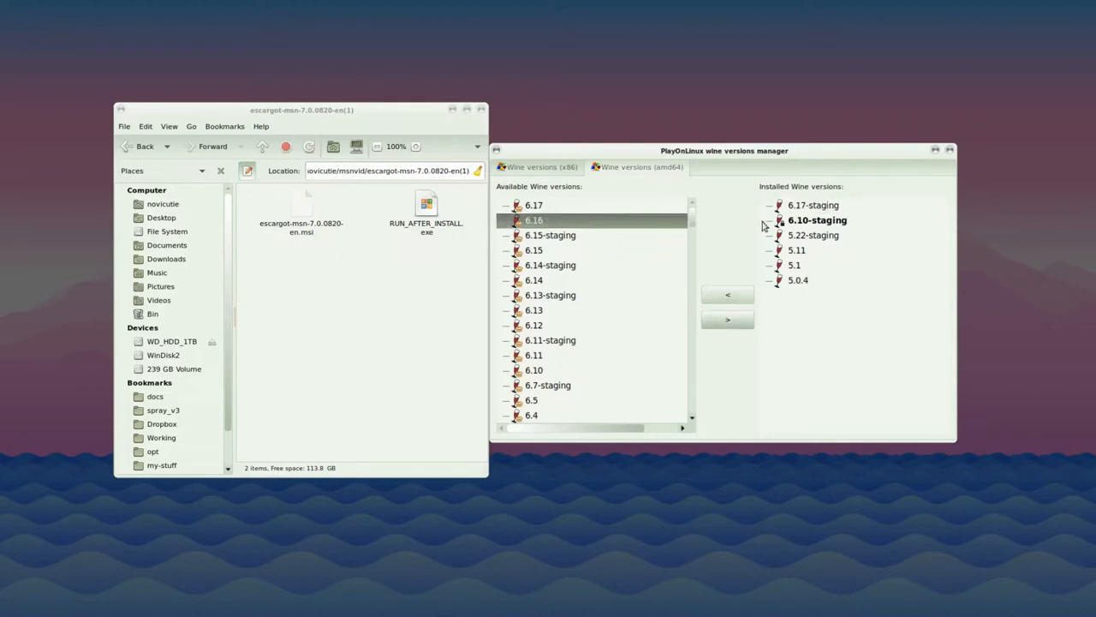
pyautogui.moveTo(721, 322)
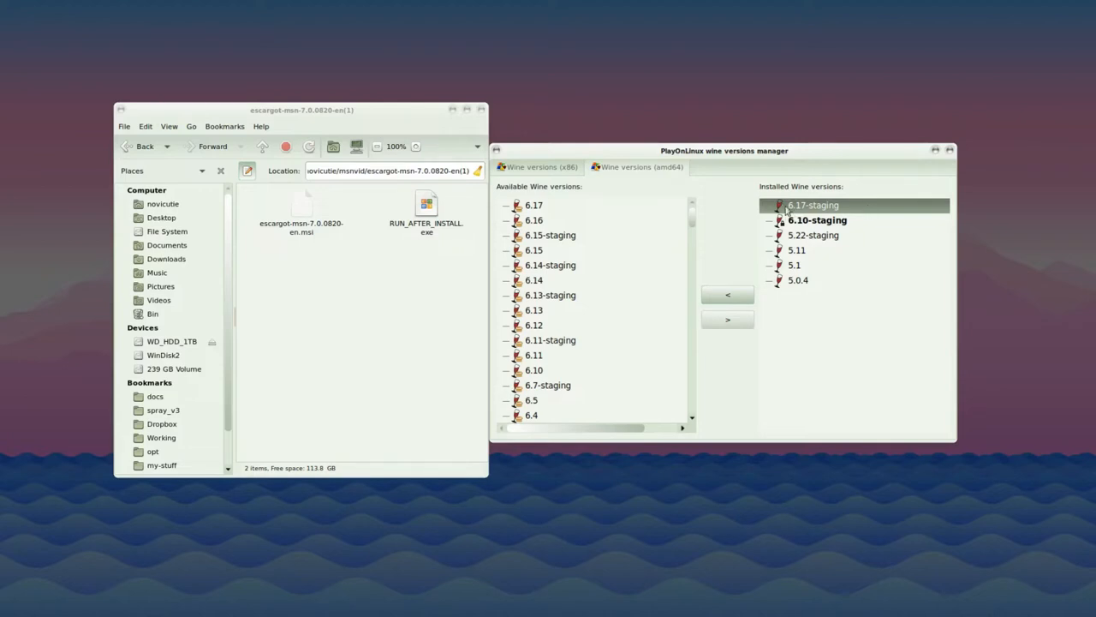
pyautogui.moveTo(894, 171)
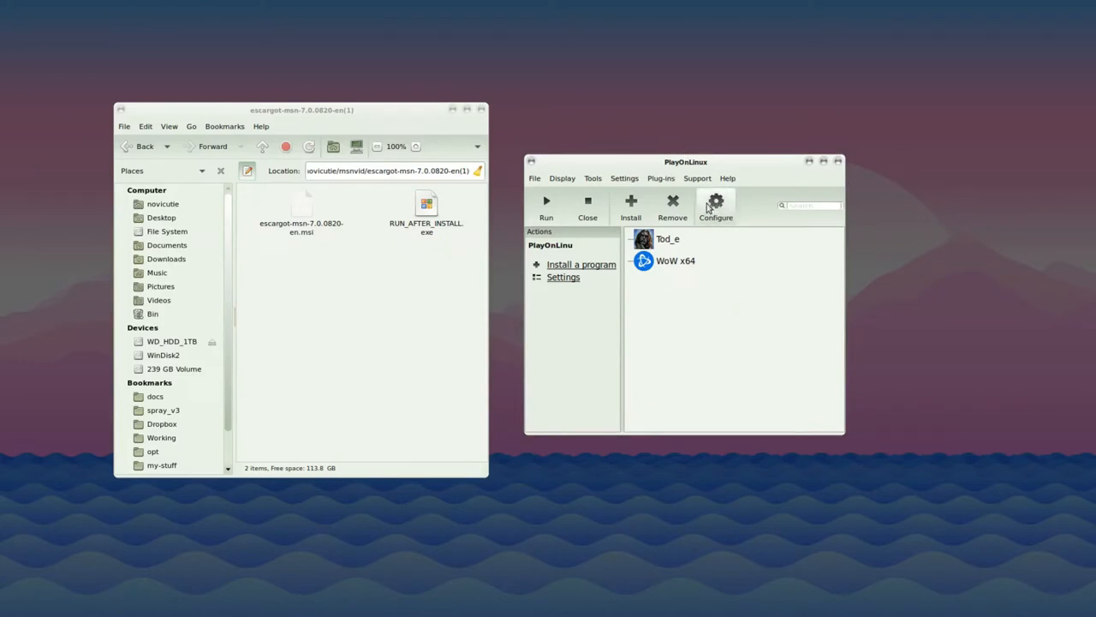
# Step: Start a new virtual drive as a 64-bit Windows installation using Wine 6.17-staging
pyautogui.click(716, 206)
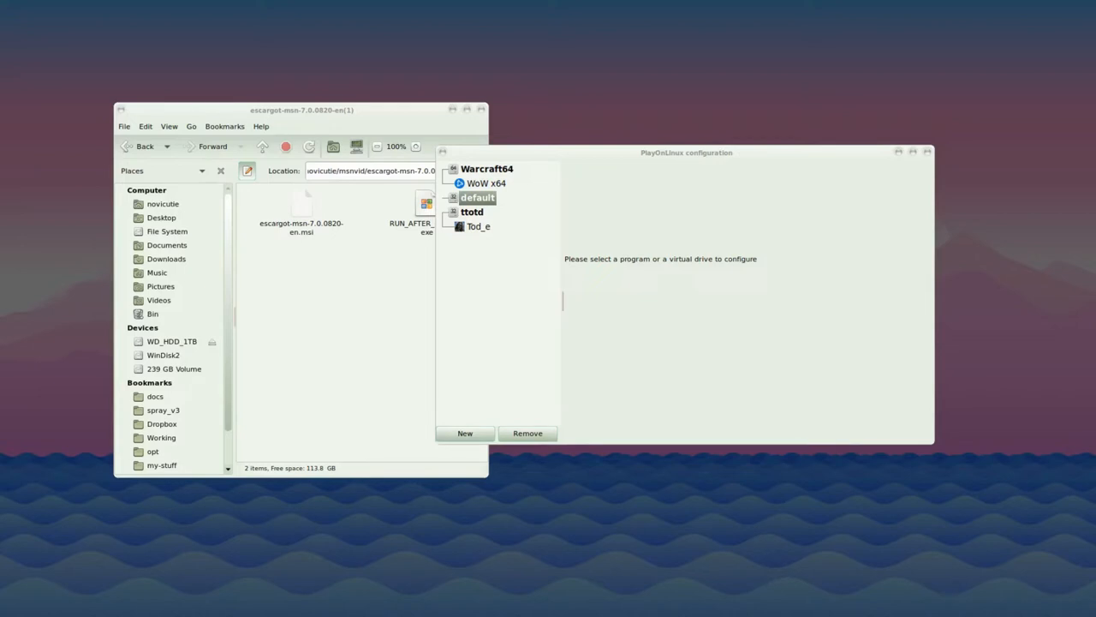
pyautogui.click(464, 431)
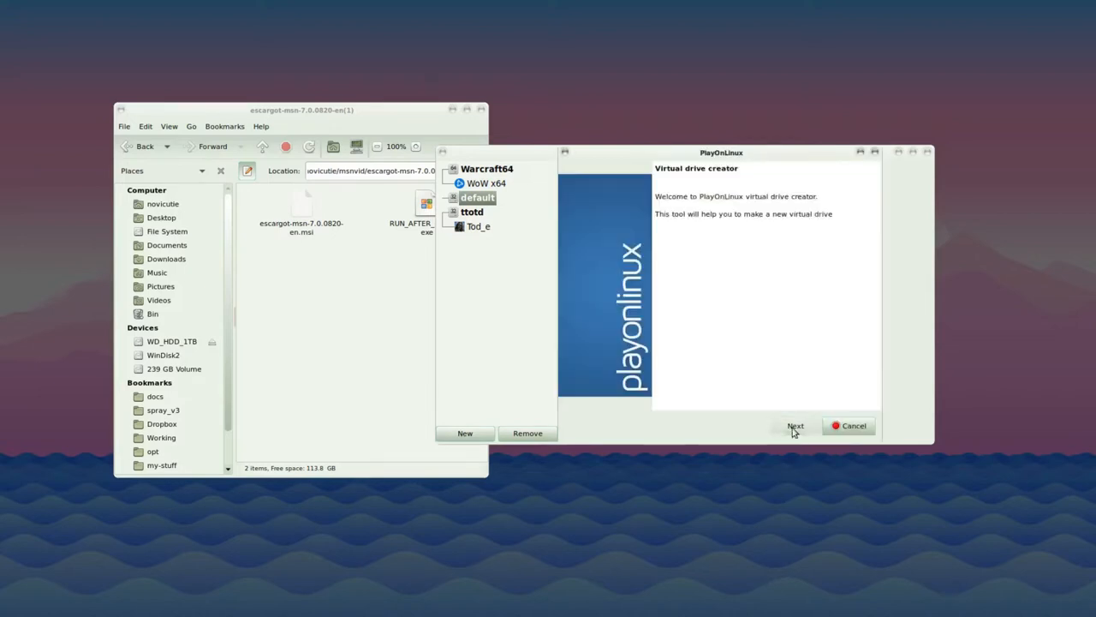
pyautogui.click(795, 424)
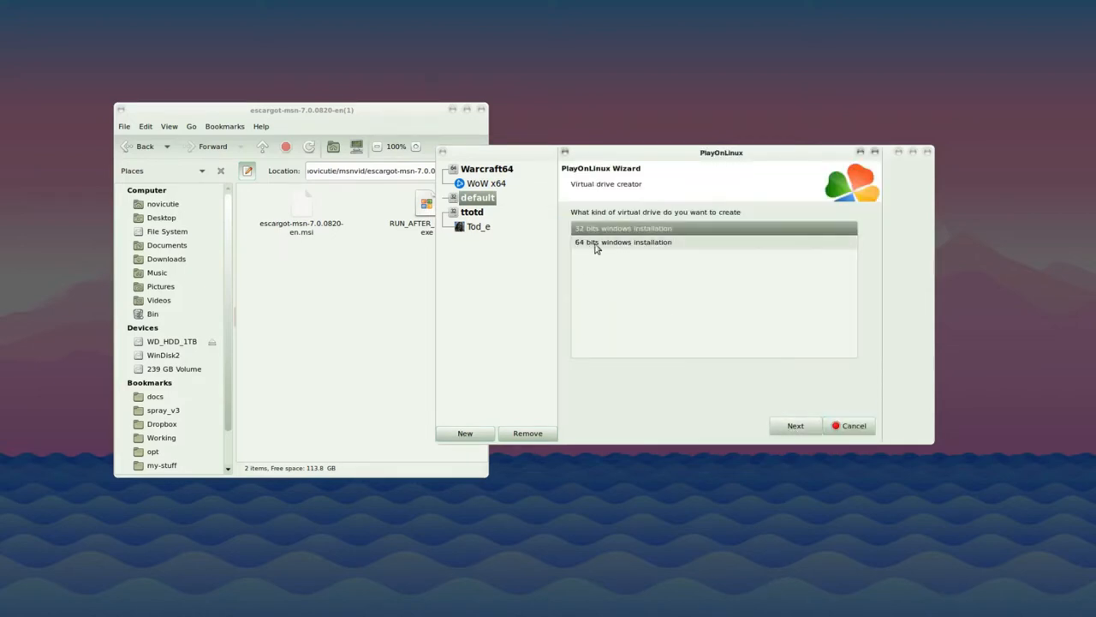
pyautogui.click(624, 242)
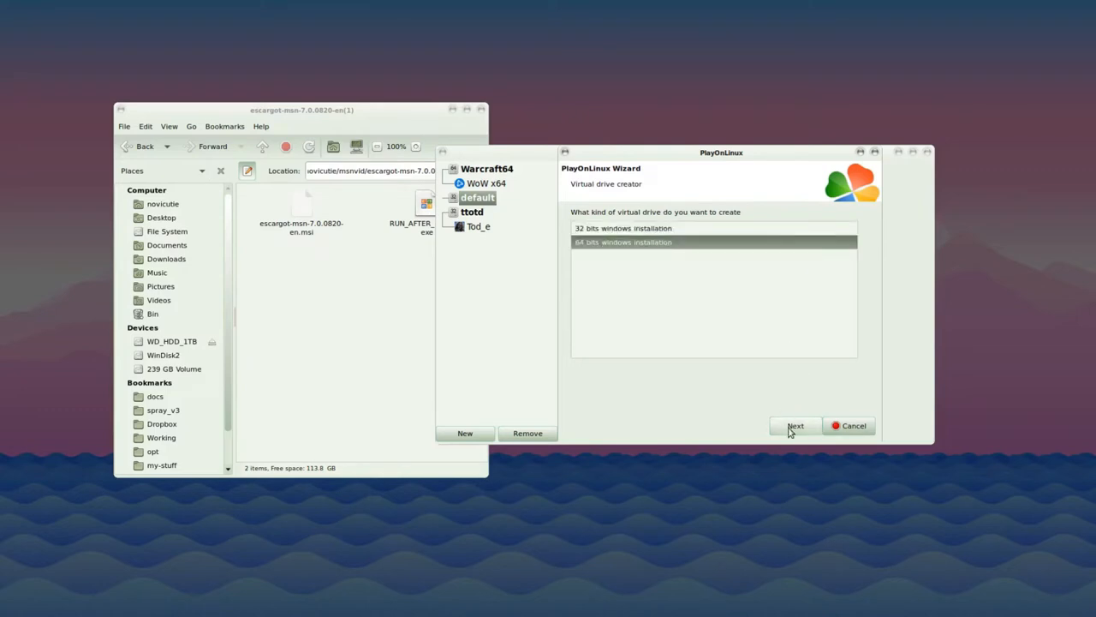
pyautogui.click(795, 425)
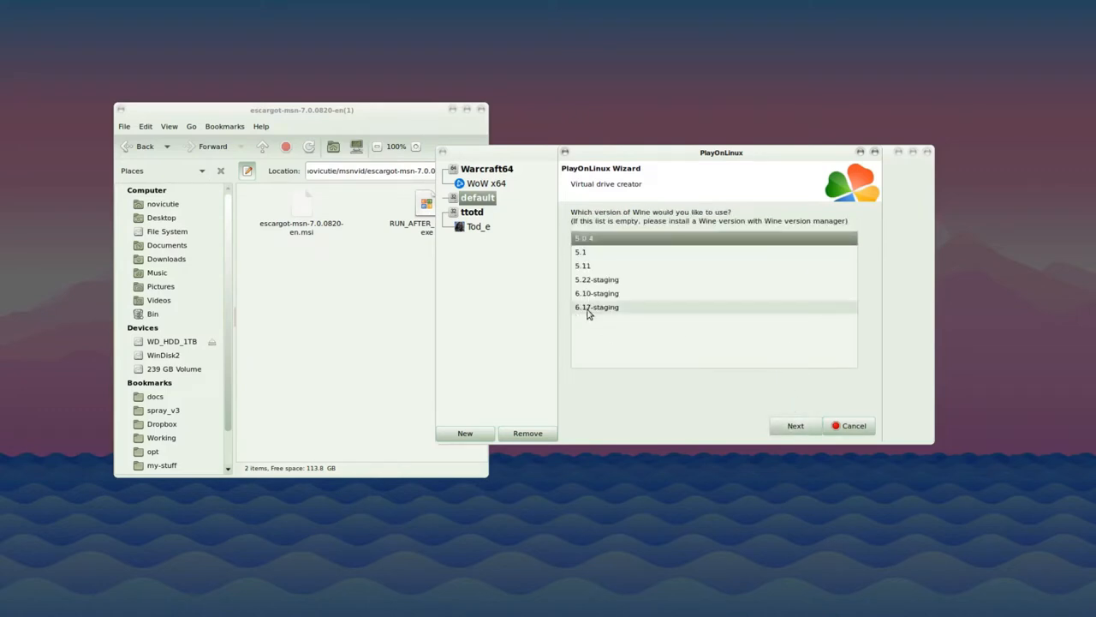
pyautogui.click(596, 307)
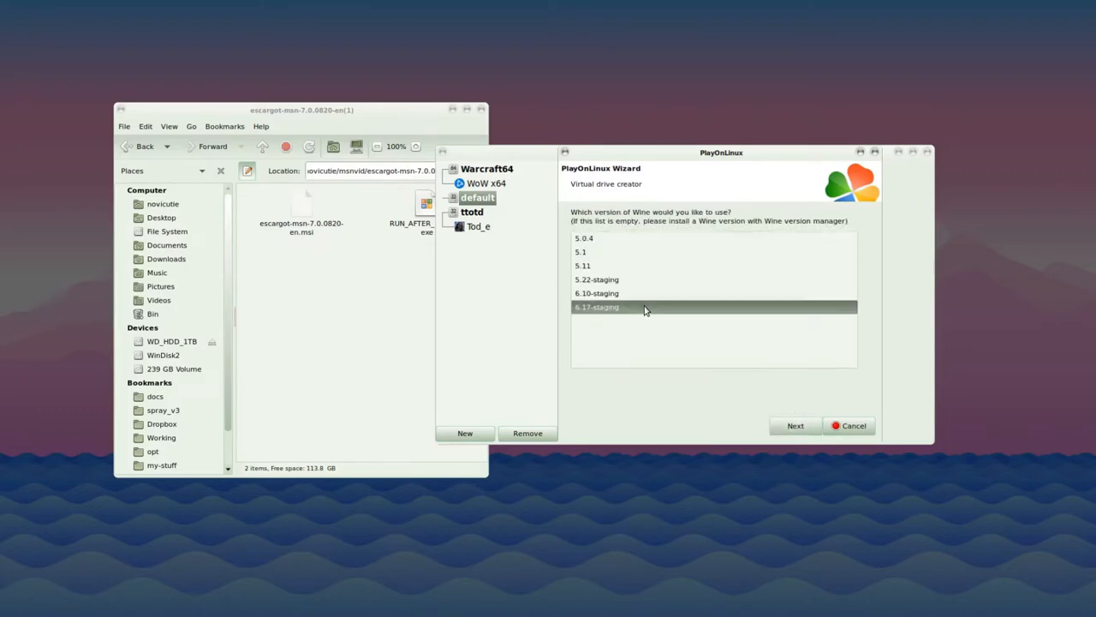
pyautogui.click(795, 425)
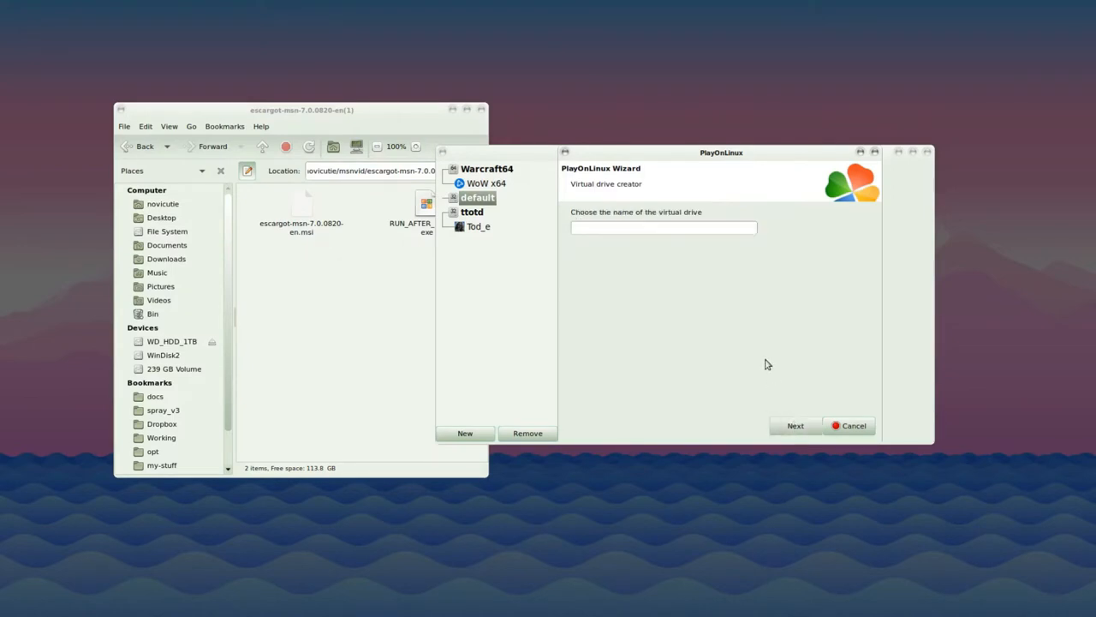
# Step: Name the new virtual drive escargot70 and finish creating it
pyautogui.click(642, 226)
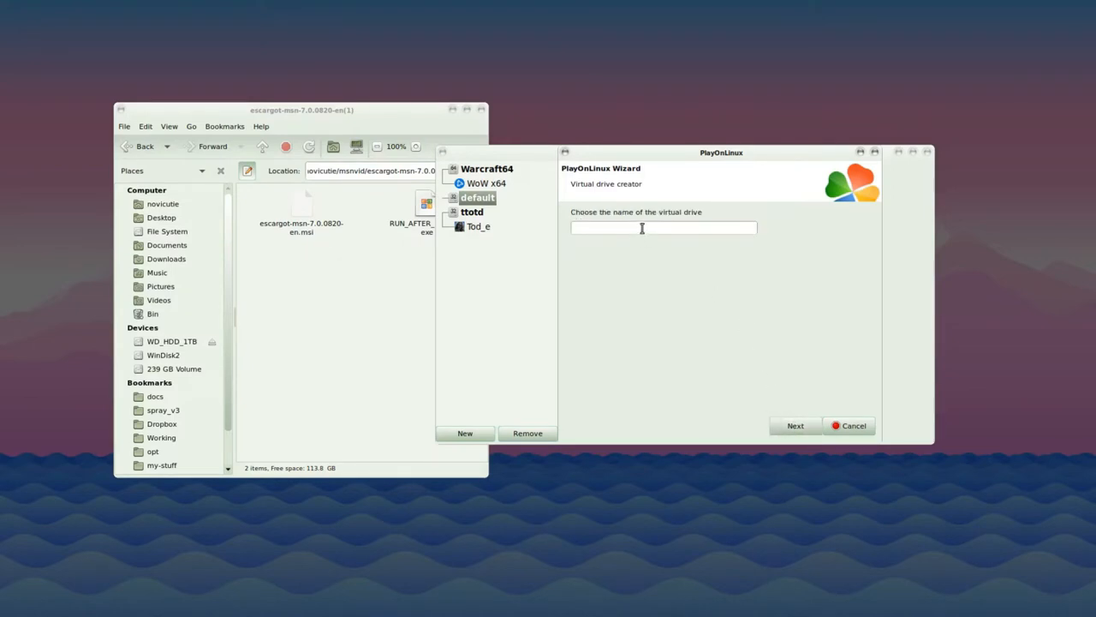
pyautogui.click(664, 226)
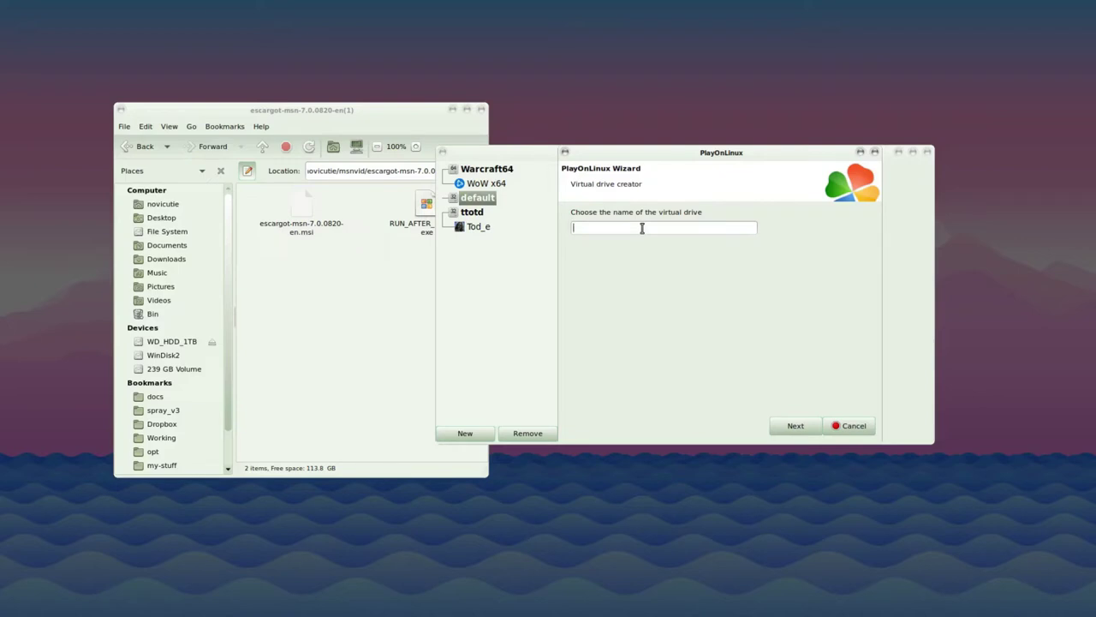
pyautogui.write('escargot70')
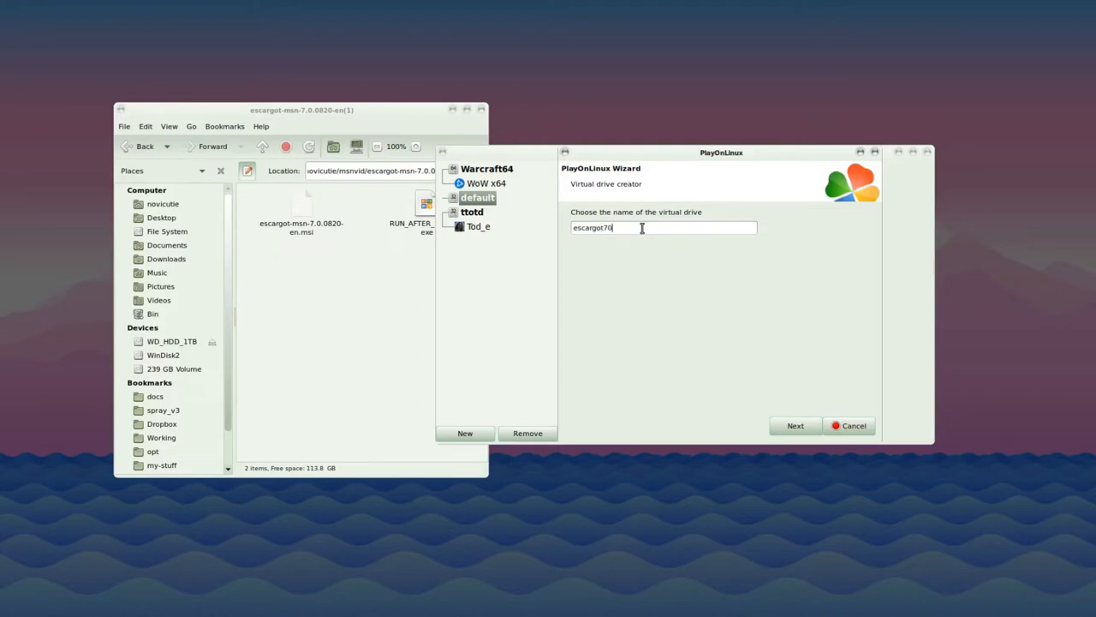
pyautogui.moveTo(775, 390)
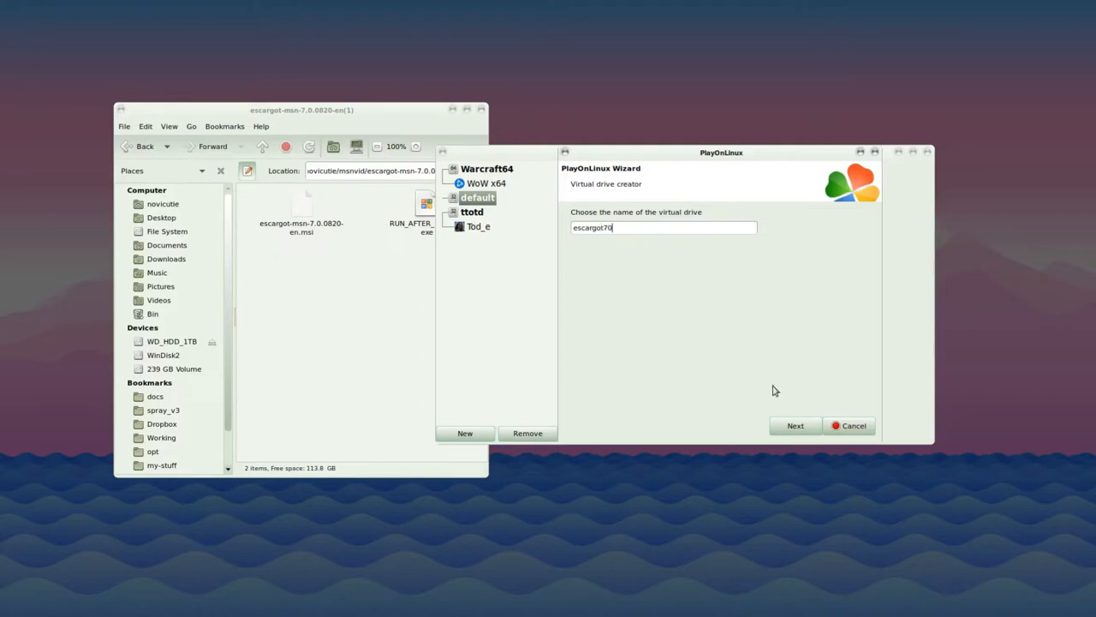
pyautogui.click(794, 425)
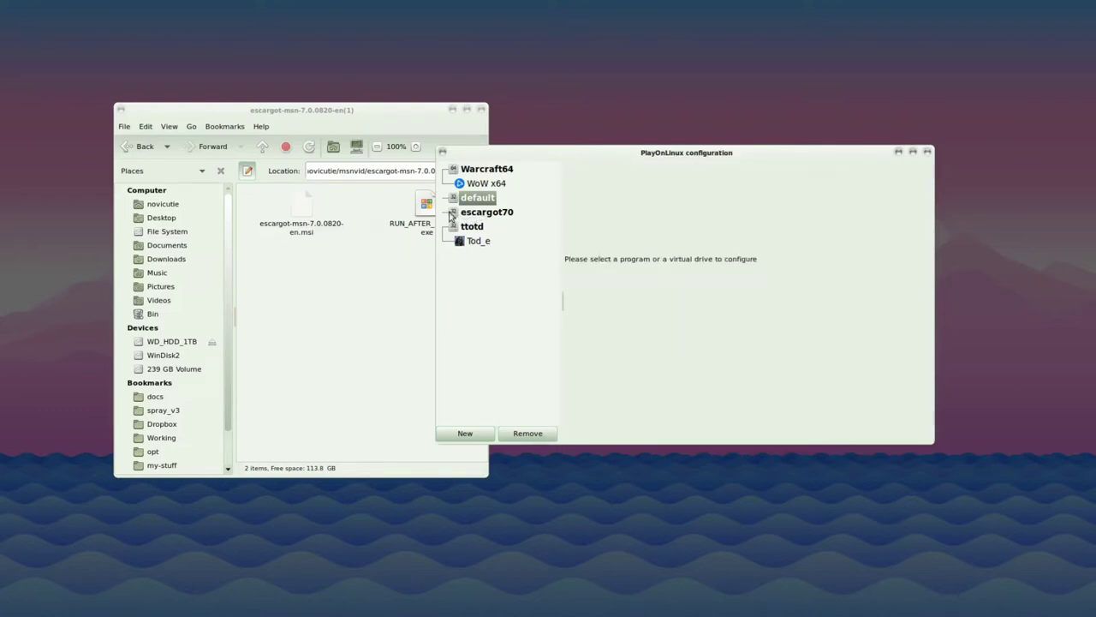
# Step: From escargot70's Miscellaneous settings, choose to run a Windows .exe in the drive
pyautogui.click(487, 213)
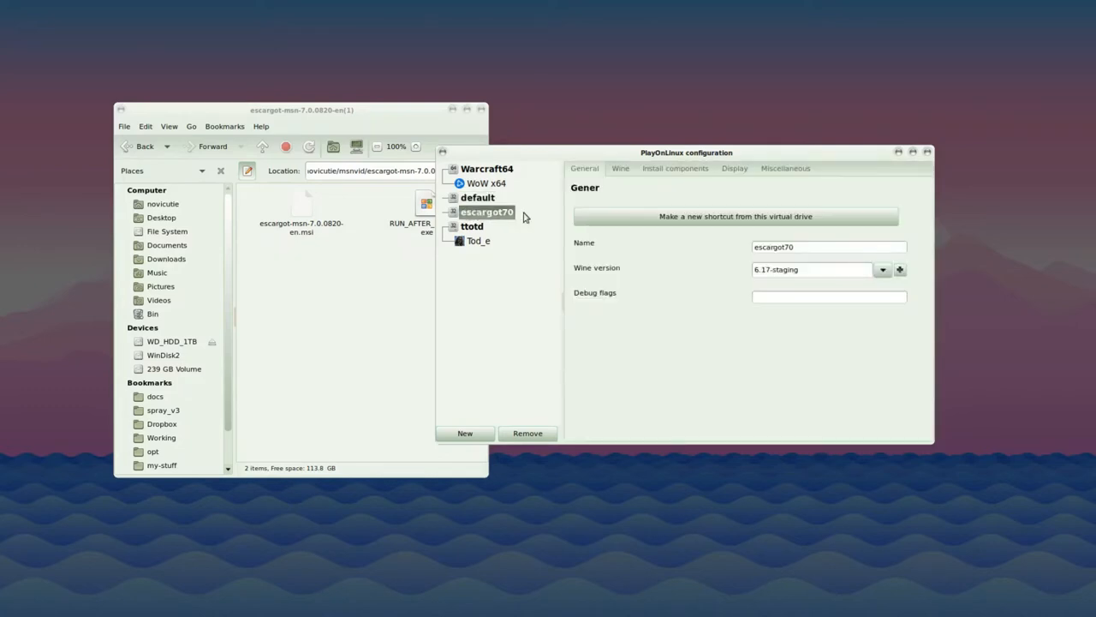
pyautogui.moveTo(503, 216)
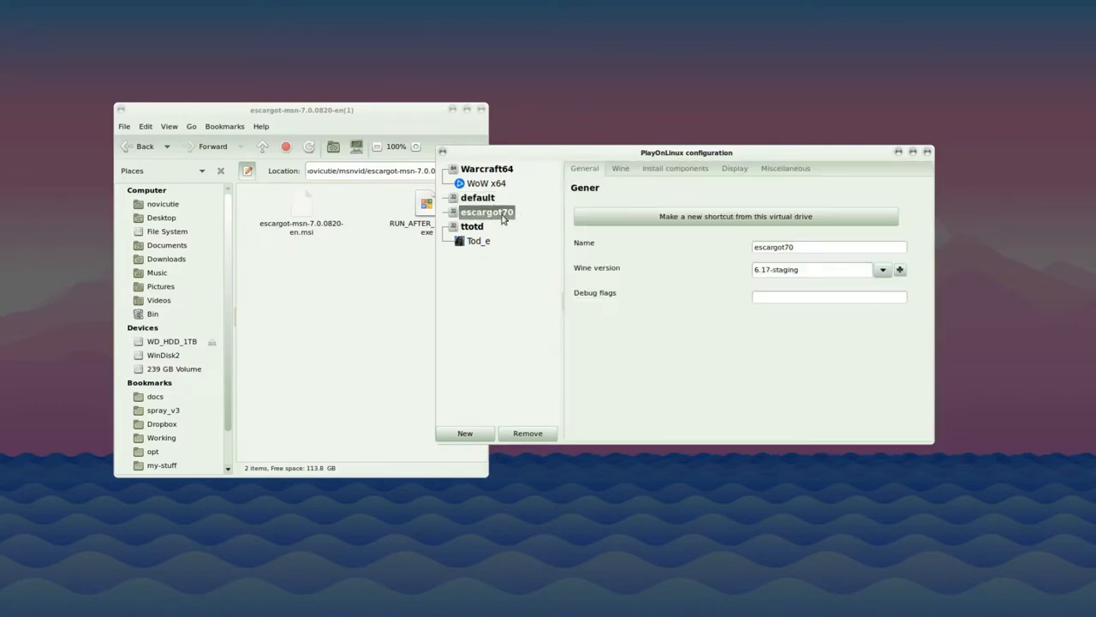
pyautogui.click(785, 168)
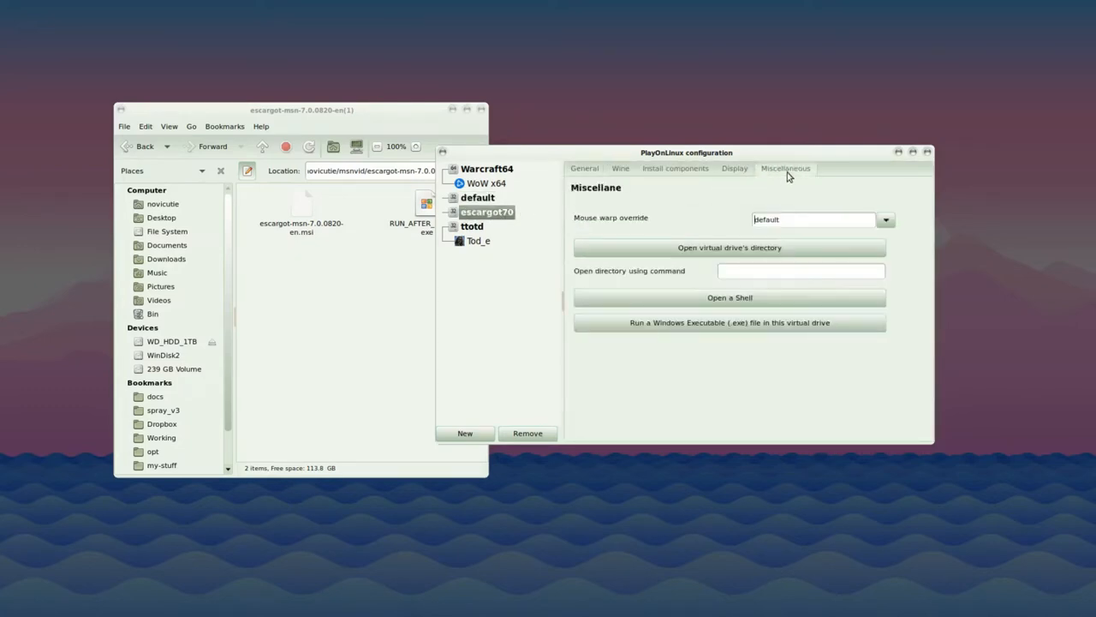
pyautogui.moveTo(730, 342)
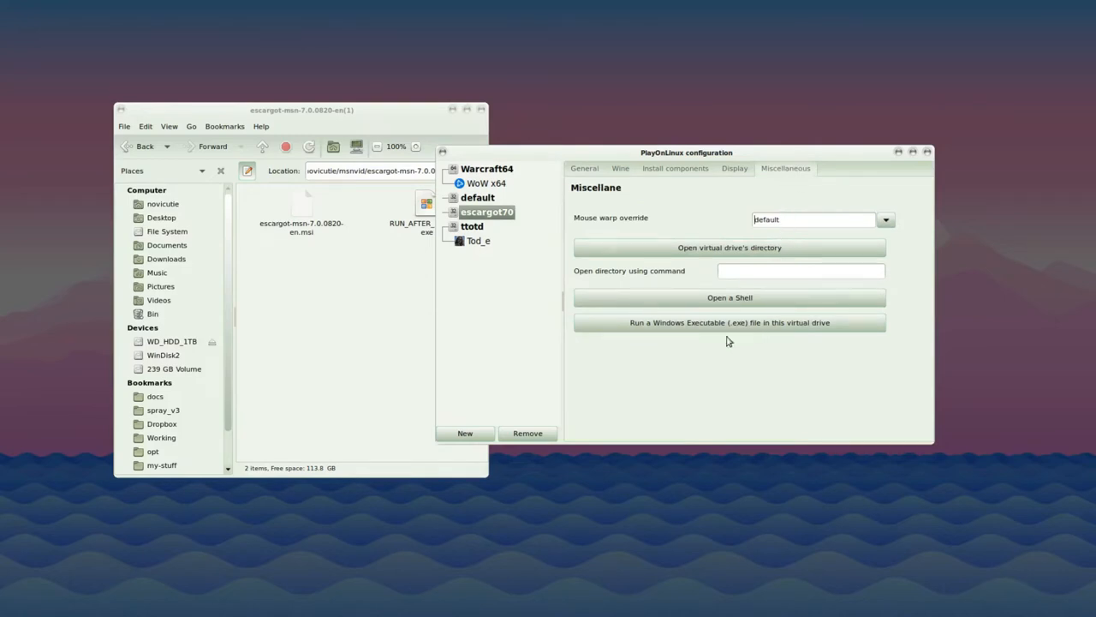
pyautogui.moveTo(723, 329)
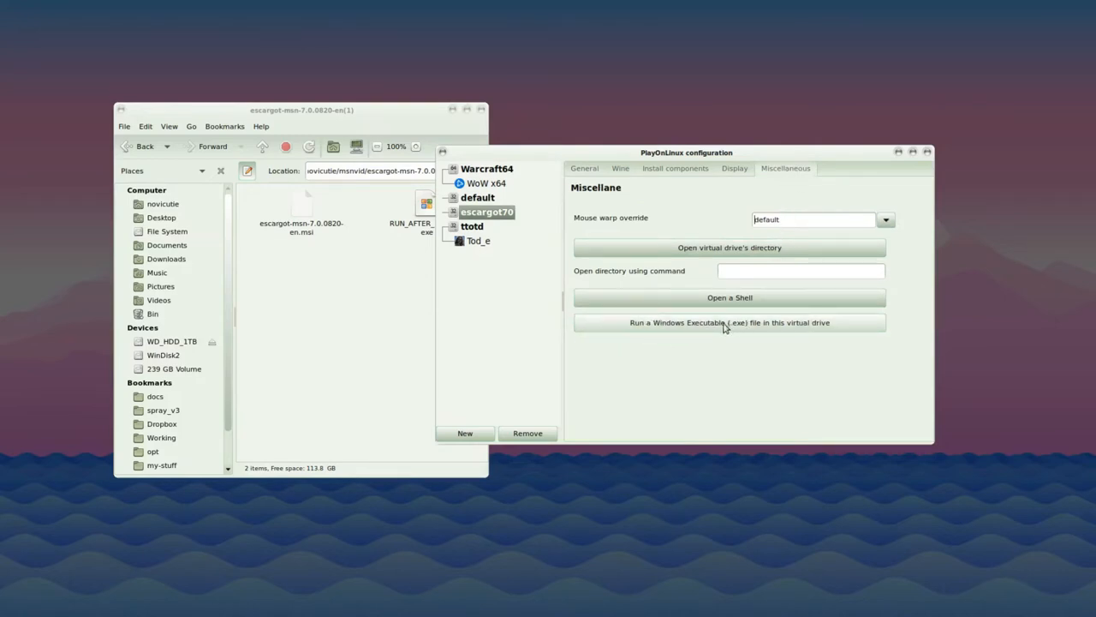
pyautogui.click(730, 322)
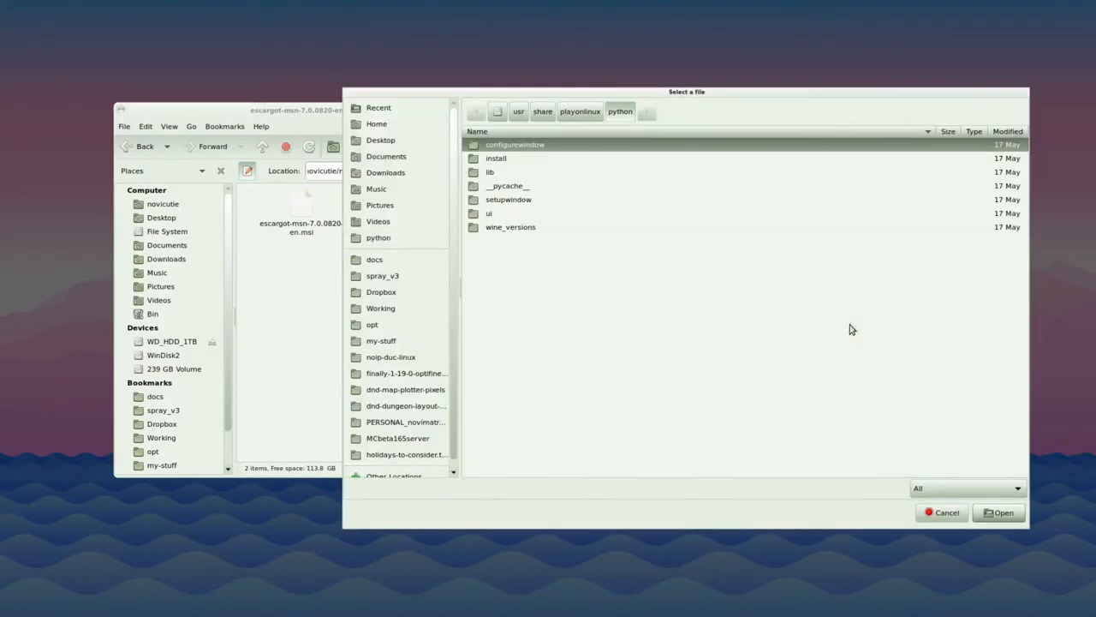
pyautogui.moveTo(836, 316)
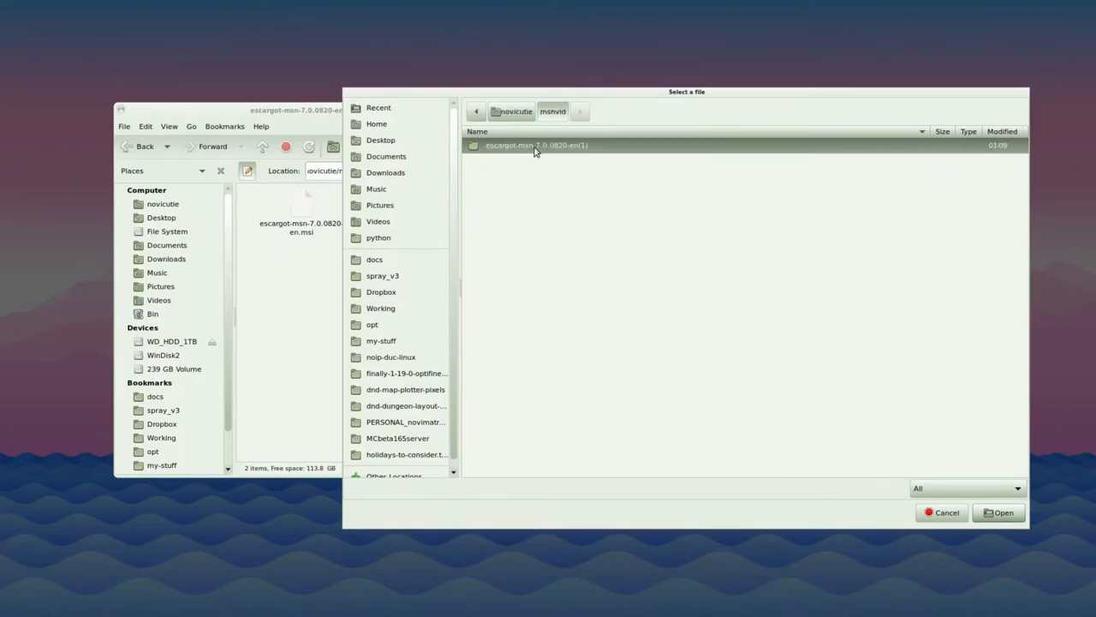
# Step: Run the MSN Messenger 7.0 installer, accept the Terms of Use, skip extra features and finish
pyautogui.doubleClick(538, 144)
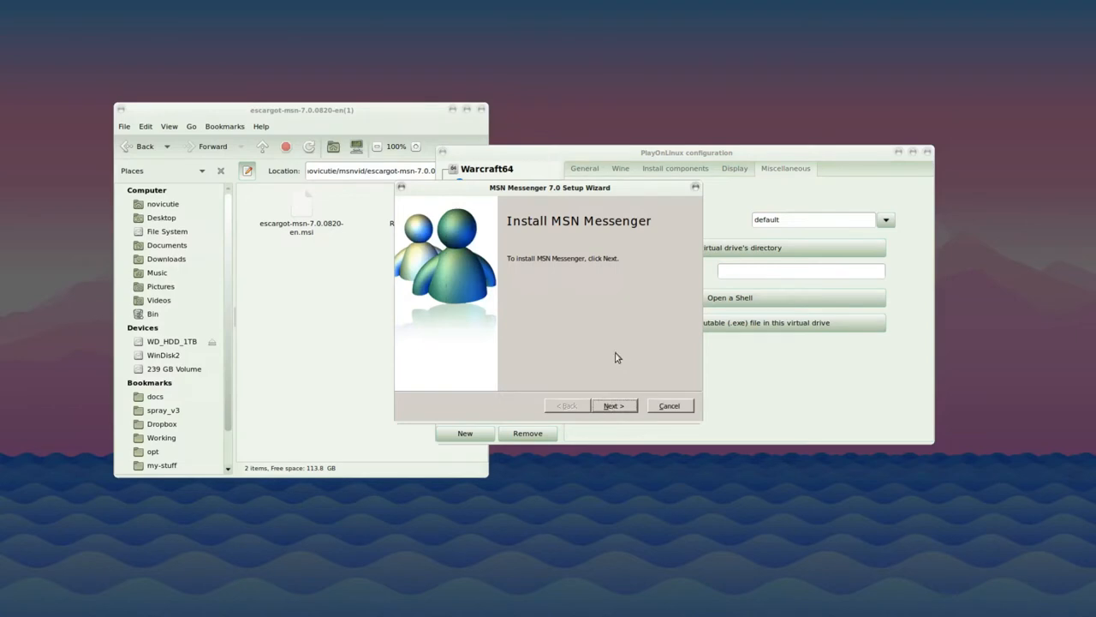
pyautogui.click(613, 404)
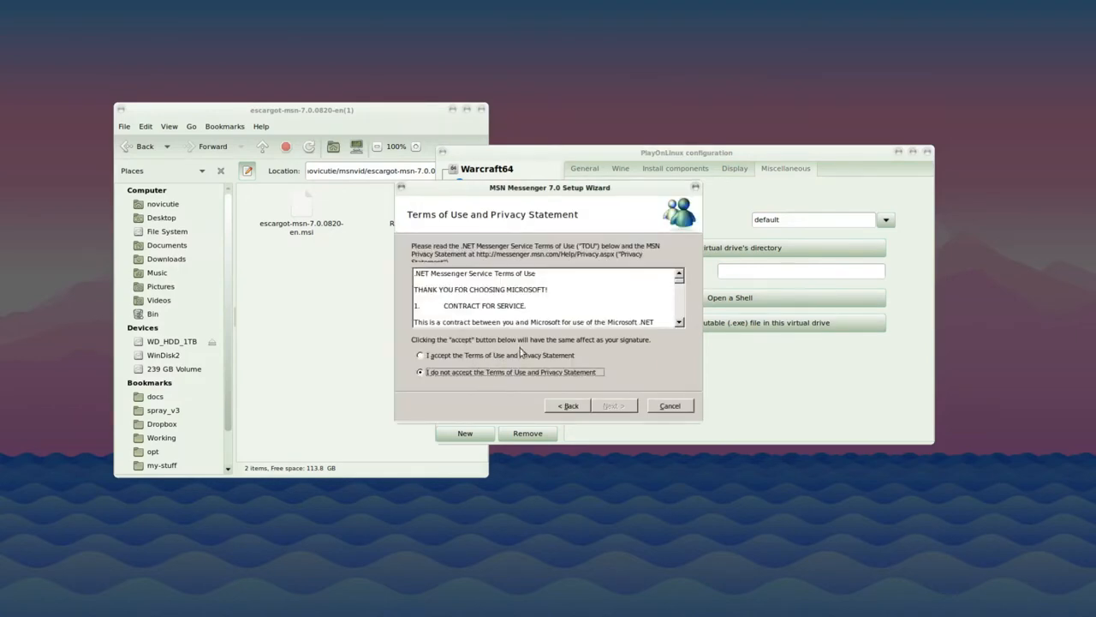
pyautogui.click(613, 405)
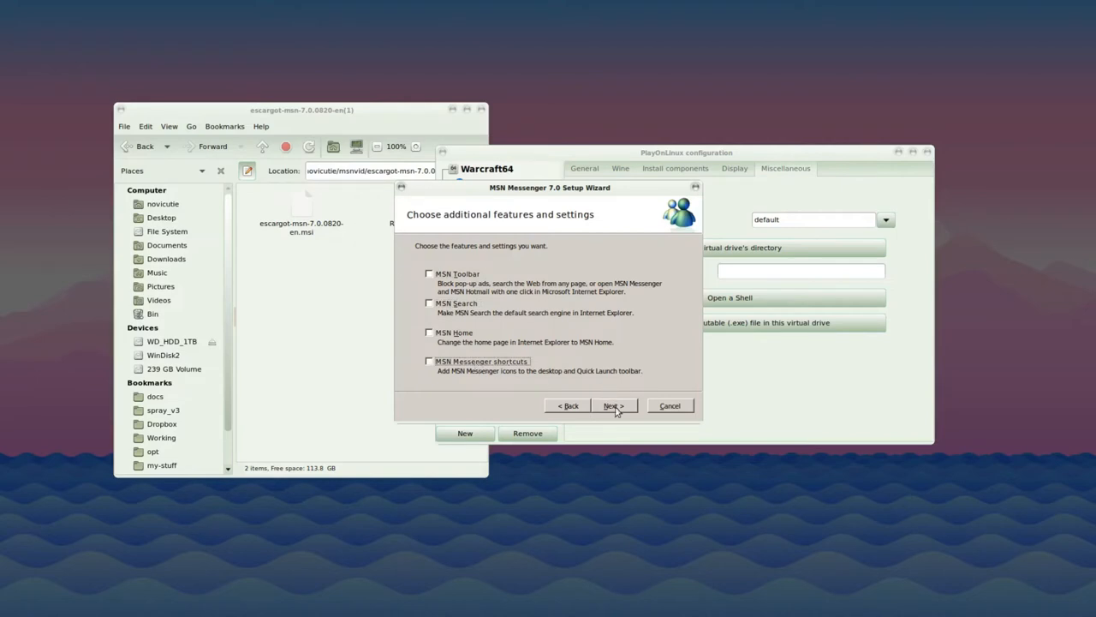
pyautogui.click(613, 405)
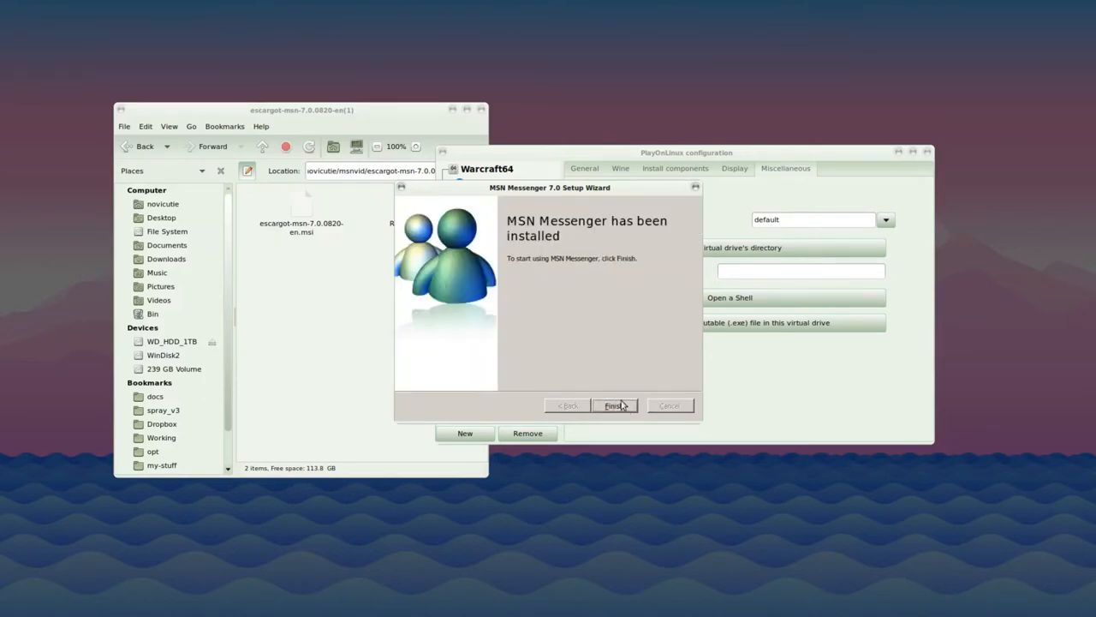
pyautogui.click(613, 404)
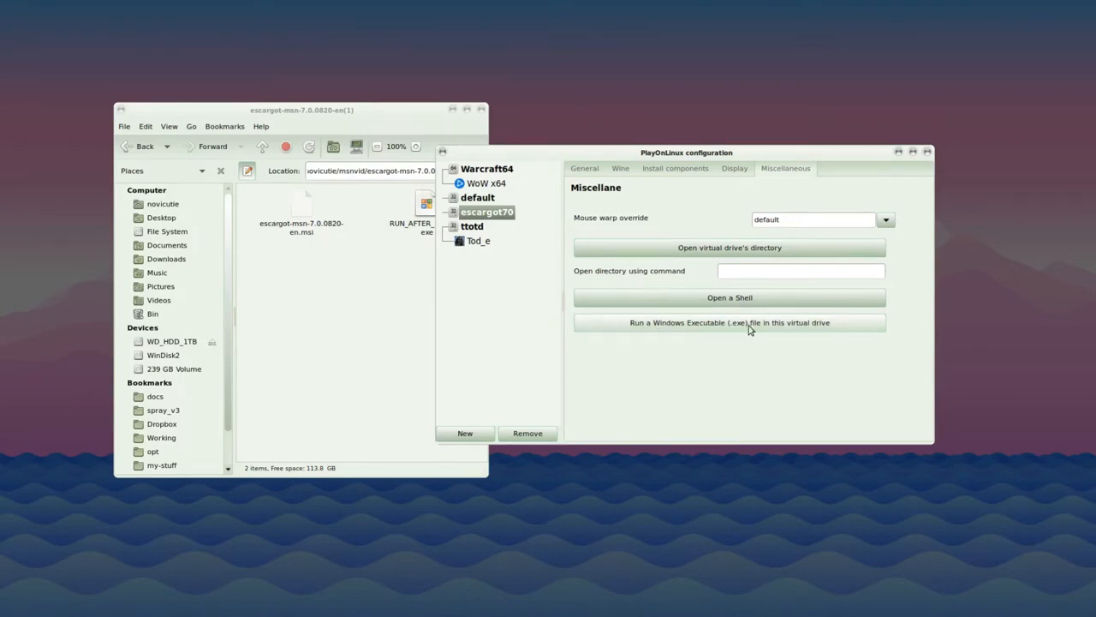
pyautogui.click(730, 322)
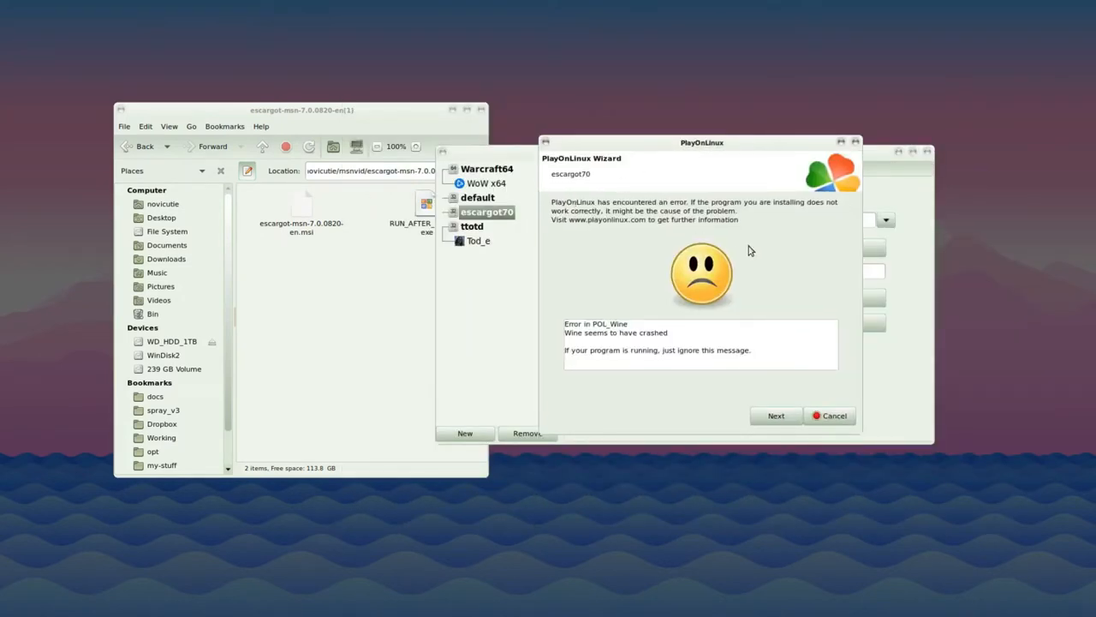
pyautogui.moveTo(734, 310)
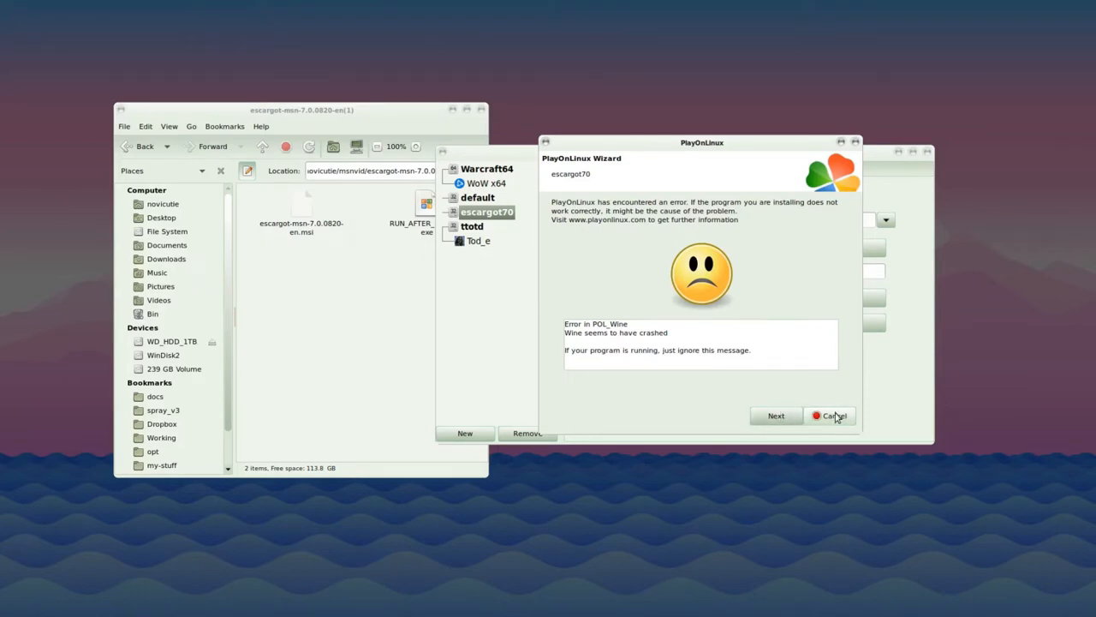
pyautogui.click(838, 416)
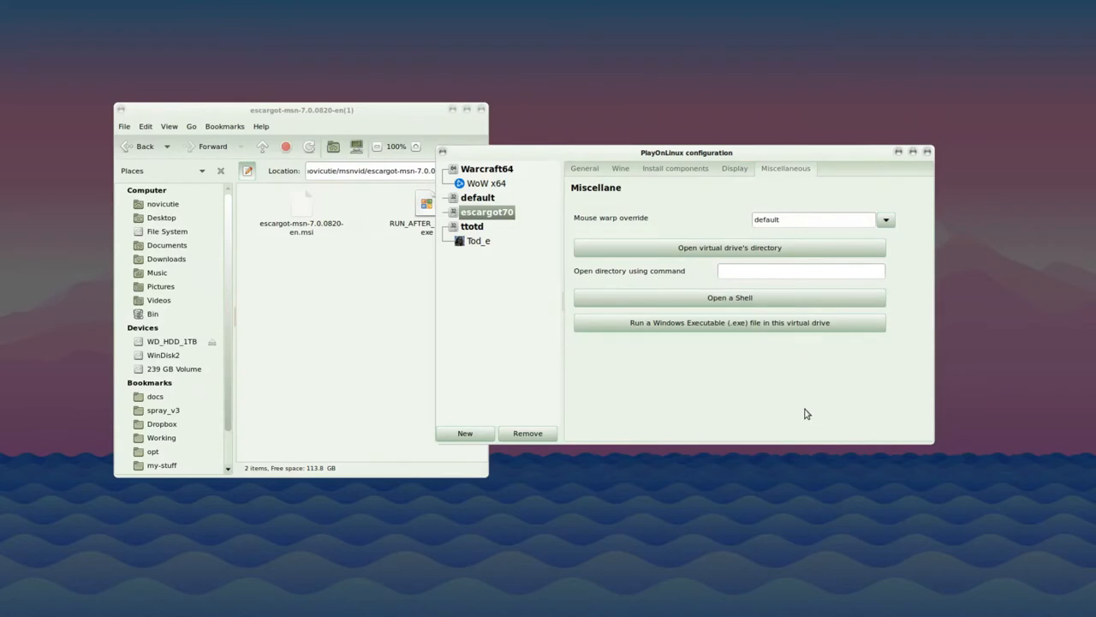
pyautogui.moveTo(805, 413)
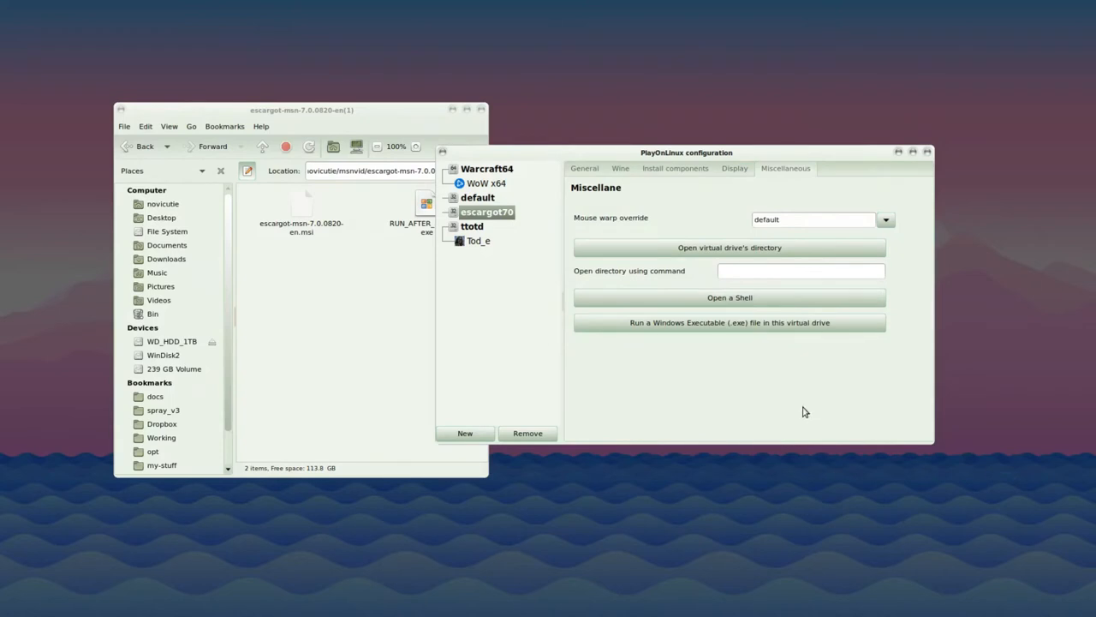
pyautogui.moveTo(627, 175)
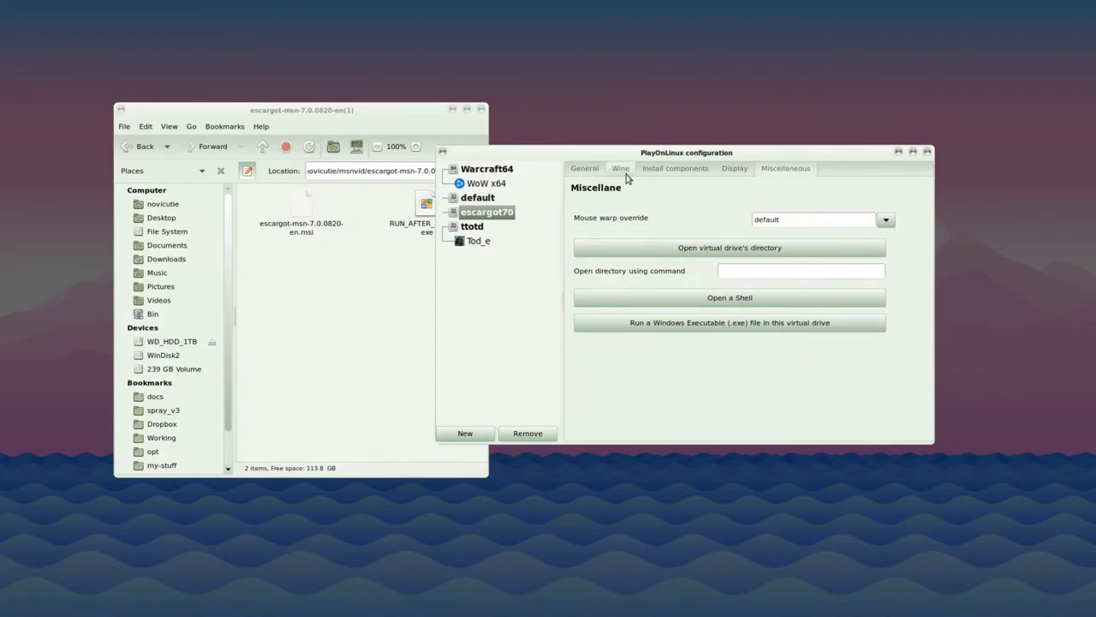
# Step: From escargot70's Miscellaneous settings, launch 'Open a Shell' for the drive
pyautogui.click(620, 168)
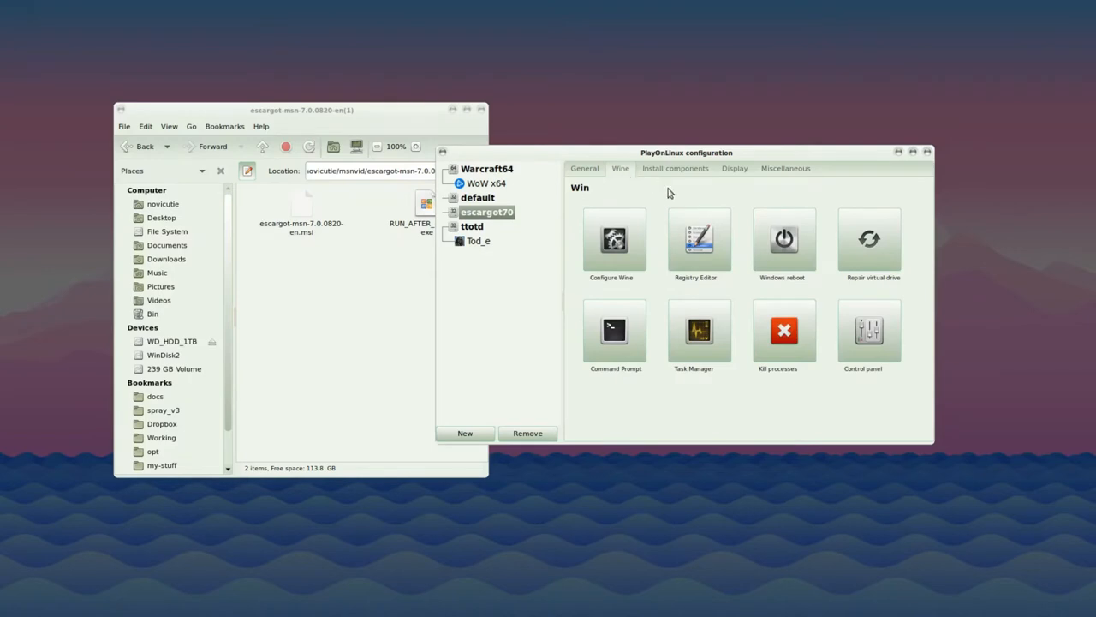
pyautogui.click(784, 168)
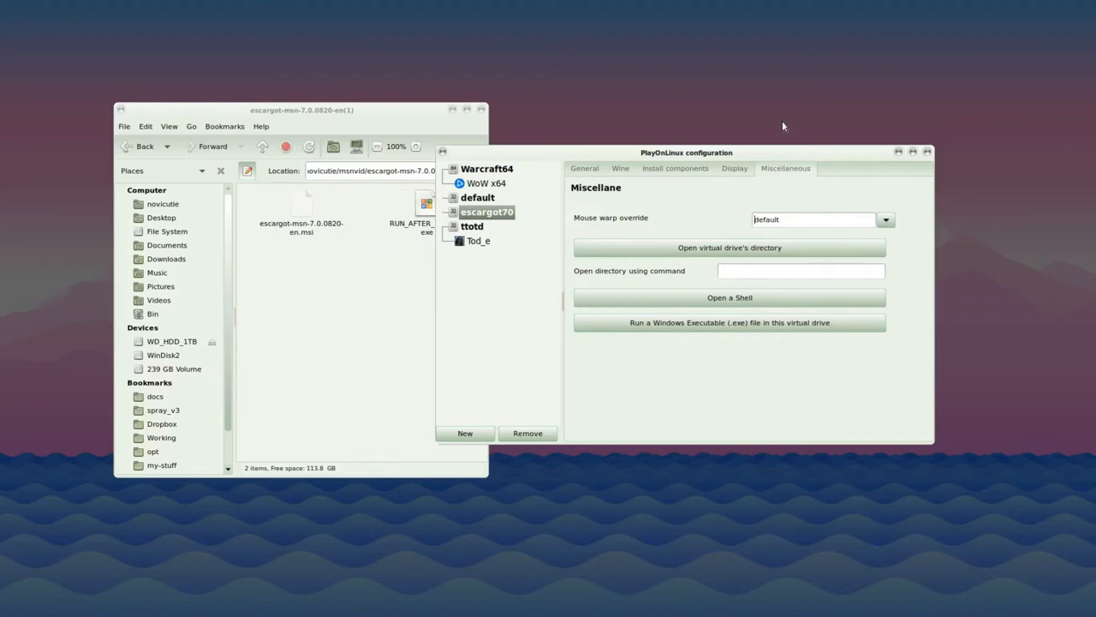
pyautogui.moveTo(791, 171)
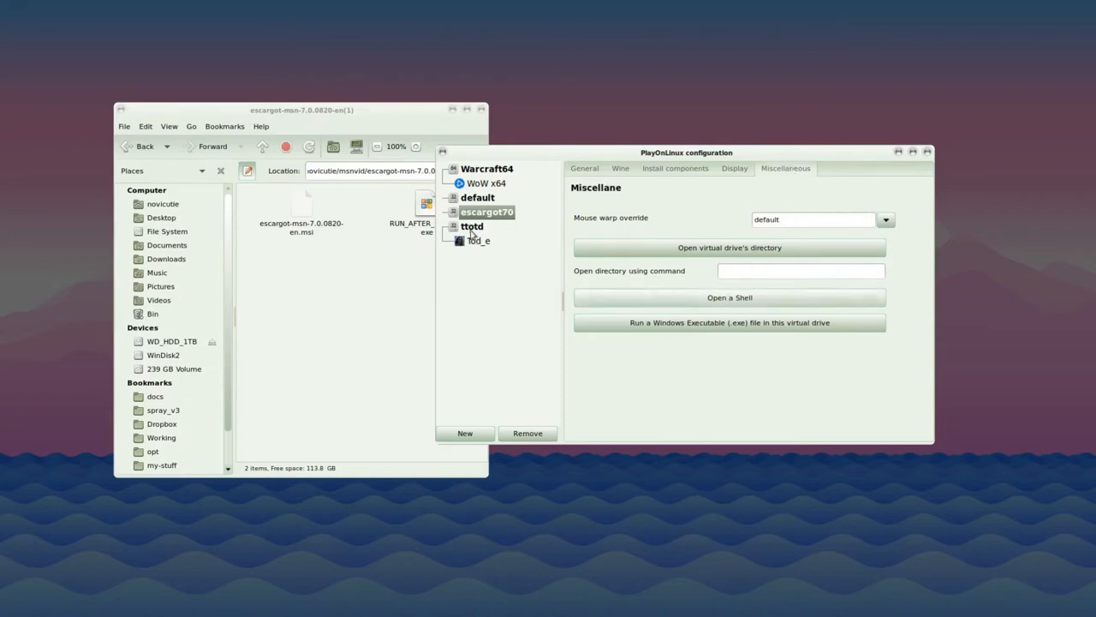
pyautogui.click(730, 298)
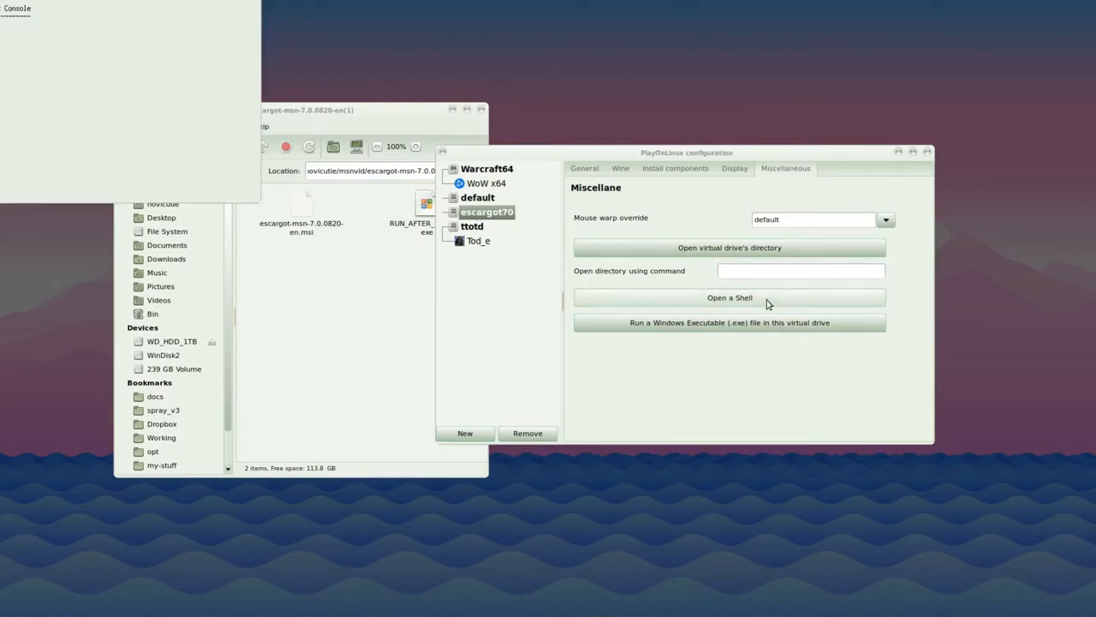
# Step: Run 'winetricks corefonts' in the escargot70 console to install the core fonts
pyautogui.click(729, 298)
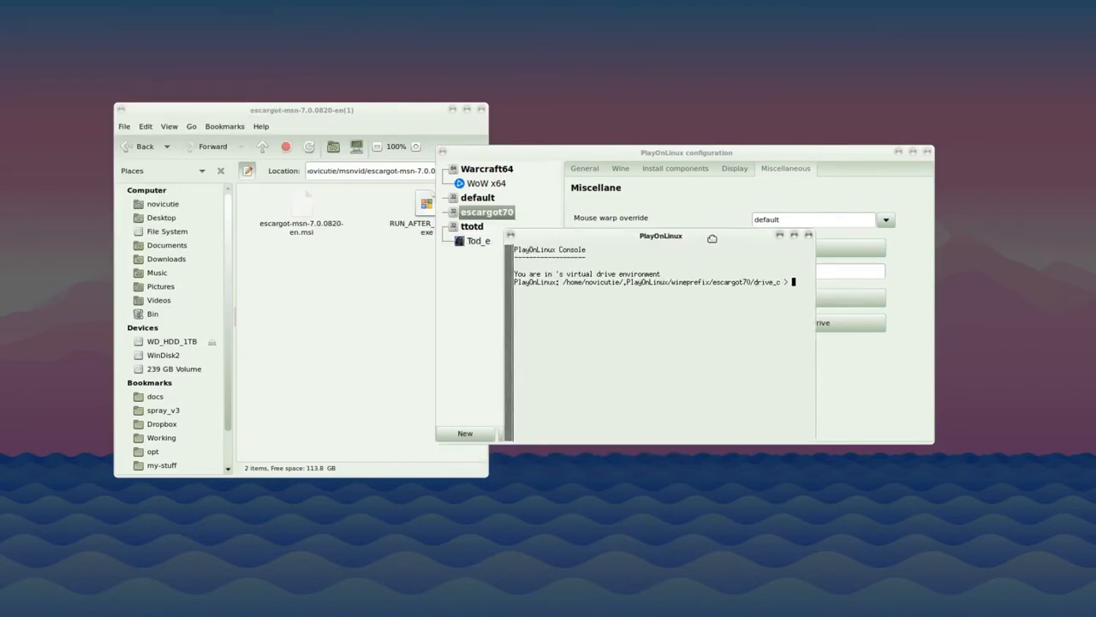
pyautogui.moveTo(661, 237); pyautogui.dragTo(718, 192)
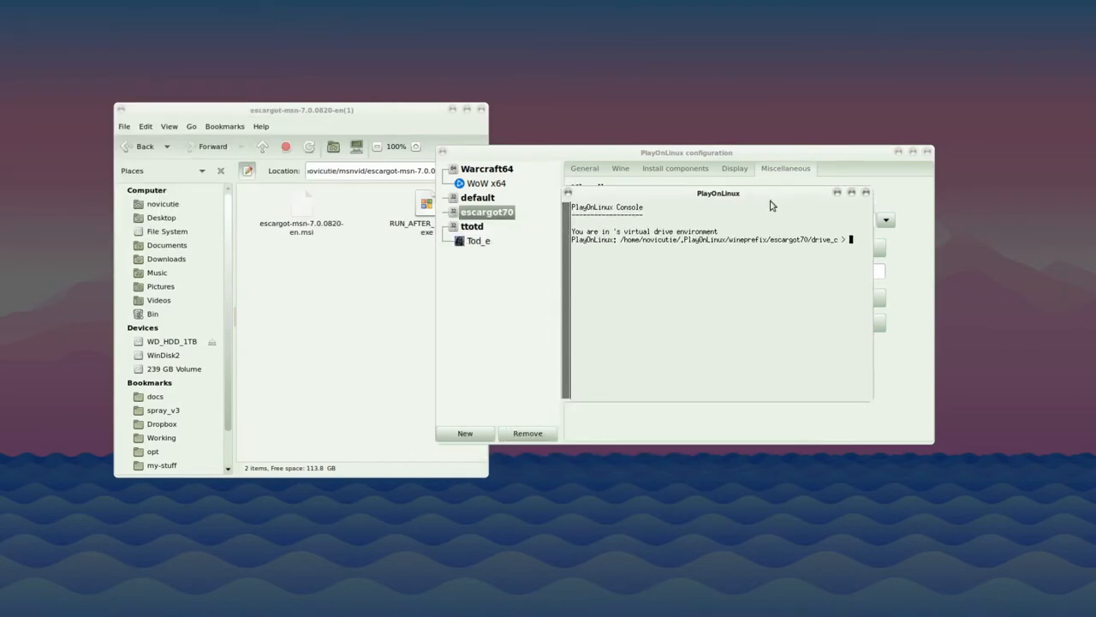
pyautogui.moveTo(1065, 233)
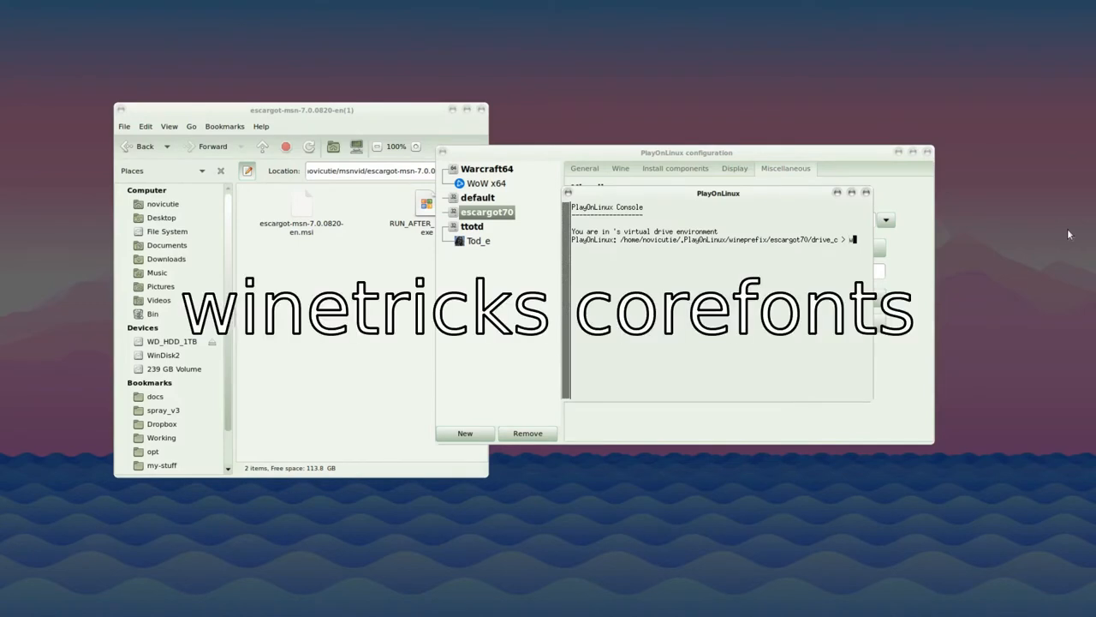
pyautogui.write('winetricks core')
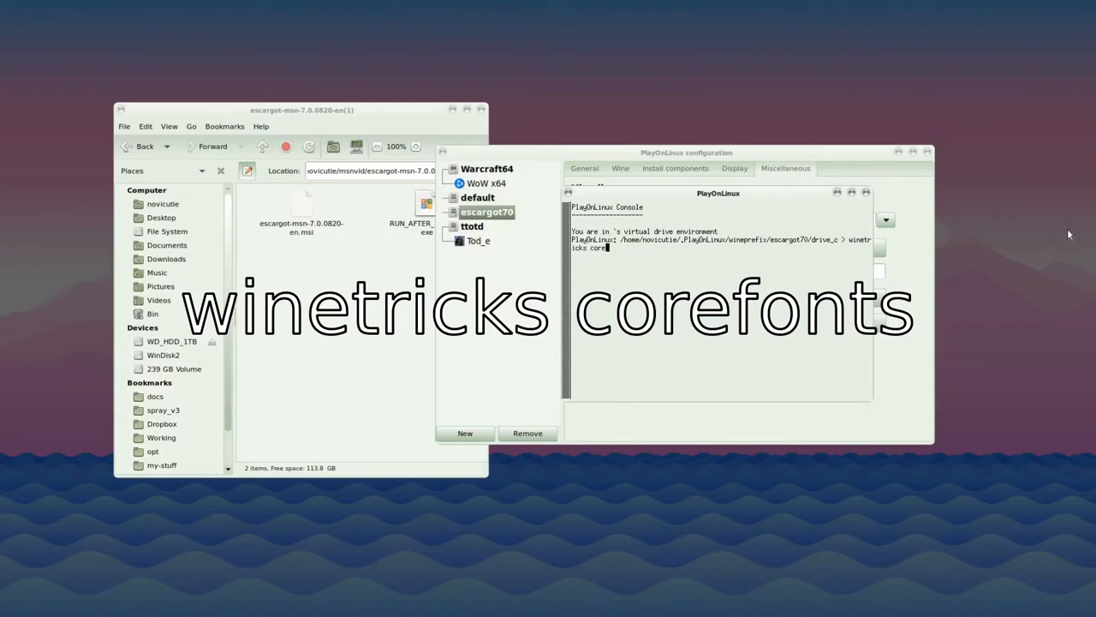
pyautogui.write('onts')
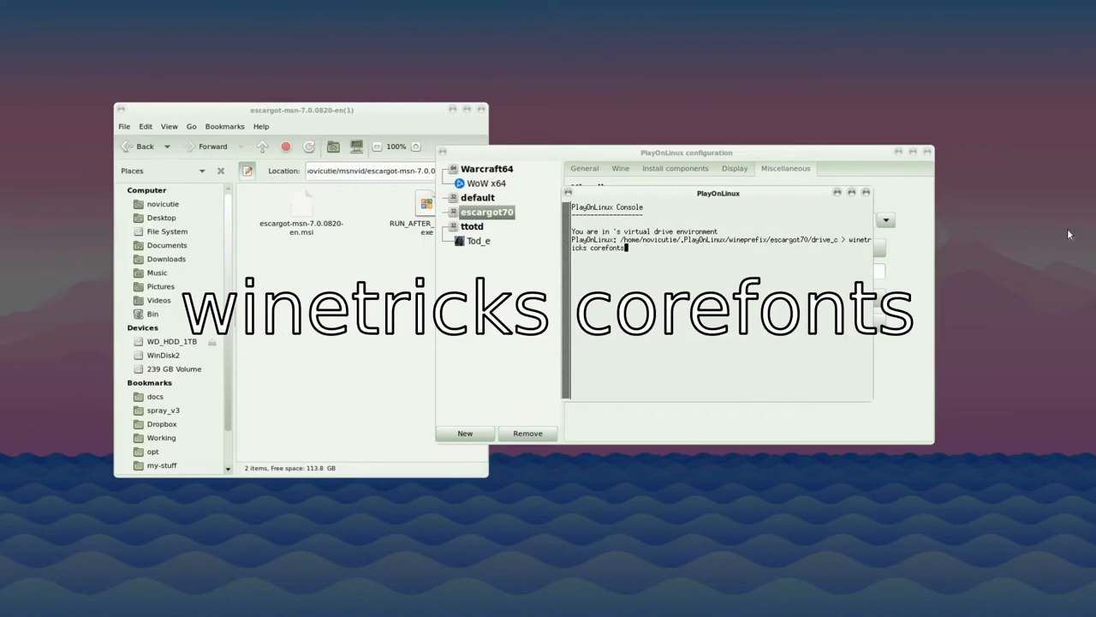
pyautogui.press('Return')
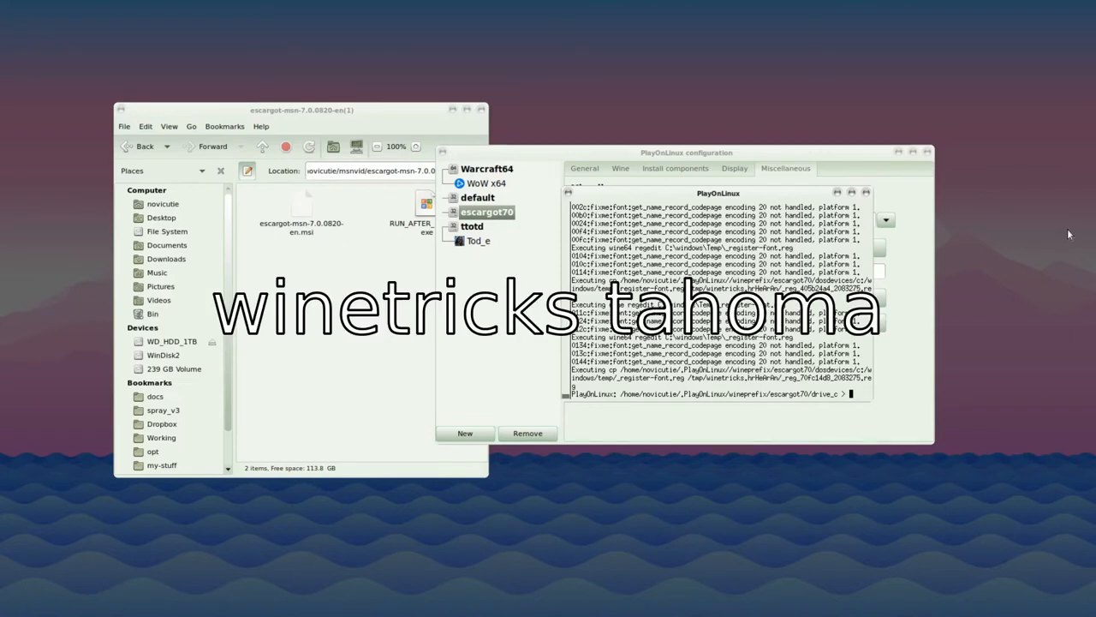
# Step: Run 'winetricks tahoma' for the further font package, then close the console
pyautogui.write('winetricks')
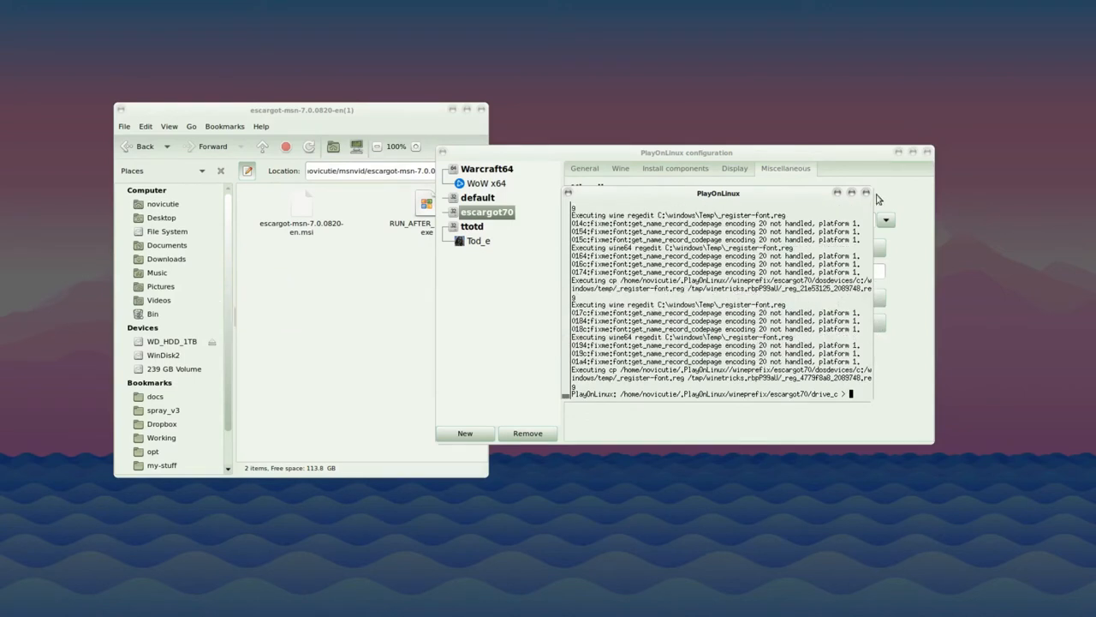
pyautogui.click(859, 194)
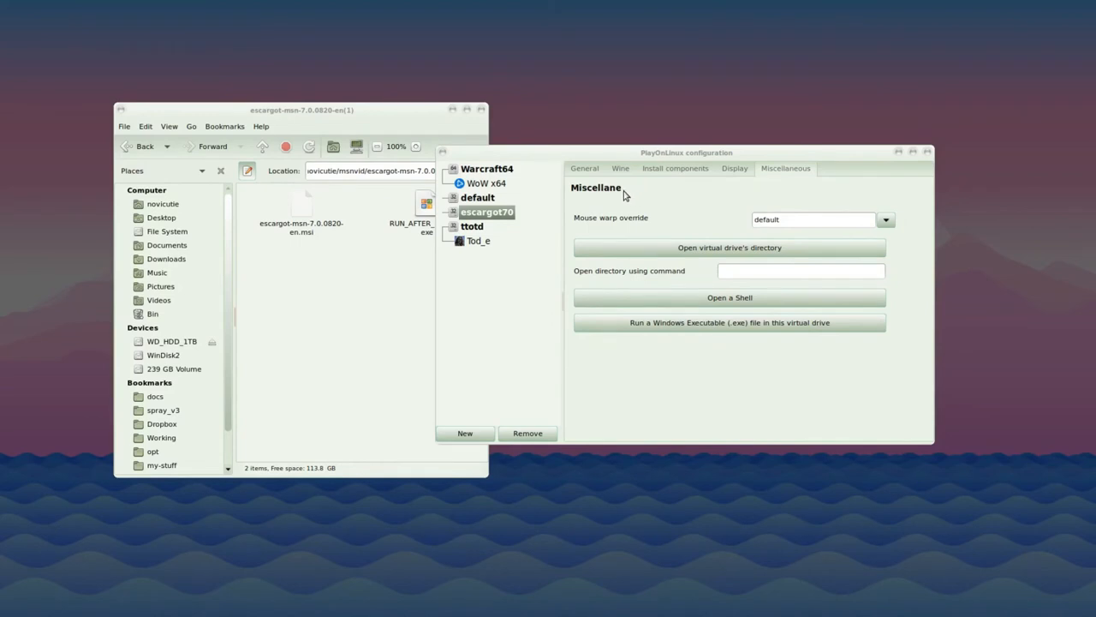
# Step: Create a shortcut named 'MSN (Escargot)' for msnmsgr.exe from the escargot70 drive, without another shortcut
pyautogui.click(584, 167)
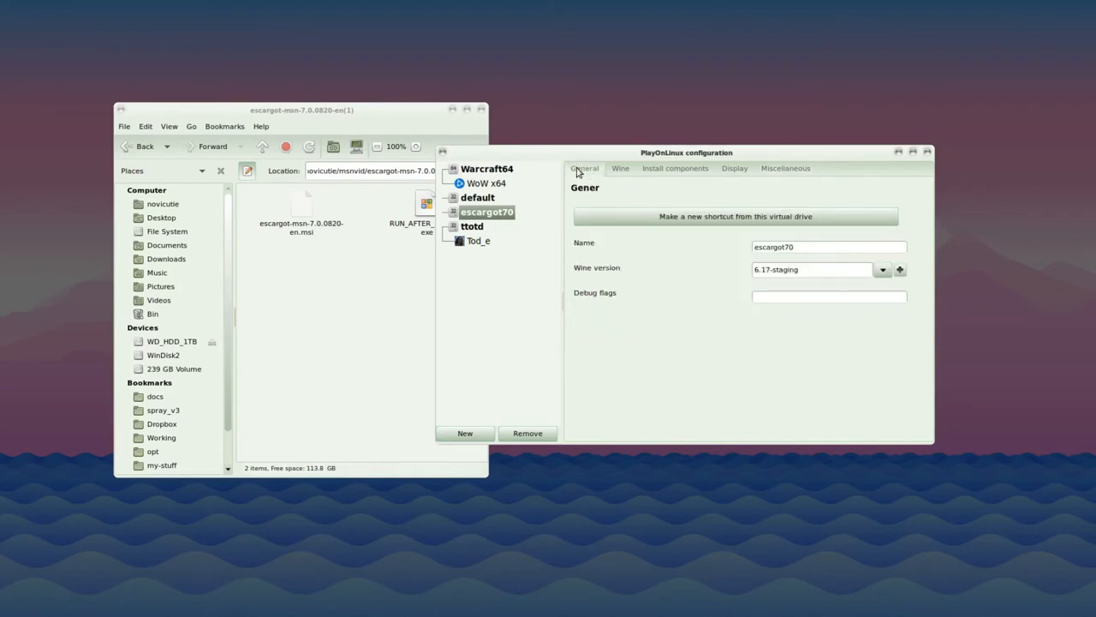
pyautogui.moveTo(647, 222)
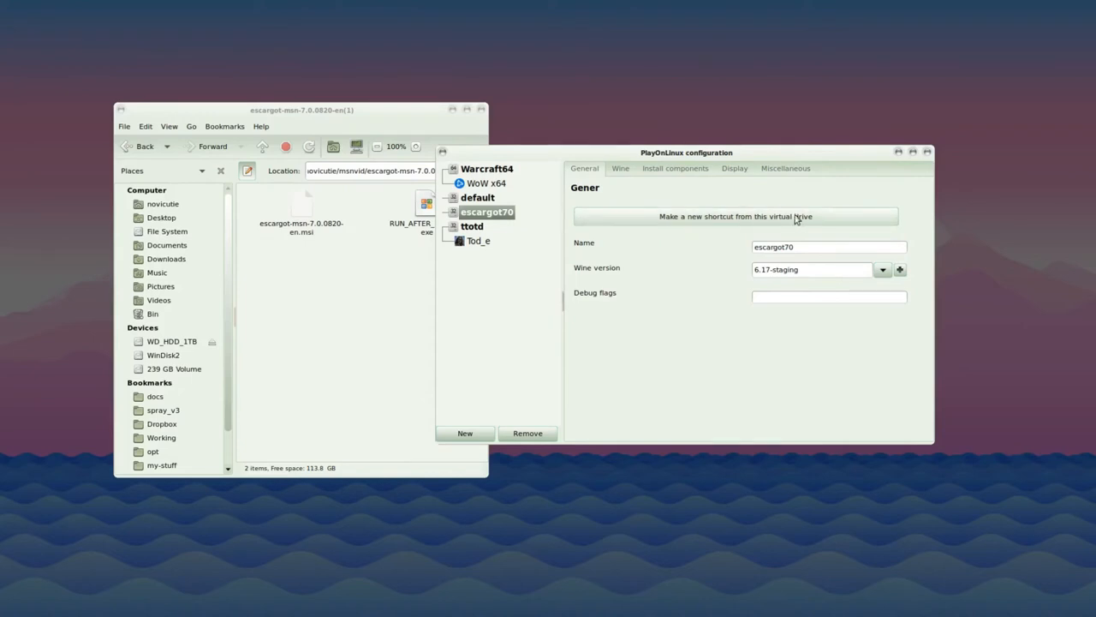
pyautogui.click(735, 216)
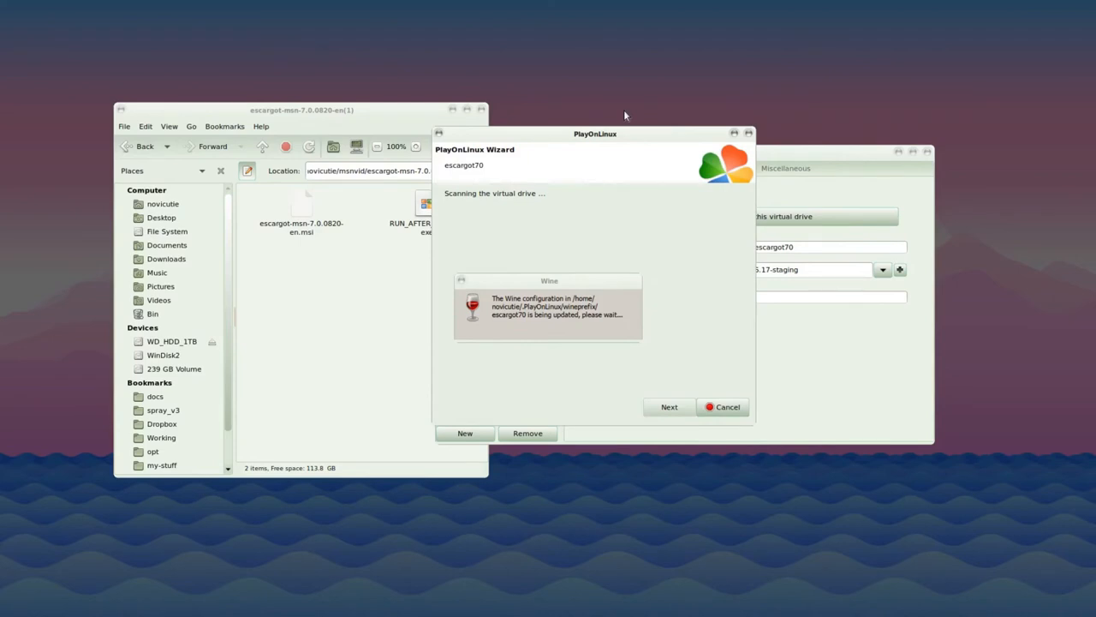
pyautogui.moveTo(620, 175)
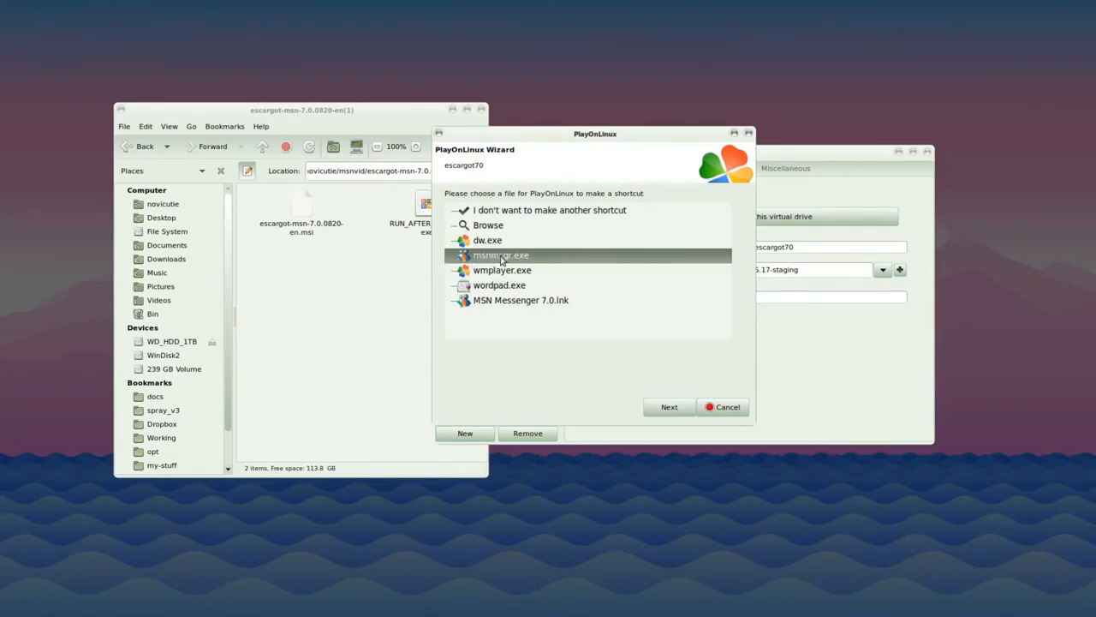
pyautogui.moveTo(539, 261)
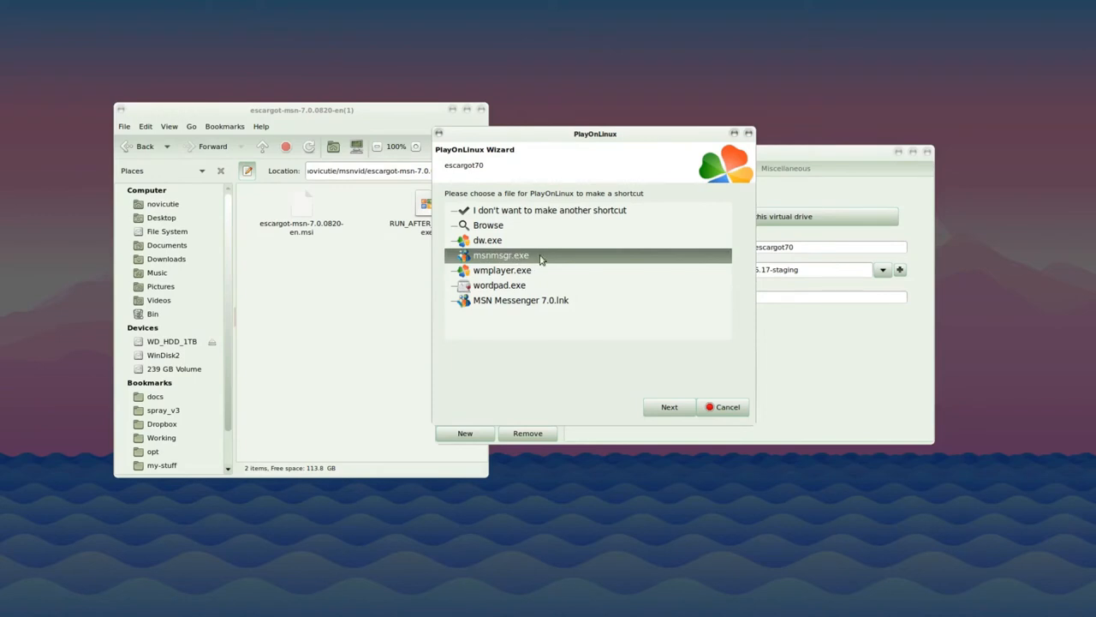
pyautogui.click(670, 408)
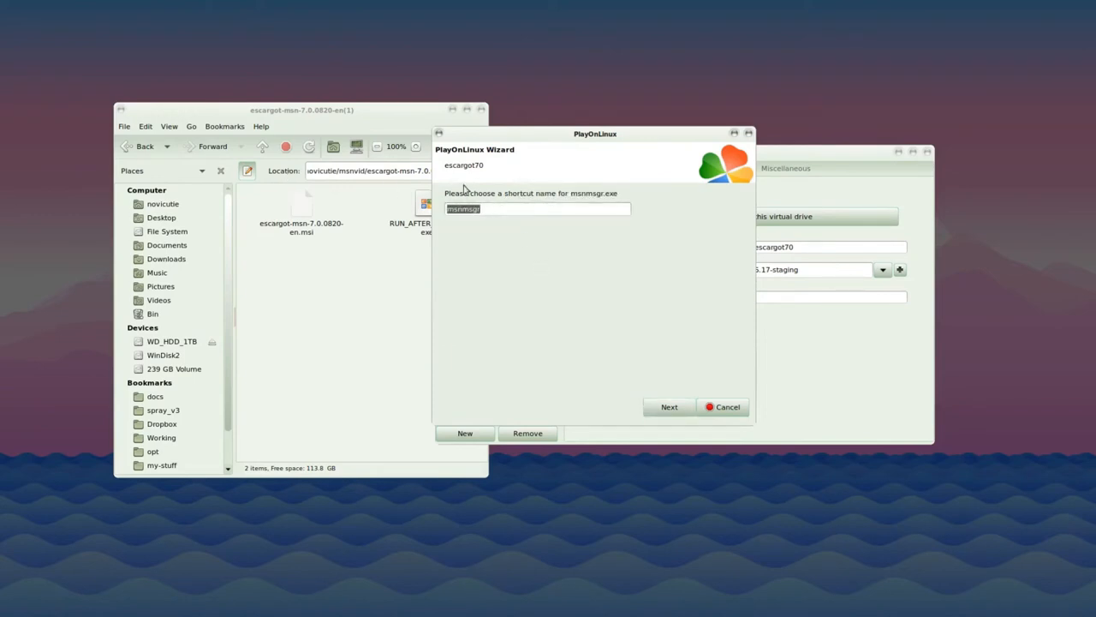
pyautogui.moveTo(555, 234)
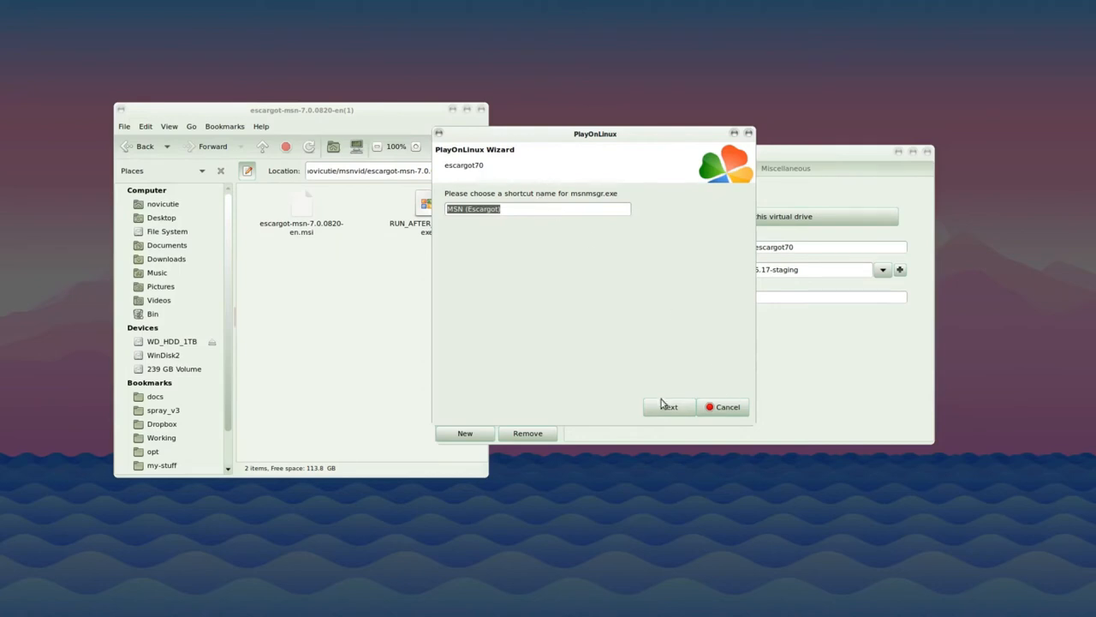
pyautogui.click(668, 407)
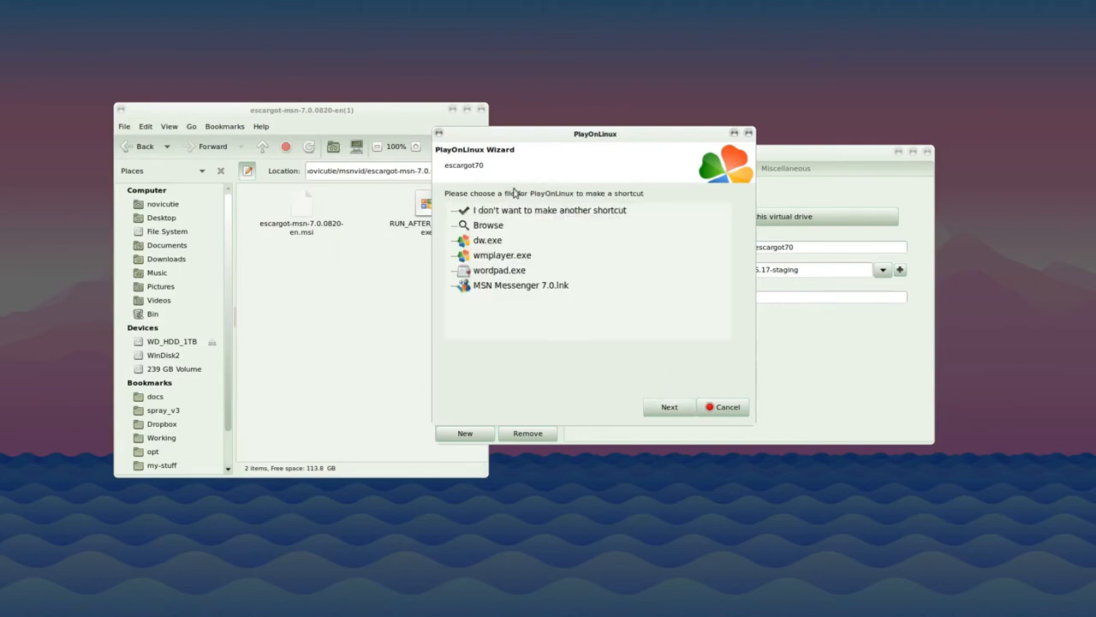
pyautogui.moveTo(555, 213)
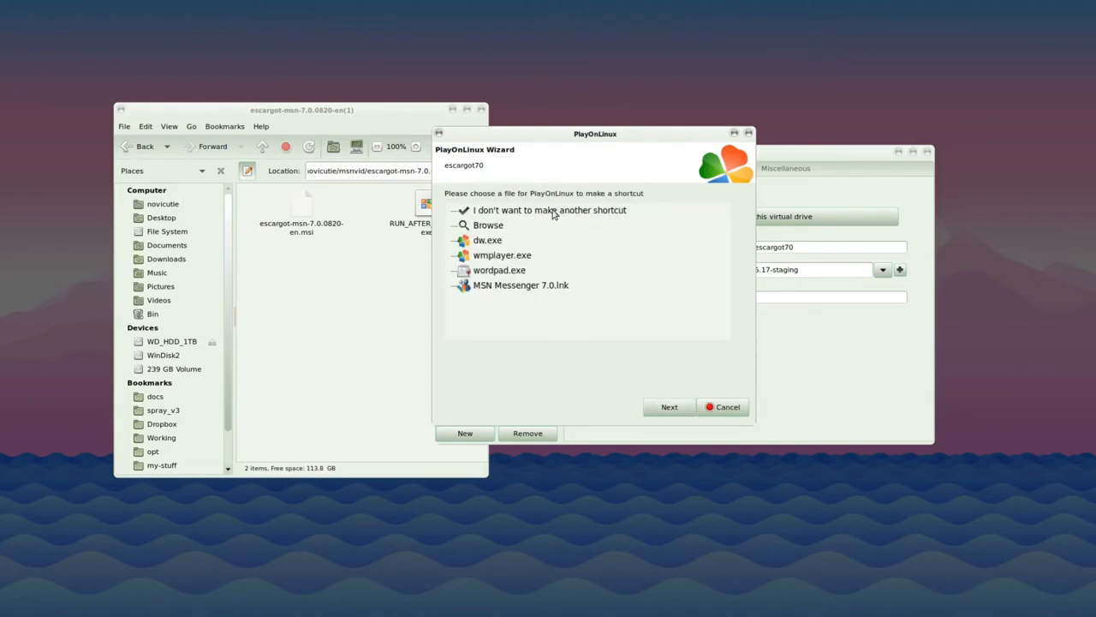
pyautogui.click(723, 406)
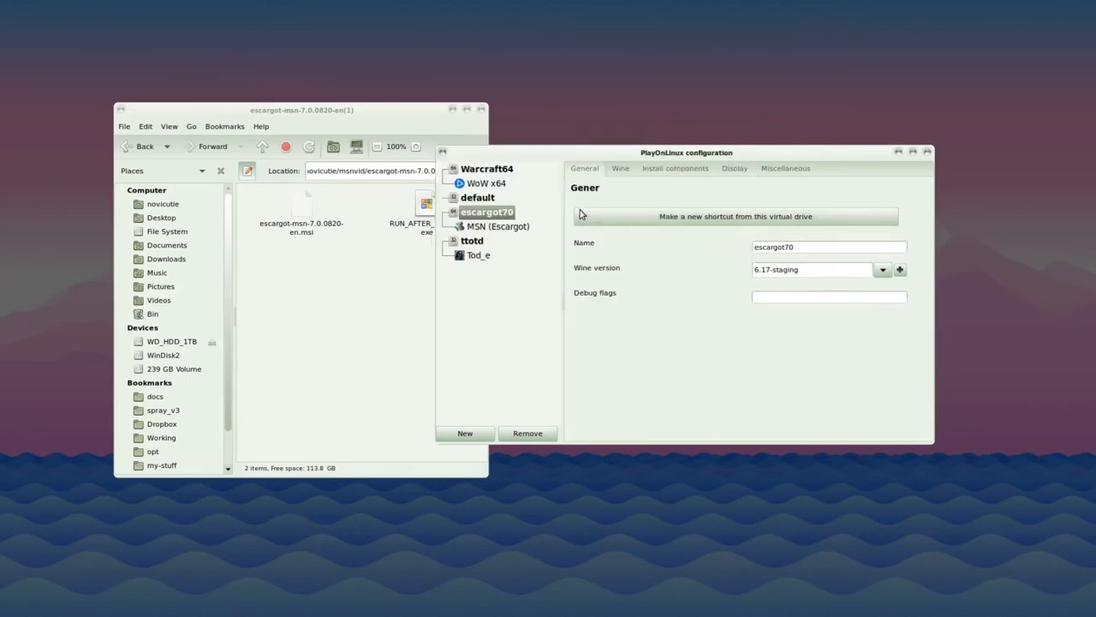
pyautogui.moveTo(843, 179)
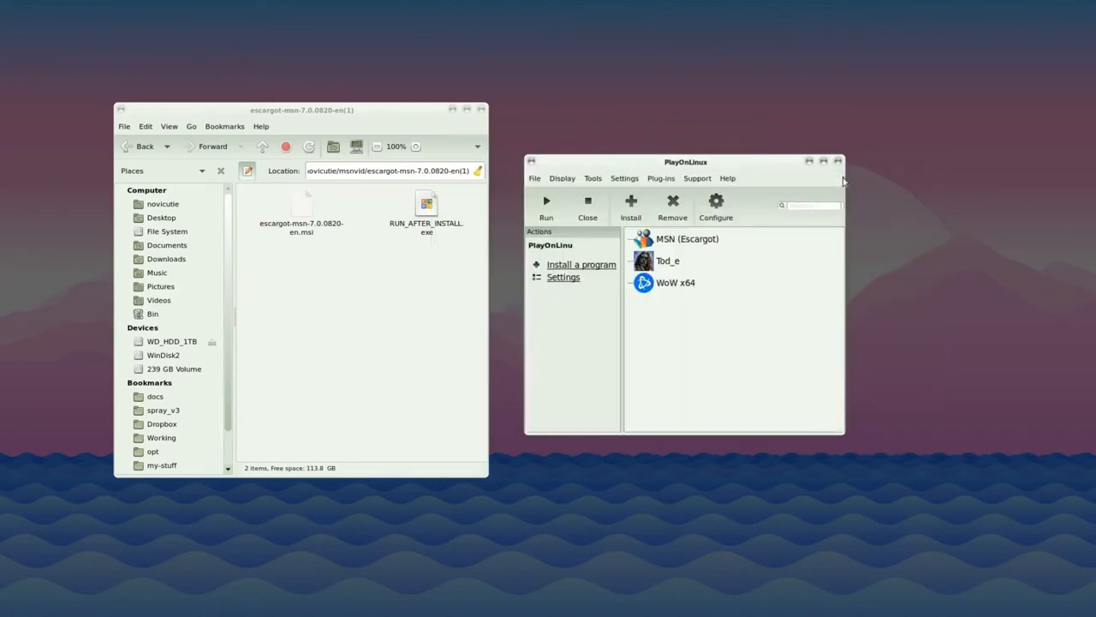
# Step: Select and run the MSN (Escargot) entry in PlayOnLinux's program list
pyautogui.click(685, 240)
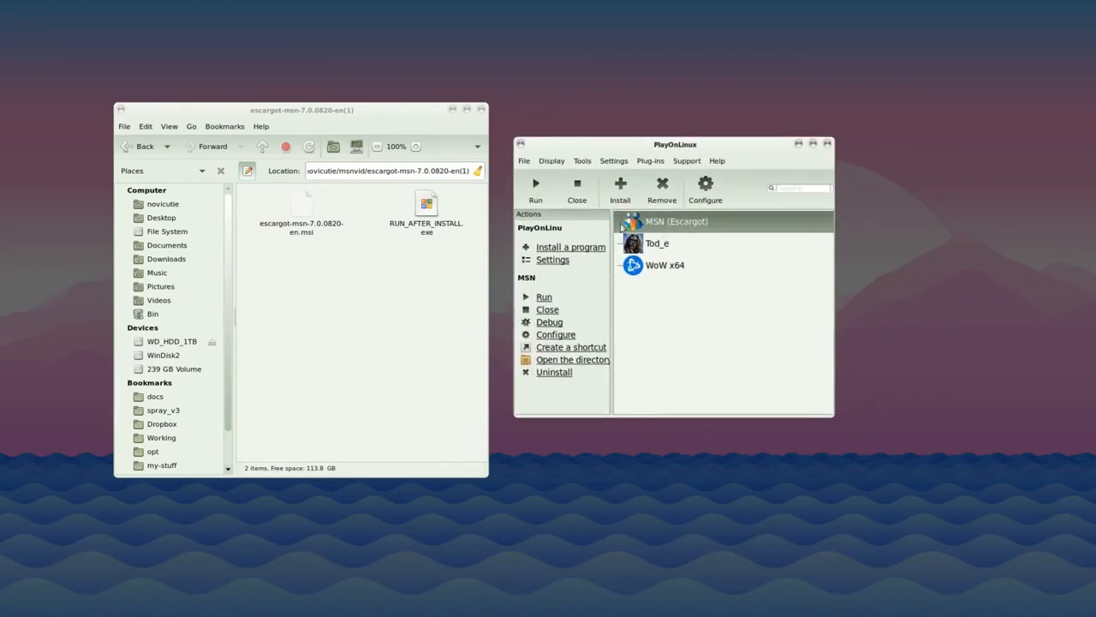
pyautogui.moveTo(752, 230)
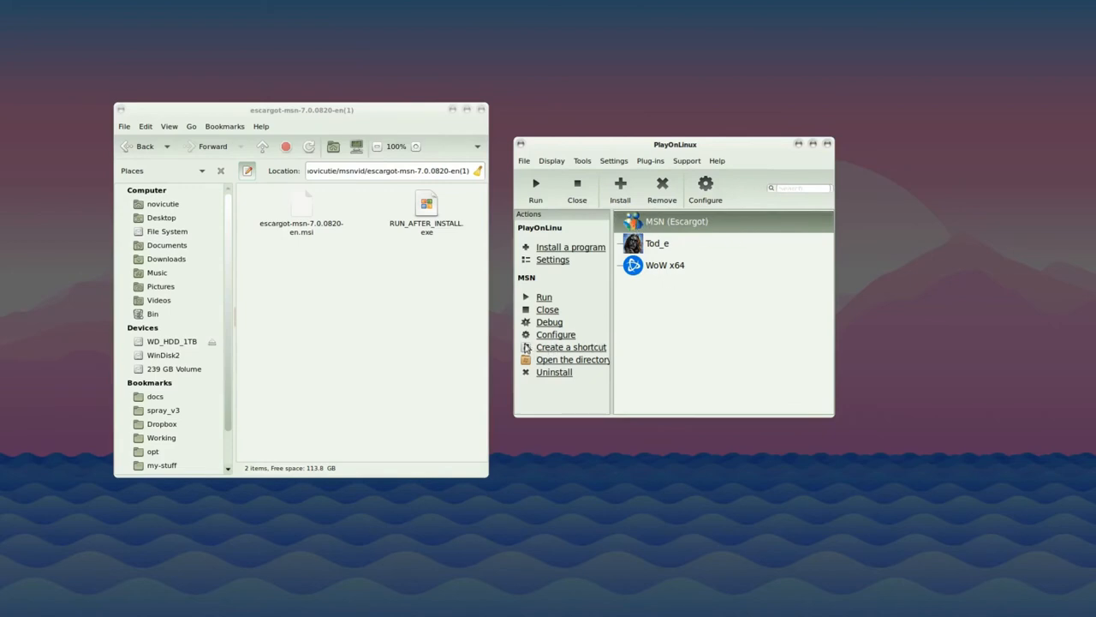
pyautogui.moveTo(661, 232)
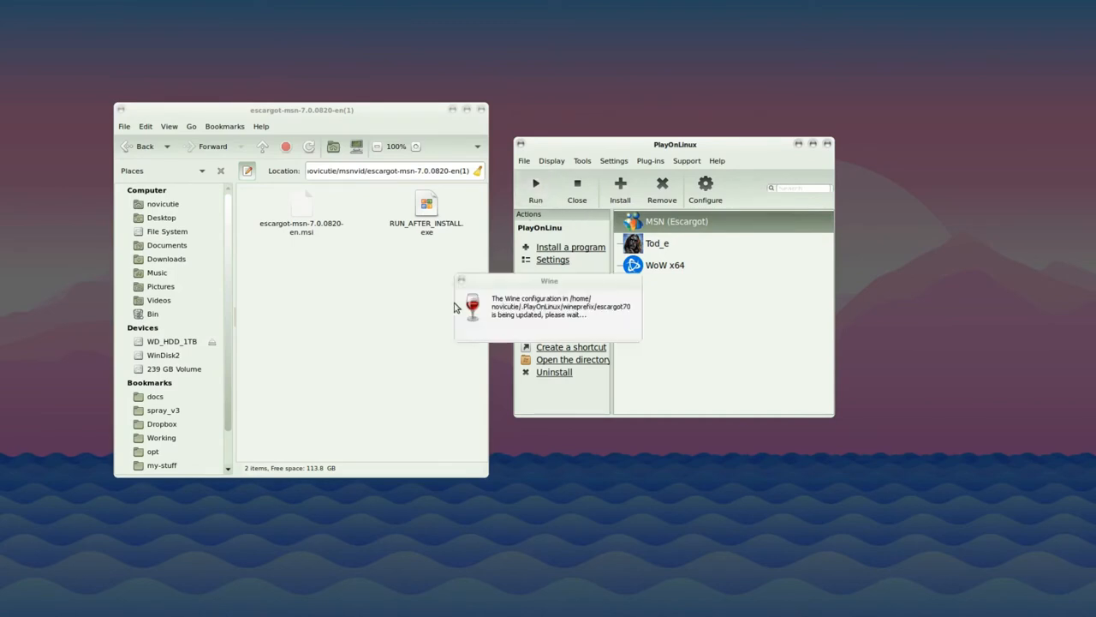
pyautogui.moveTo(432, 314)
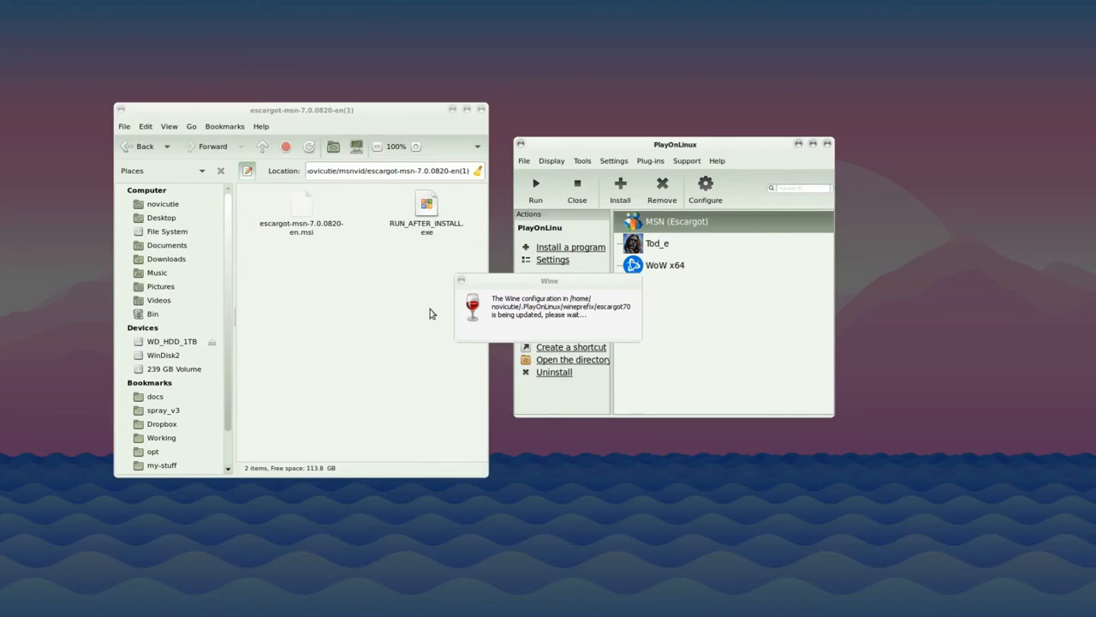
pyautogui.moveTo(541, 325)
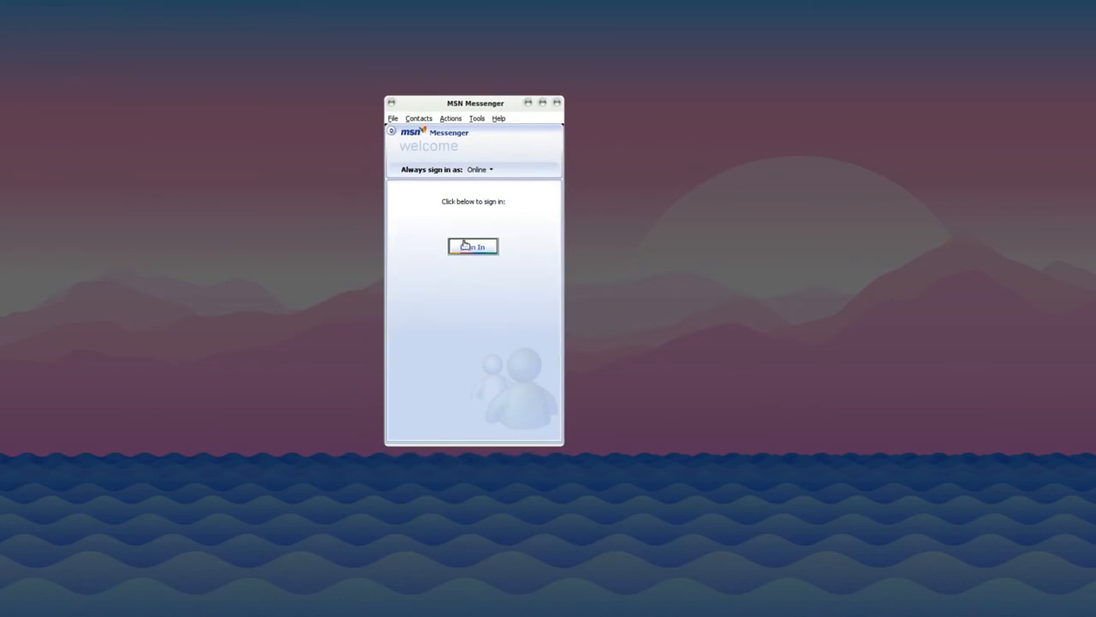
# Step: Sign in with the Escargot user name and password in the .NET Messenger Service dialog
pyautogui.click(473, 246)
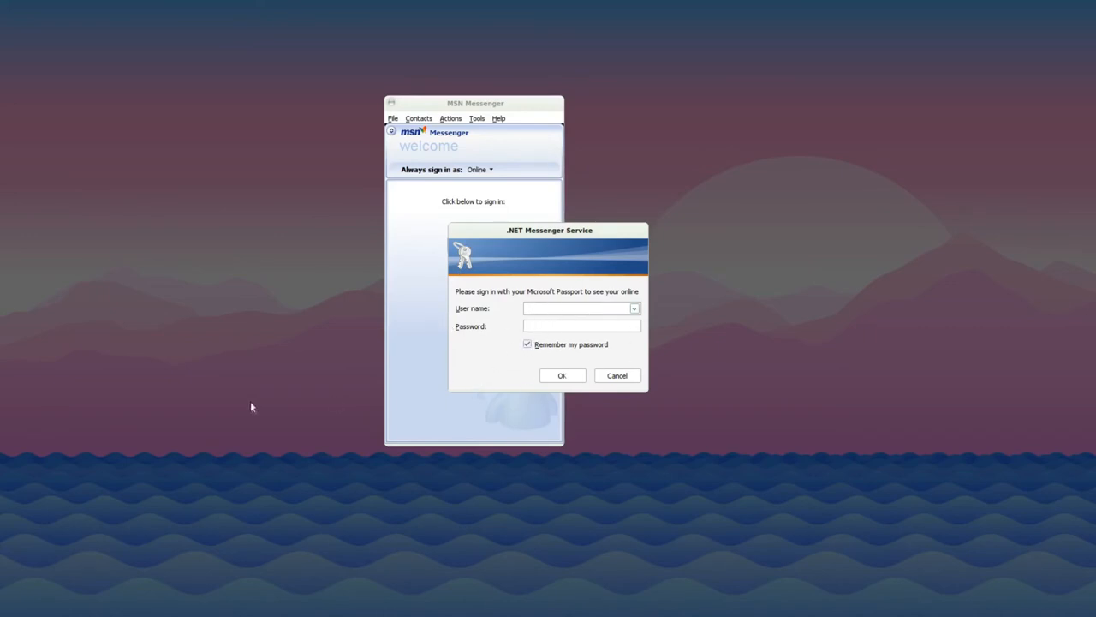
pyautogui.moveTo(213, 442)
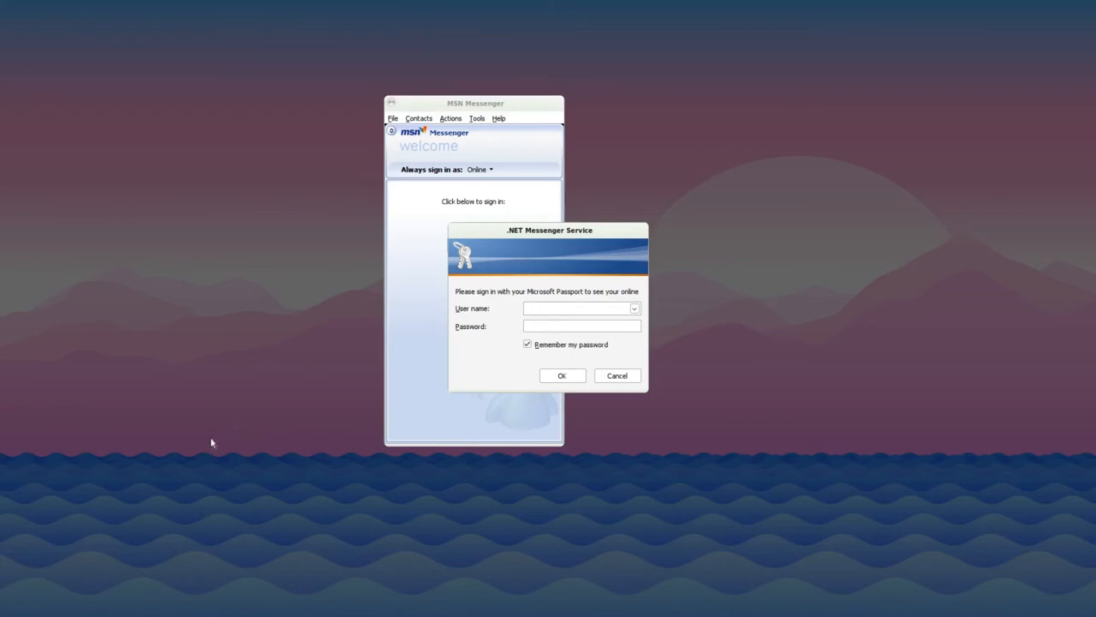
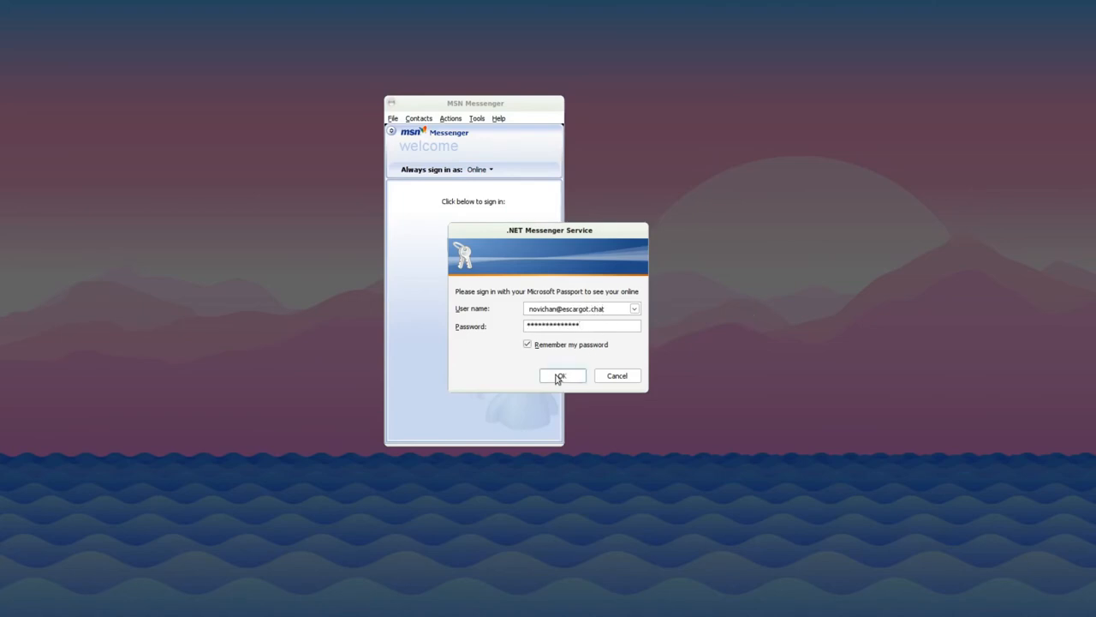
pyautogui.click(562, 375)
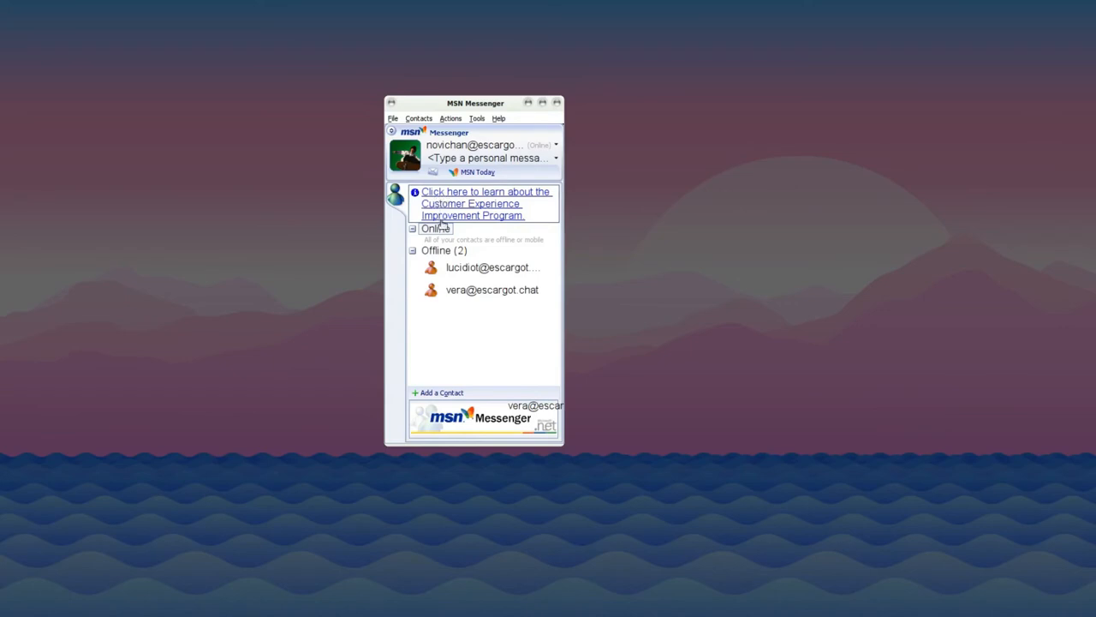
# Step: Choose 'I don't want to participate right now' in the Customer Experience Improvement Program dialog and confirm
pyautogui.click(473, 202)
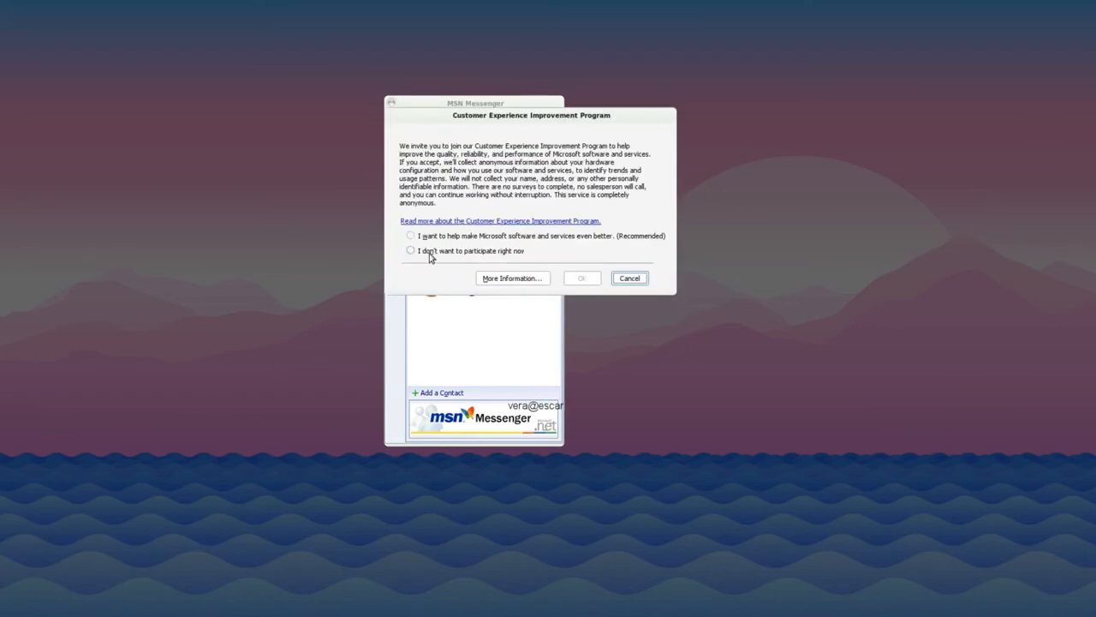
pyautogui.click(411, 250)
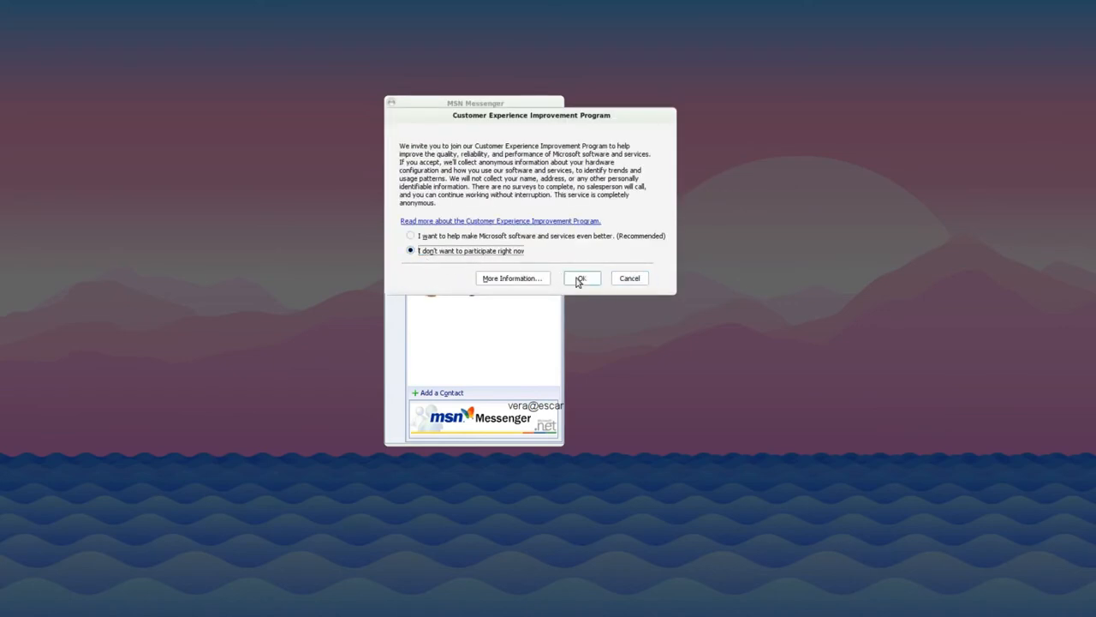
pyautogui.click(580, 278)
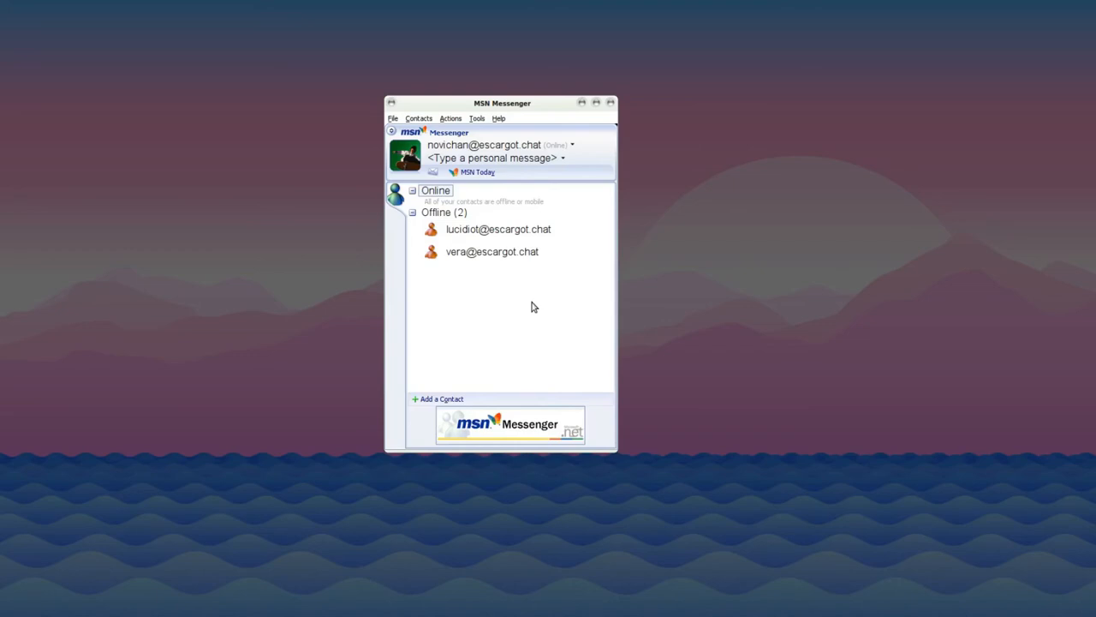
# Step: Return to the contact list and go looking for the startup programs settings
pyautogui.click(418, 118)
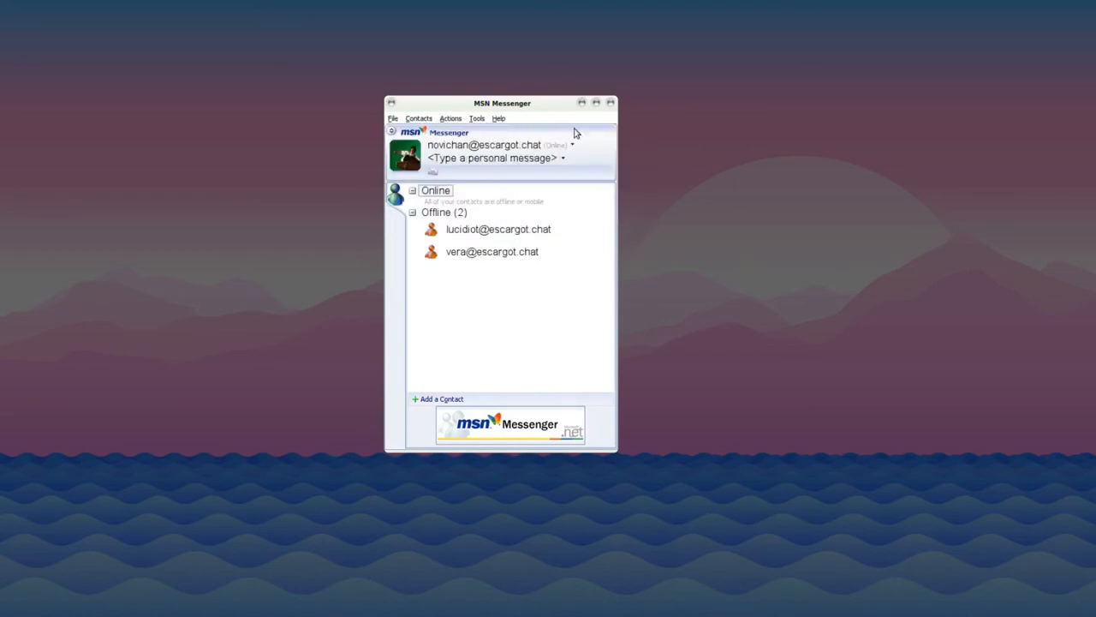
pyautogui.moveTo(558, 291)
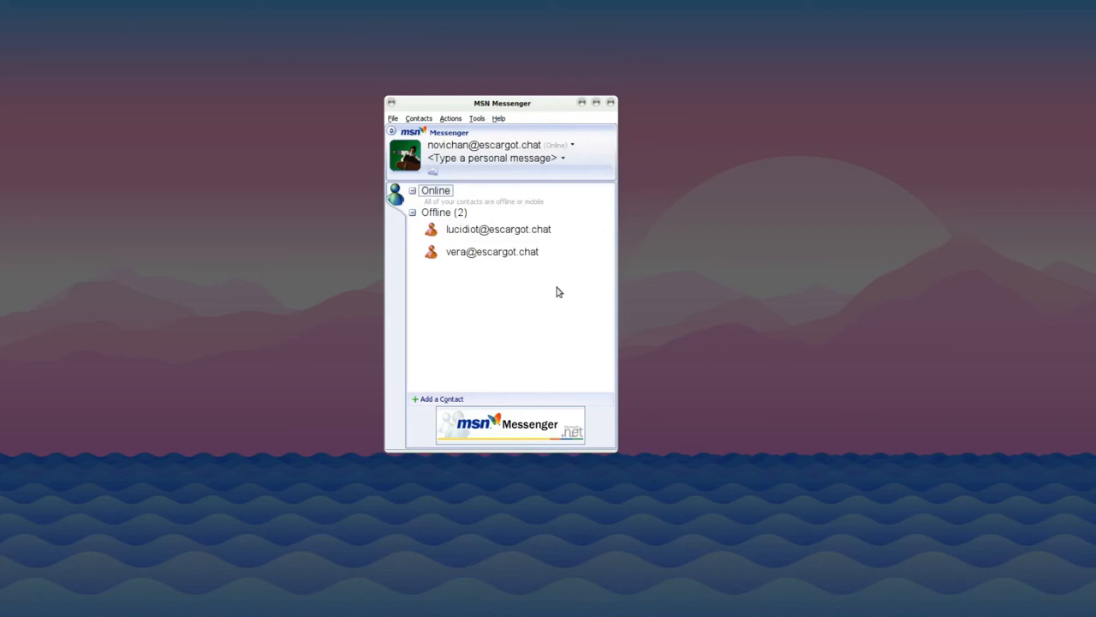
pyautogui.moveTo(521, 305)
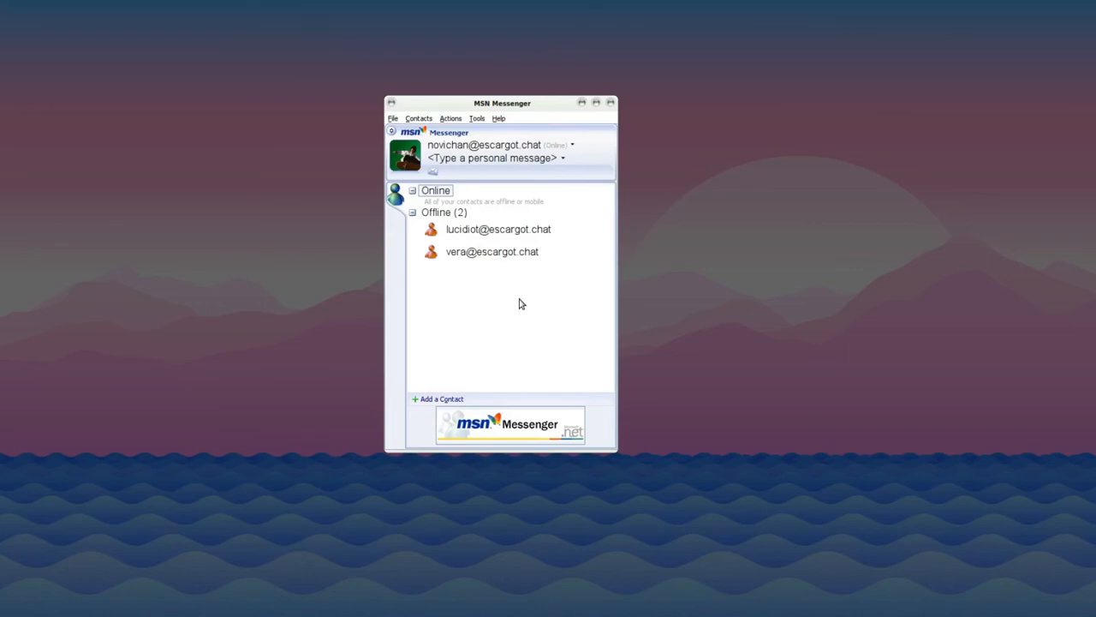
pyautogui.click(609, 102)
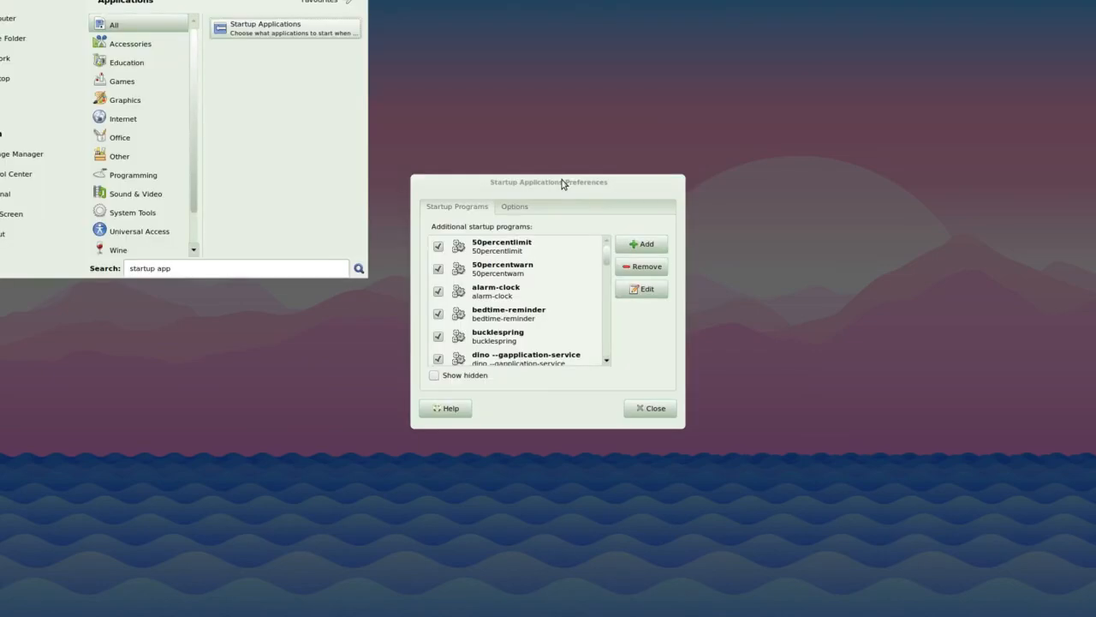
pyautogui.moveTo(589, 185)
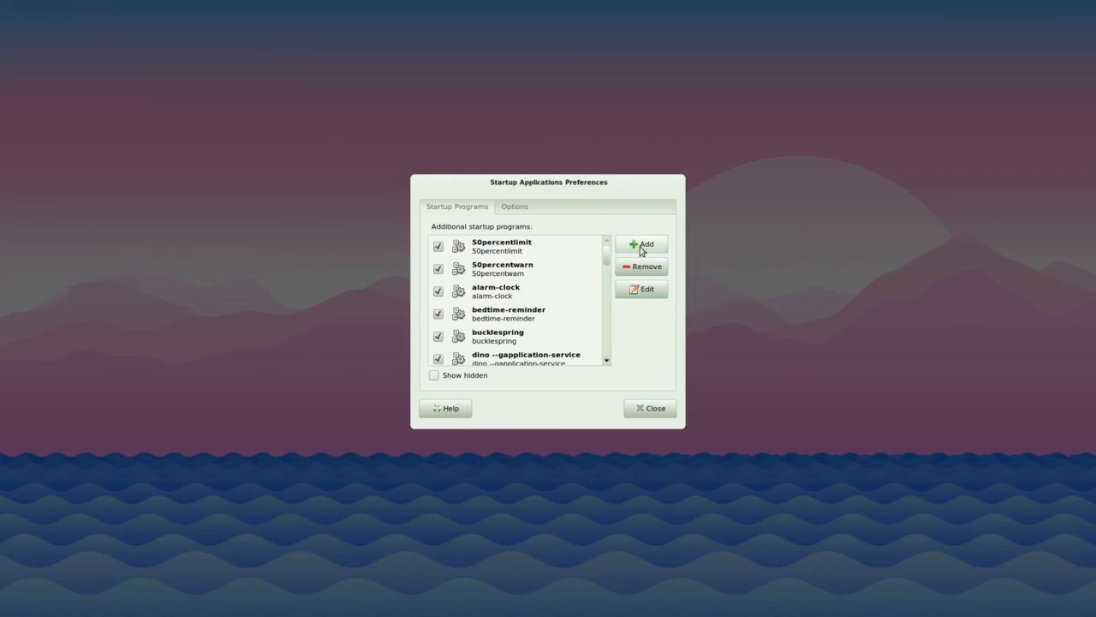
pyautogui.moveTo(545, 226)
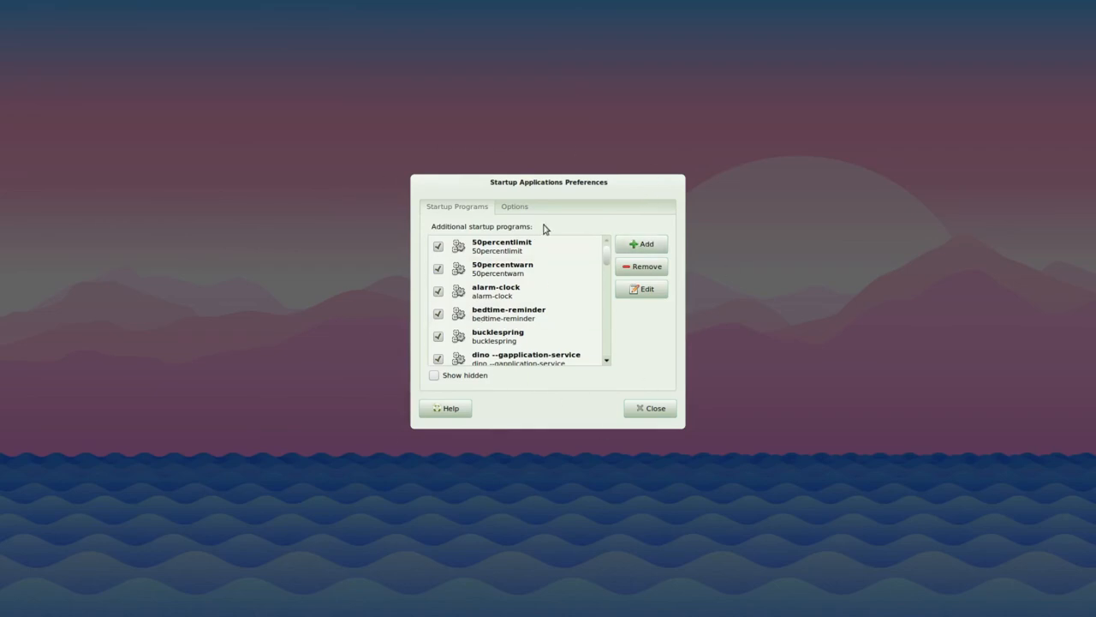
pyautogui.moveTo(640, 243)
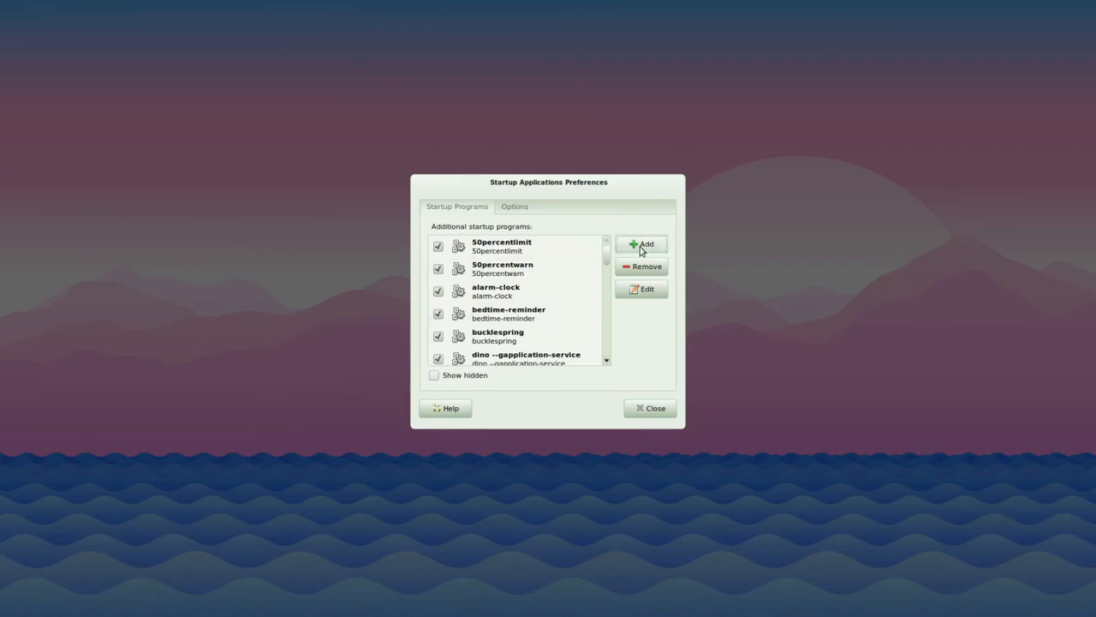
# Step: Start a new startup entry and check the escargot70 drive name in PlayOnLinux's configuration
pyautogui.click(641, 243)
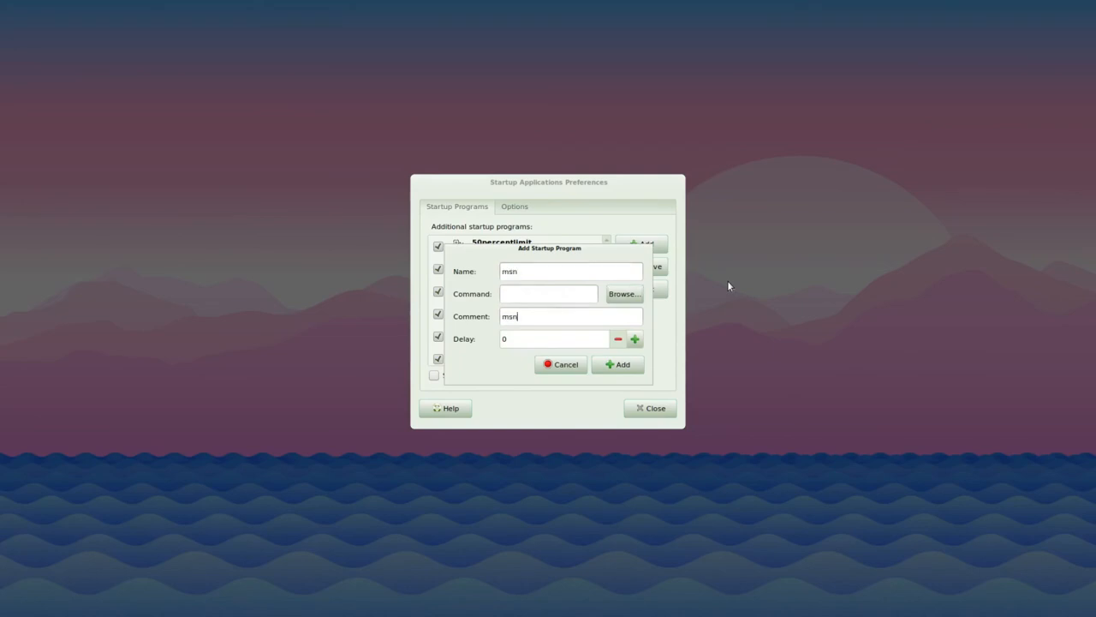
pyautogui.moveTo(537, 200)
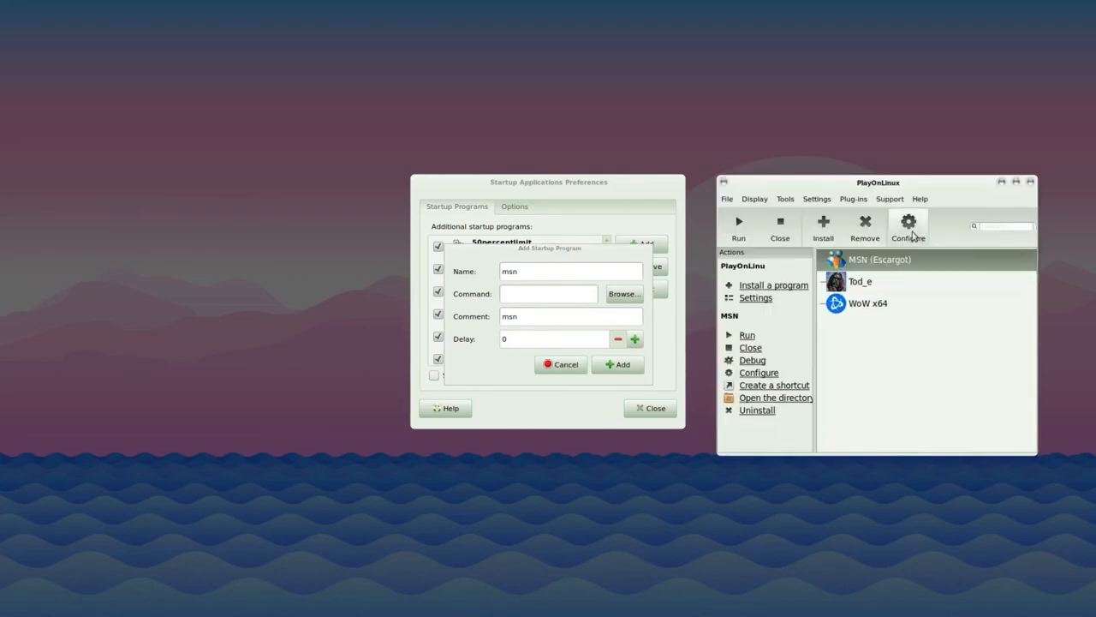
pyautogui.click(907, 223)
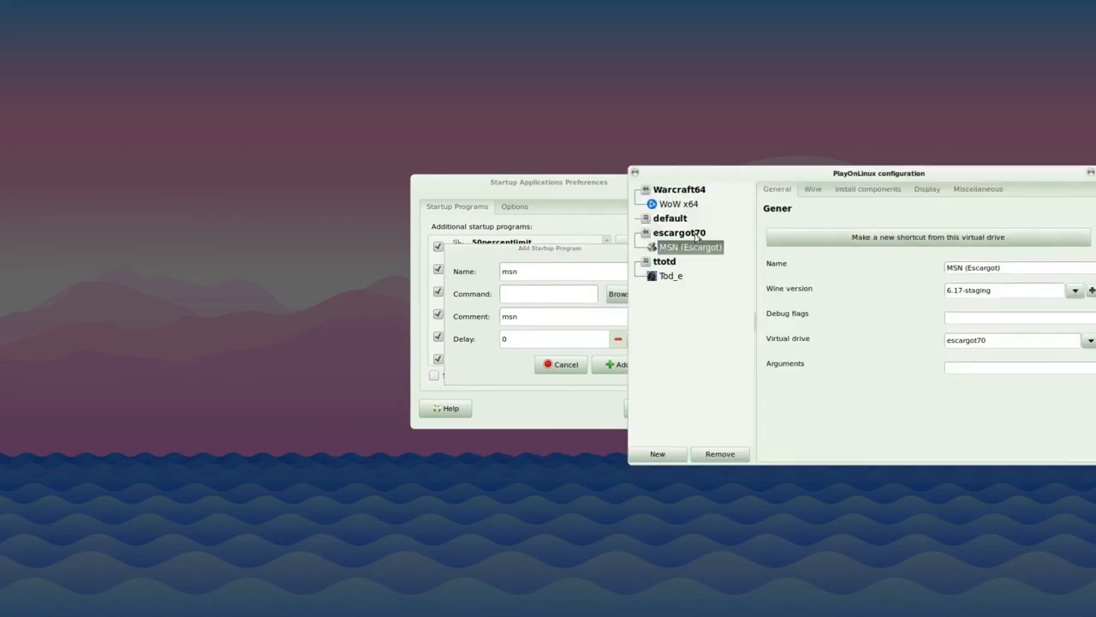
pyautogui.click(676, 233)
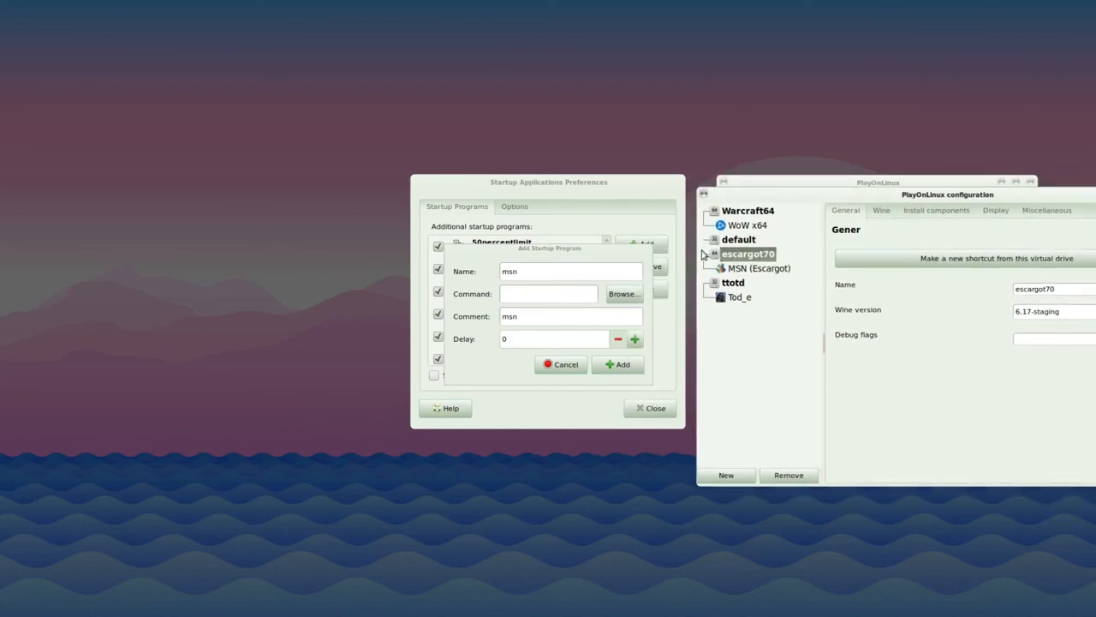
# Step: Give the msn entry the command 'playonlinux --run escargot70', add it, then edit and save it
pyautogui.click(548, 295)
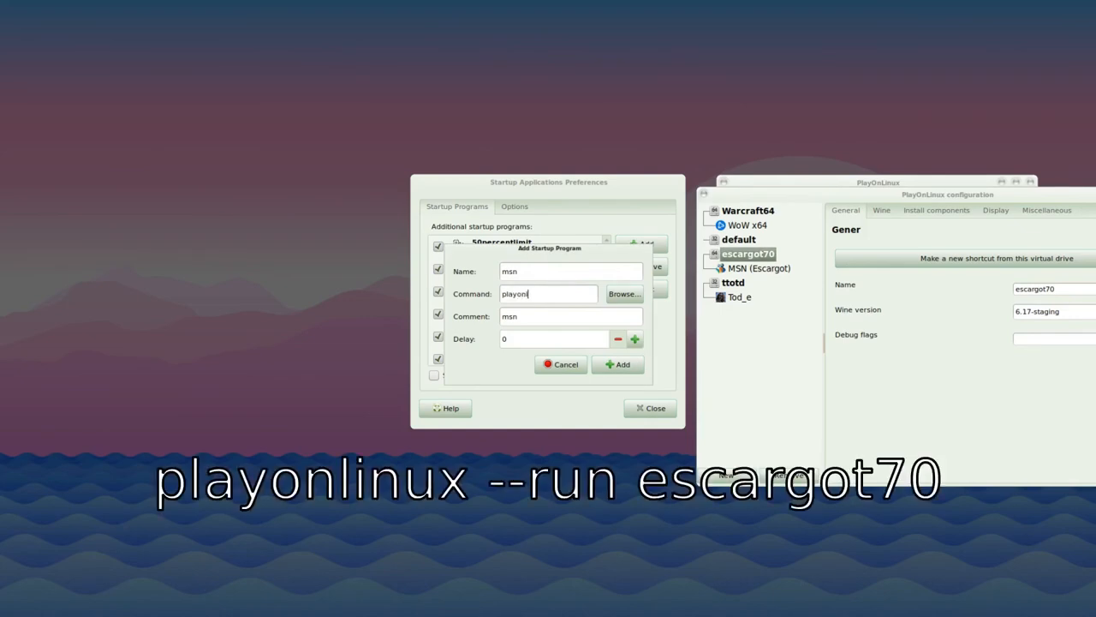
pyautogui.write('linux')
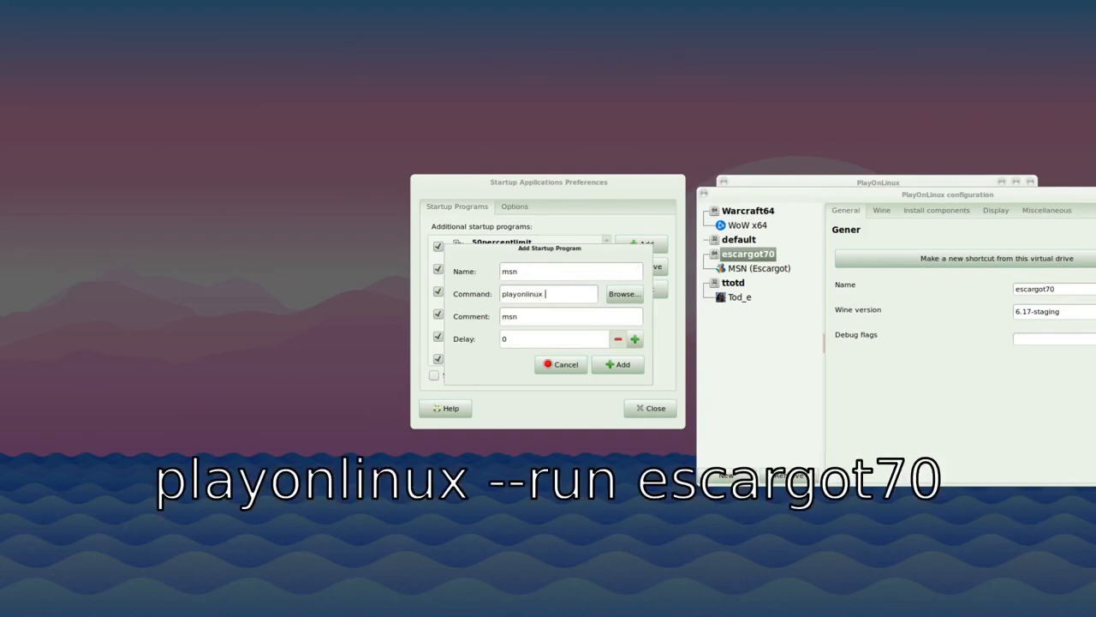
pyautogui.write('--run')
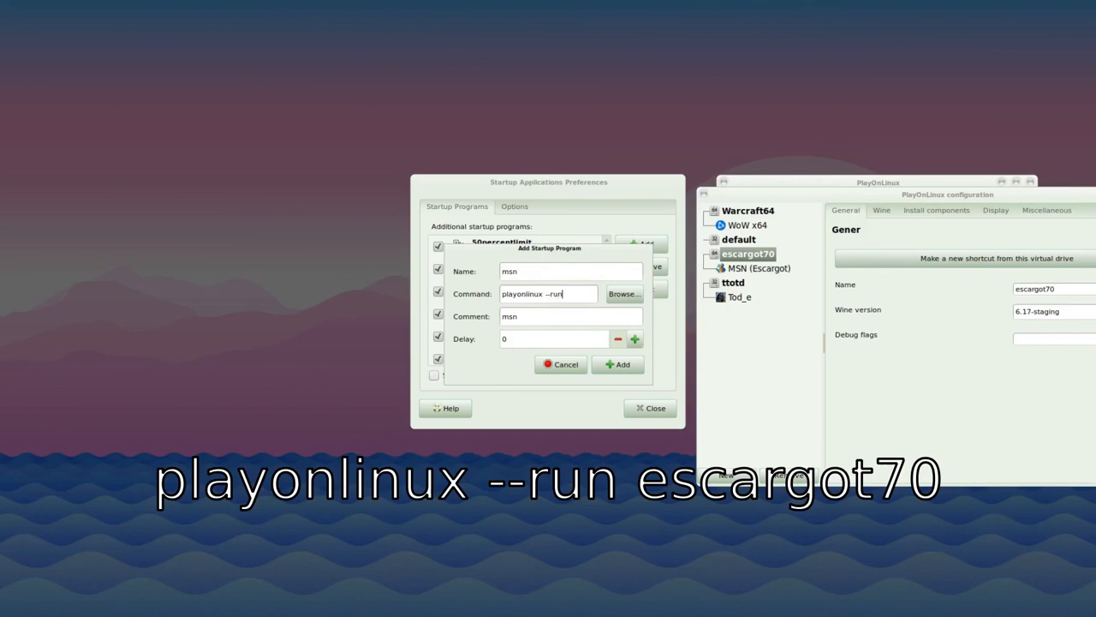
pyautogui.write('es')
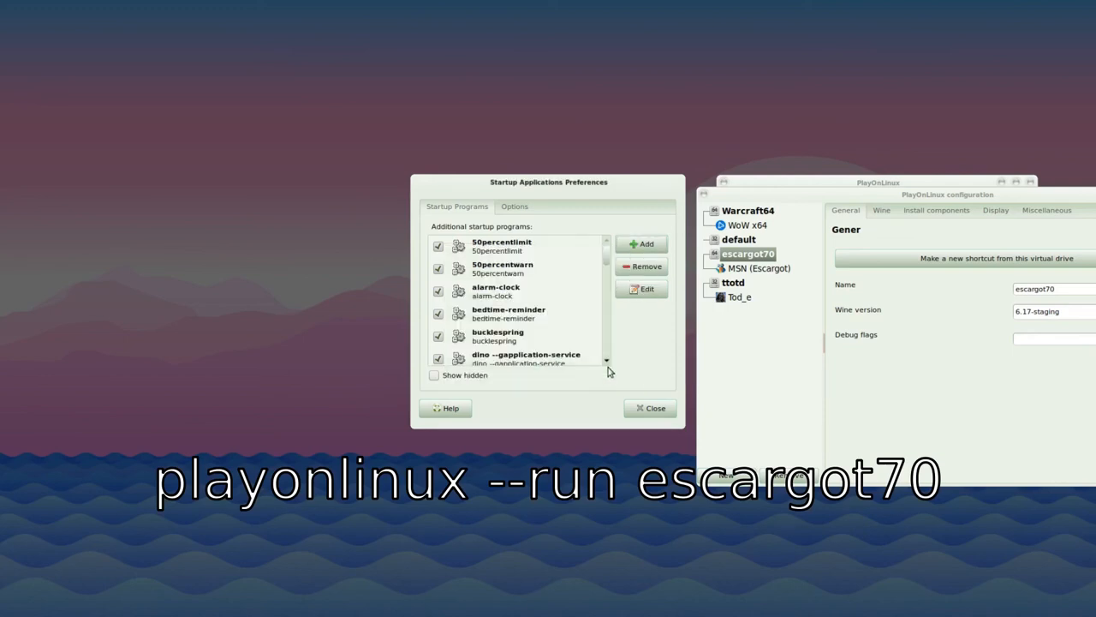
pyautogui.scroll(-3)
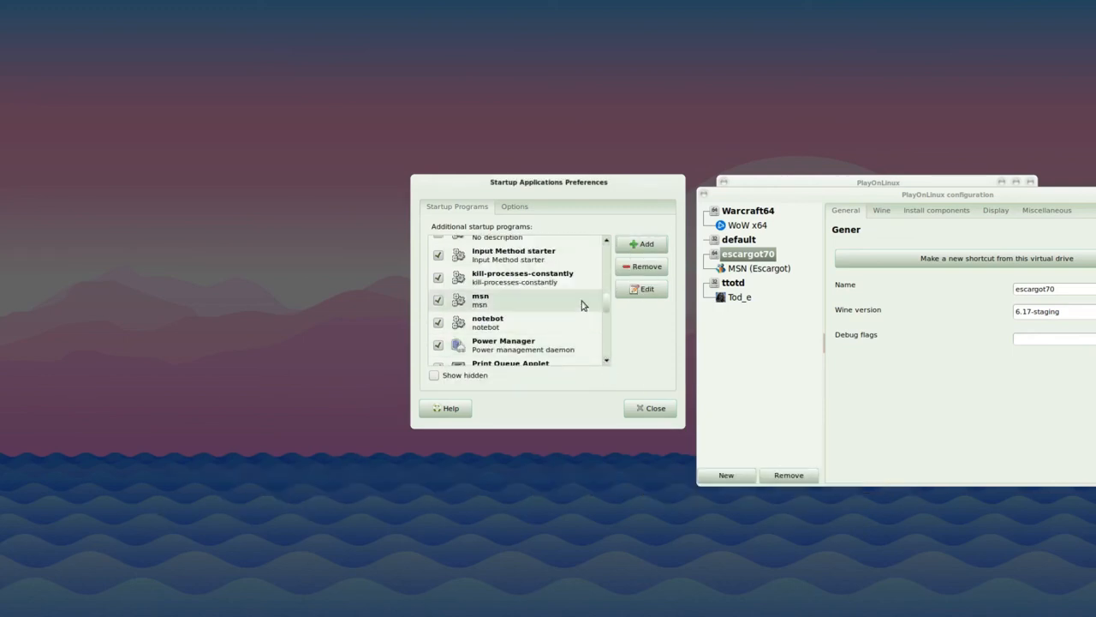
pyautogui.click(642, 288)
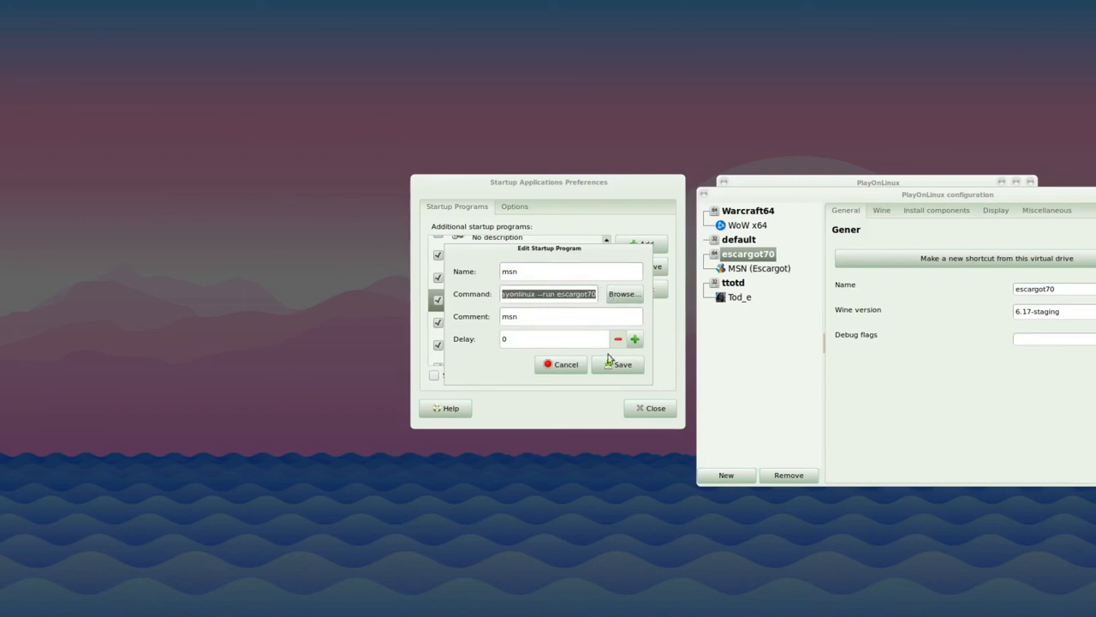
pyautogui.click(618, 364)
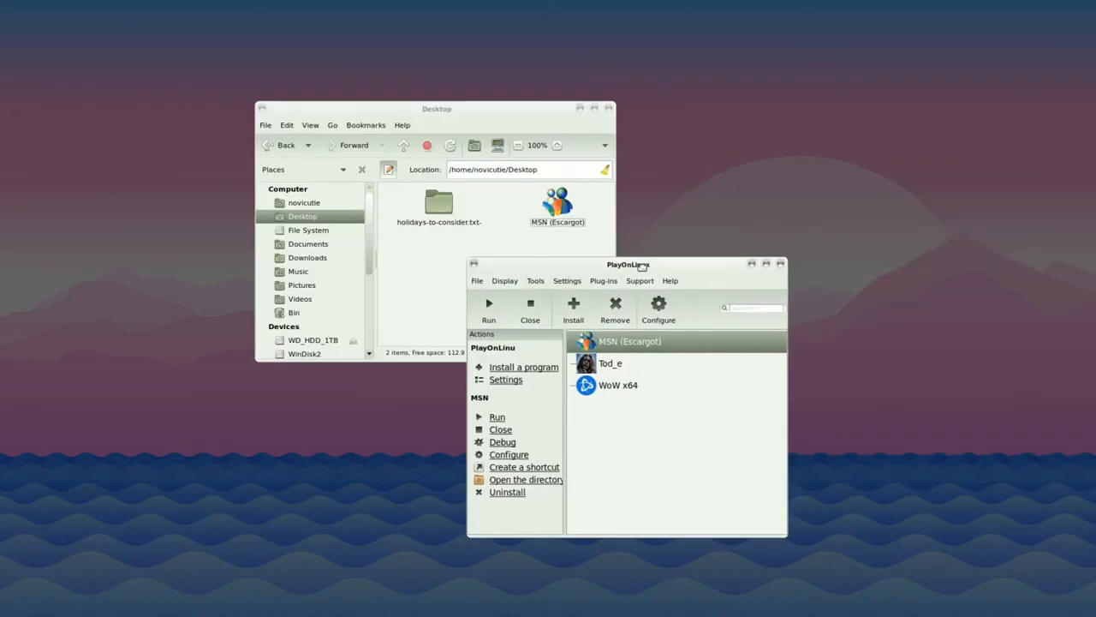
pyautogui.moveTo(681, 240)
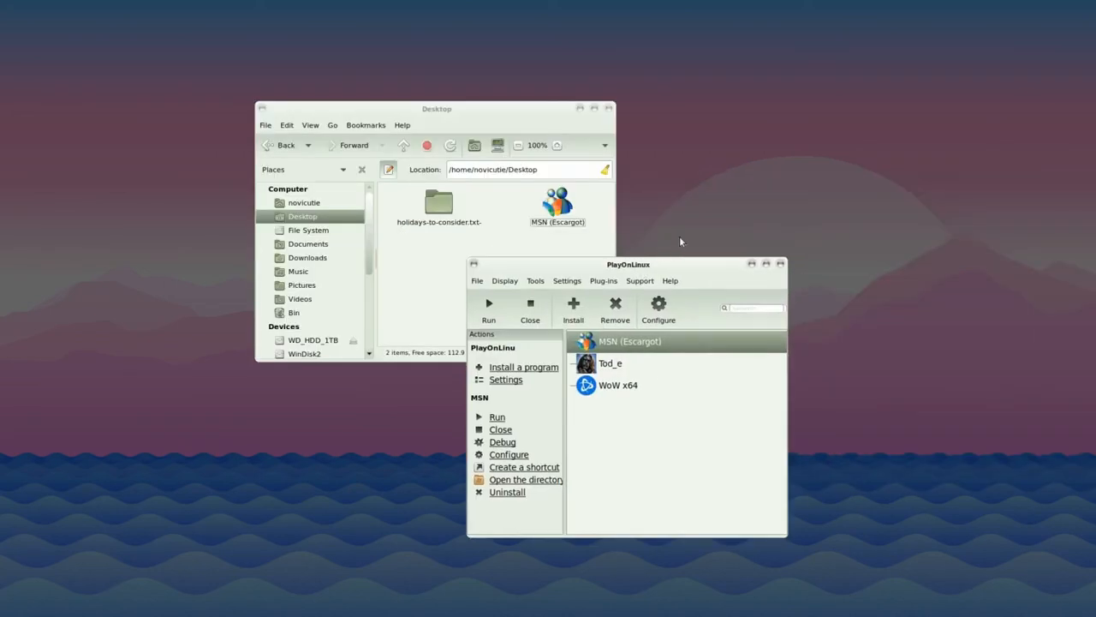
# Step: Move the PlayOnLinux window aside and close all PlayOnLinux windows, confirming with Yes
pyautogui.moveTo(627, 263); pyautogui.dragTo(586, 264)
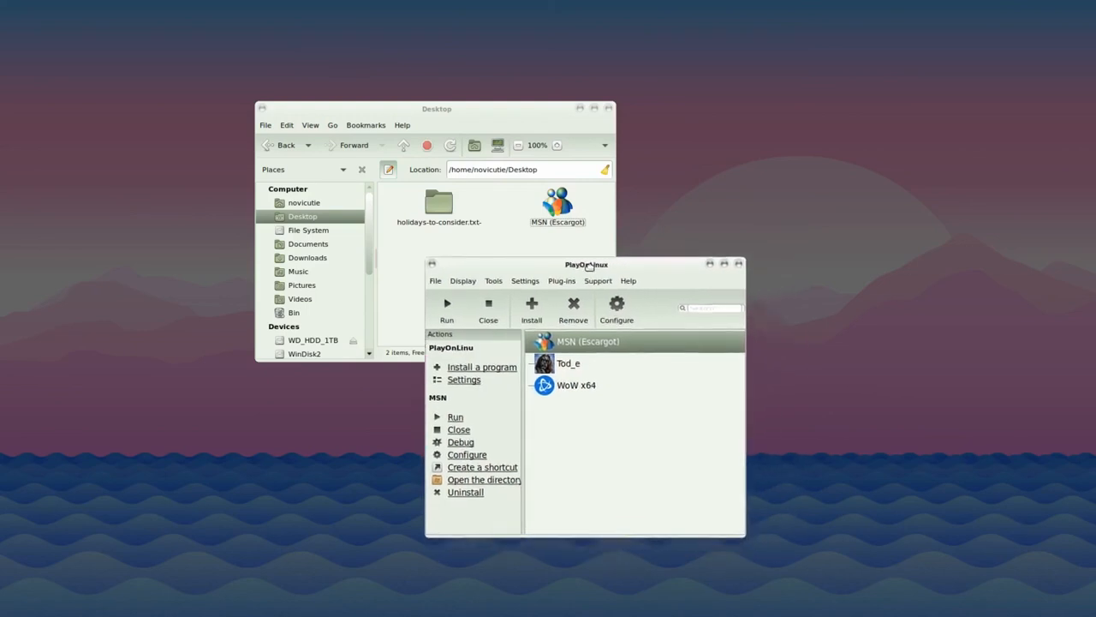
pyautogui.moveTo(585, 264); pyautogui.dragTo(600, 273)
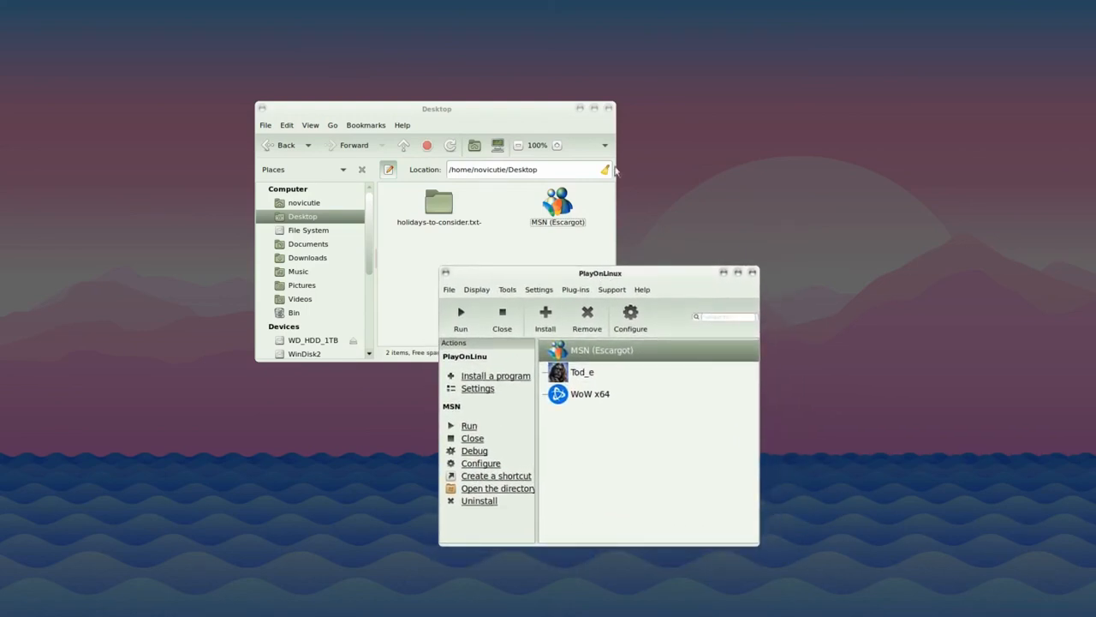
pyautogui.click(558, 205)
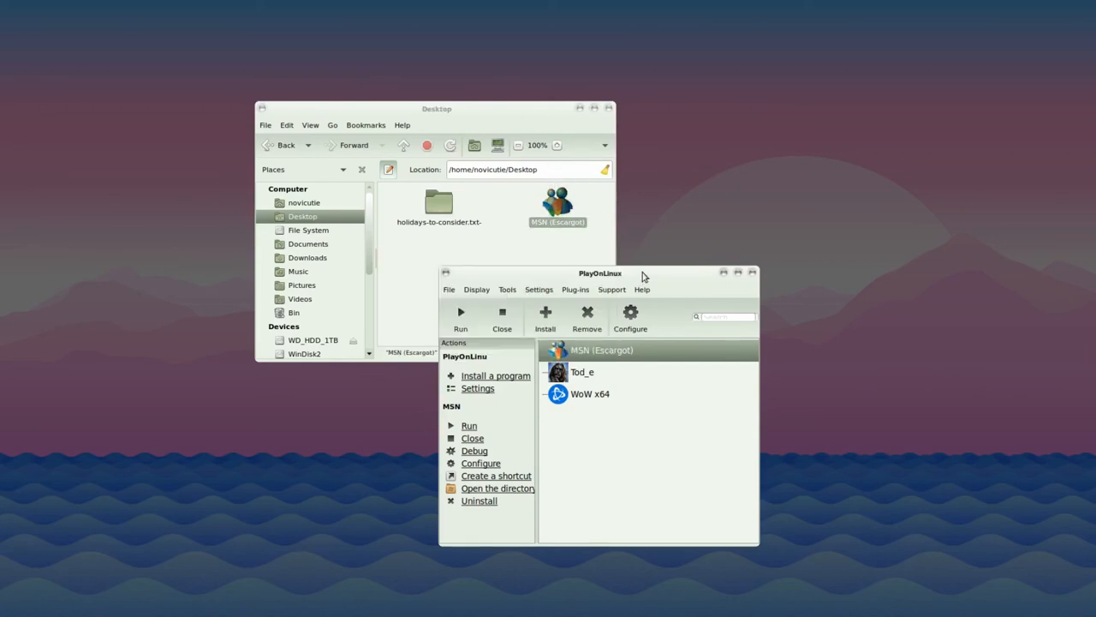
pyautogui.click(500, 317)
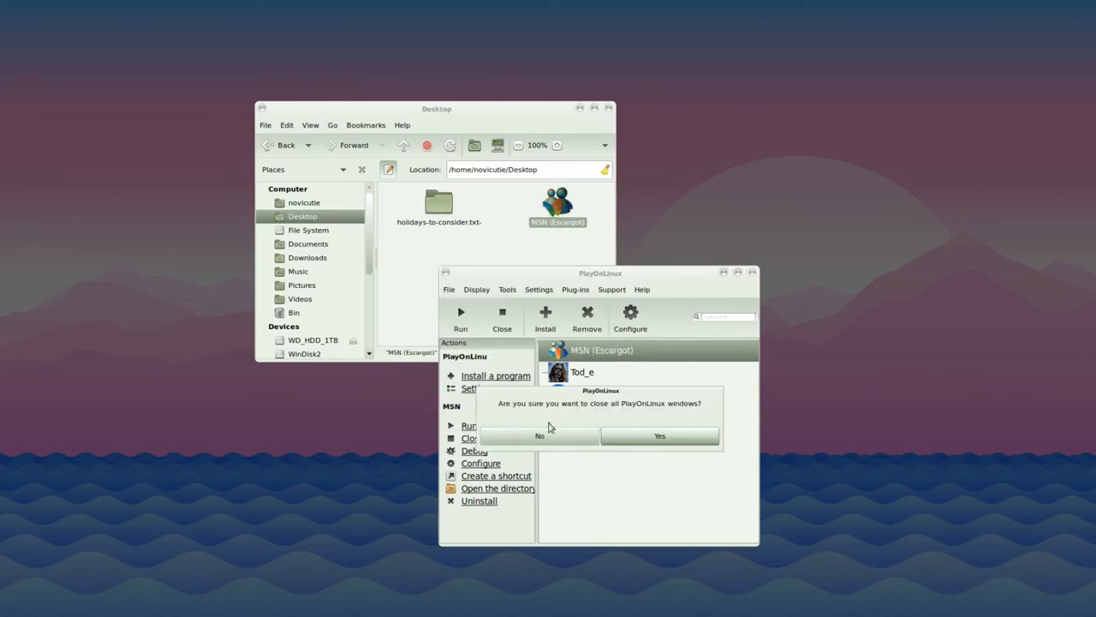
pyautogui.click(659, 435)
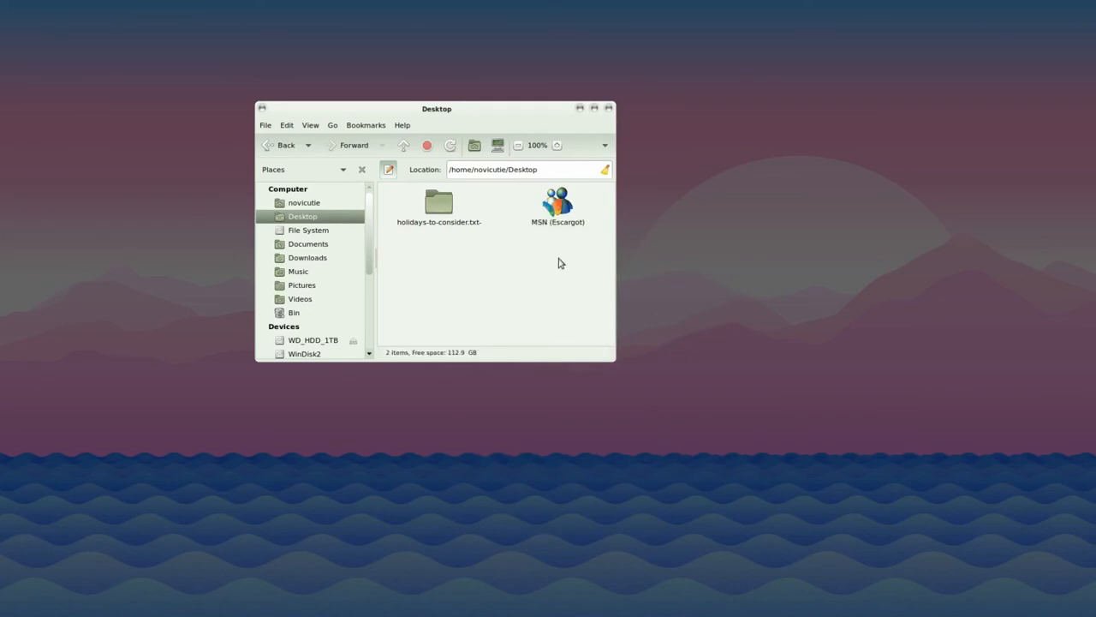
# Step: Launch MSN Messenger from the MSN (Escargot) Desktop shortcut and sign in to Escargot
pyautogui.click(558, 206)
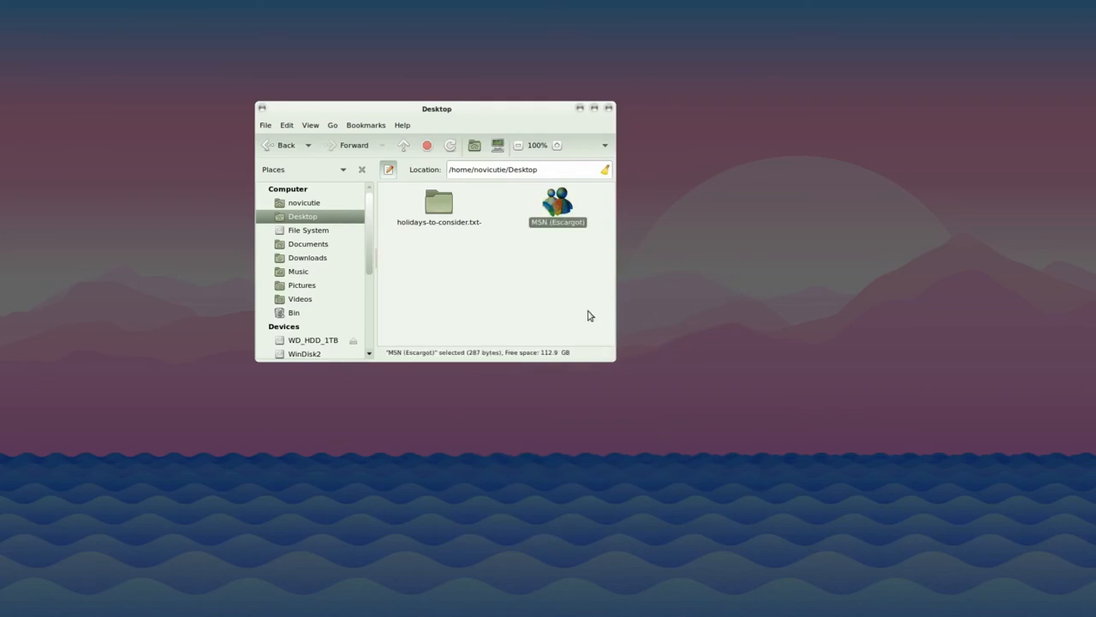
pyautogui.doubleClick(557, 204)
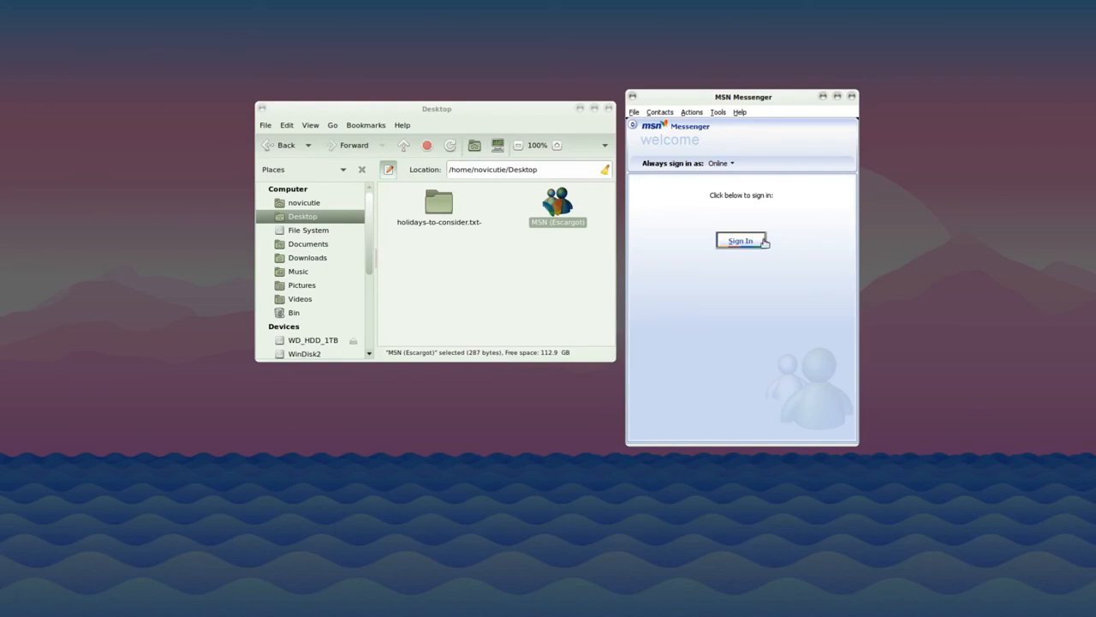
pyautogui.click(739, 240)
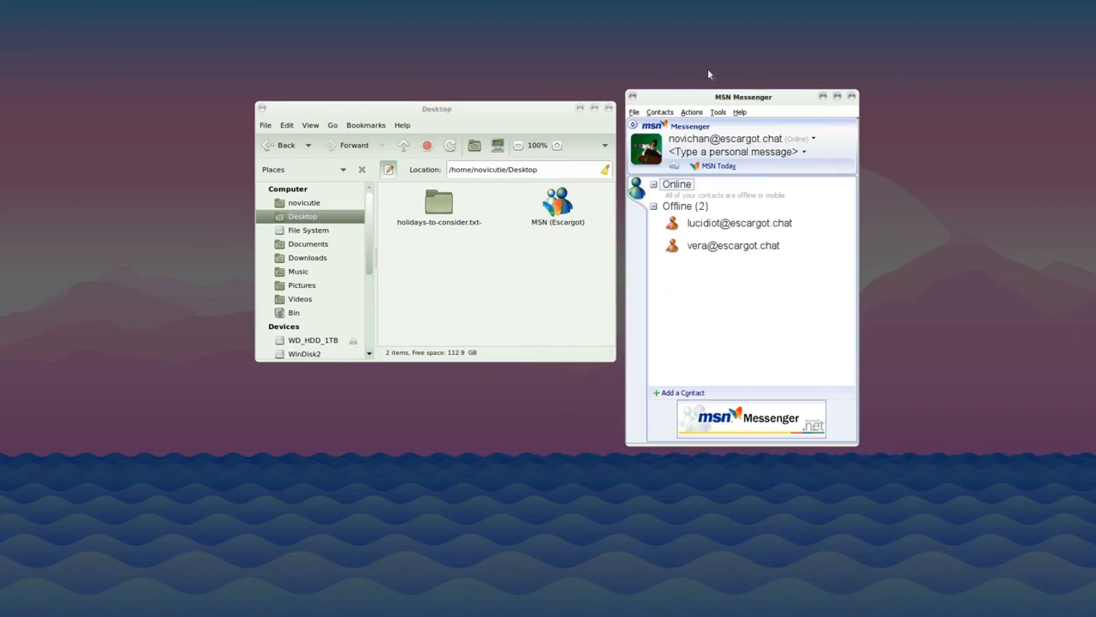
pyautogui.moveTo(593, 58)
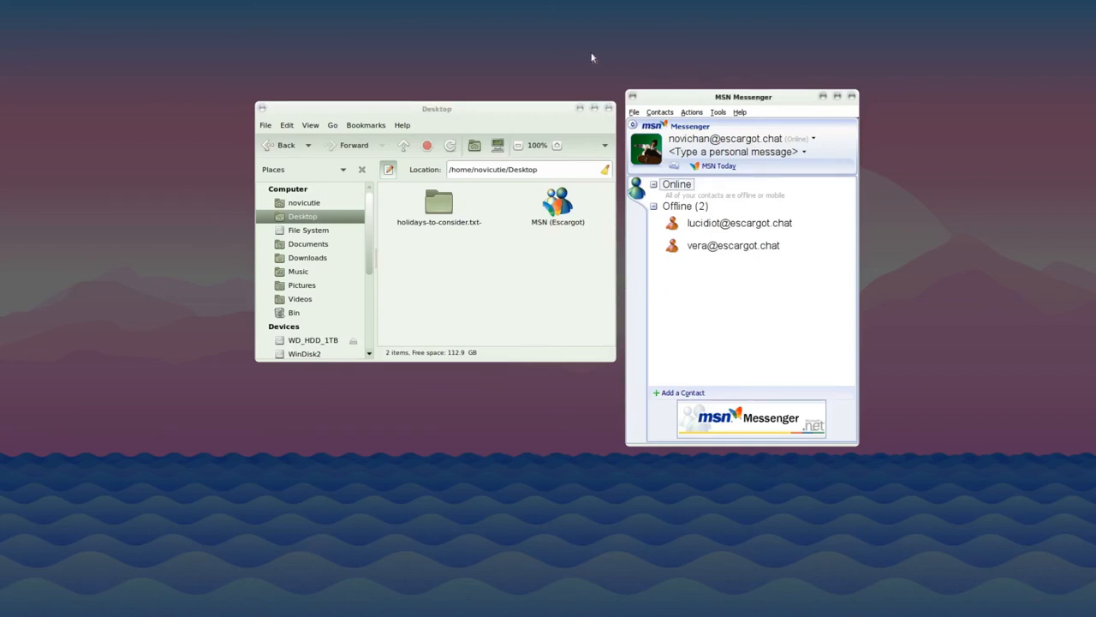